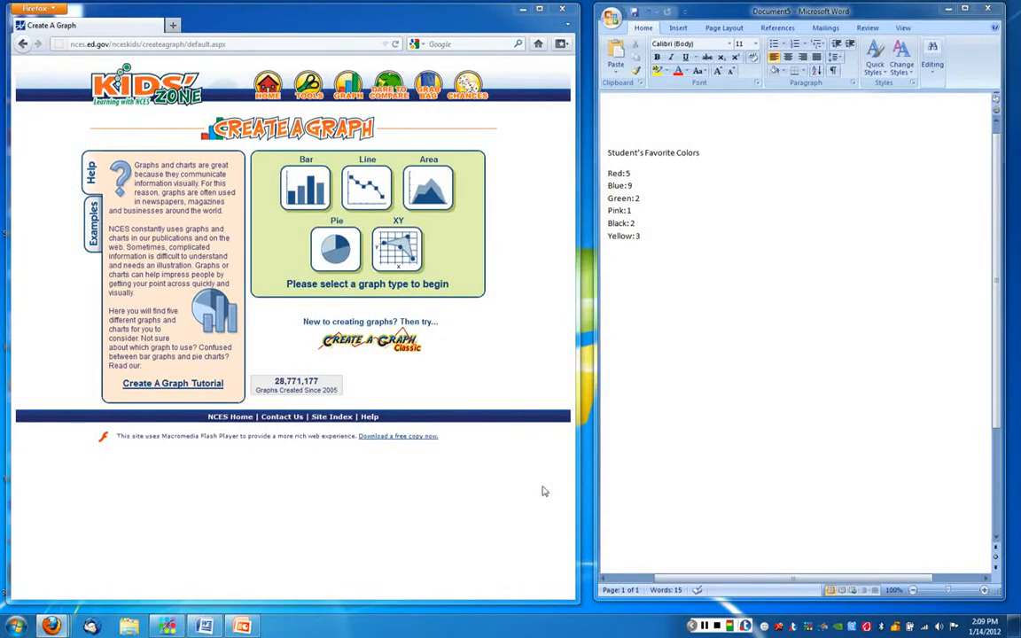
mouse_move(712, 266)
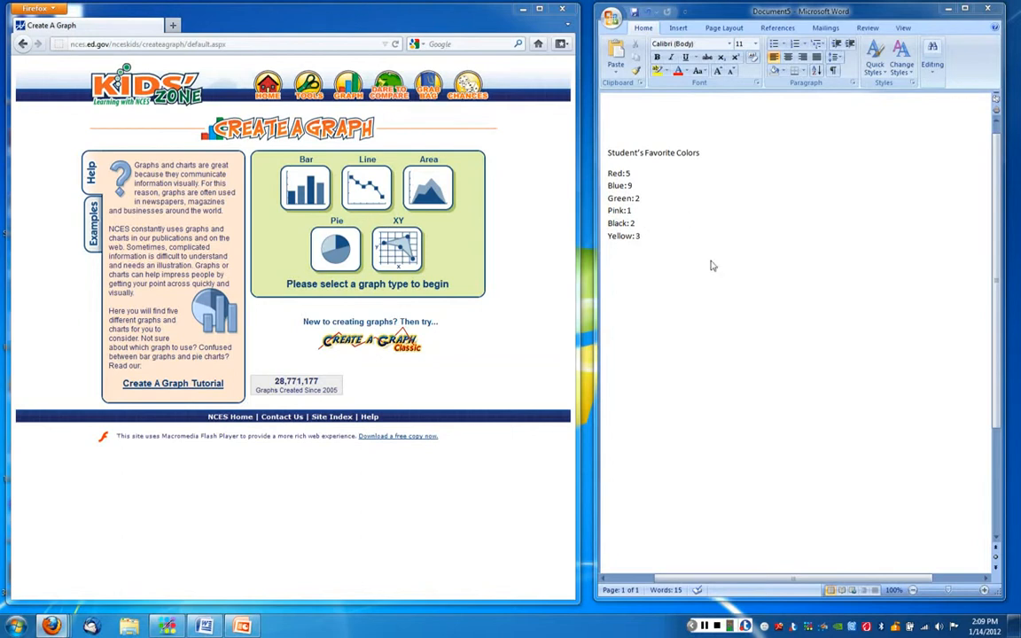
mouse_move(628, 268)
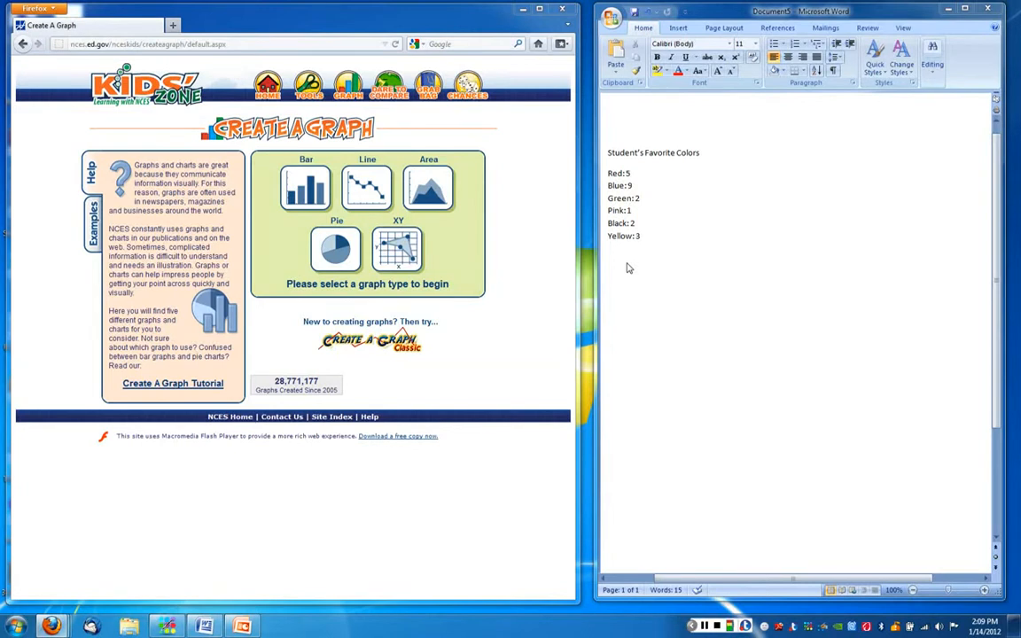
mouse_move(652, 244)
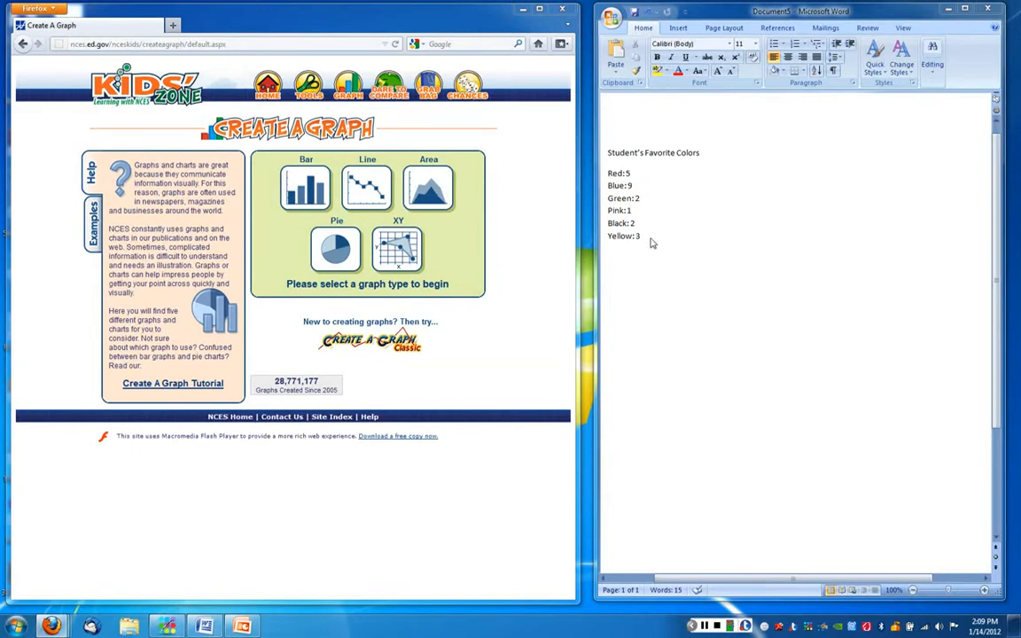
mouse_move(669, 241)
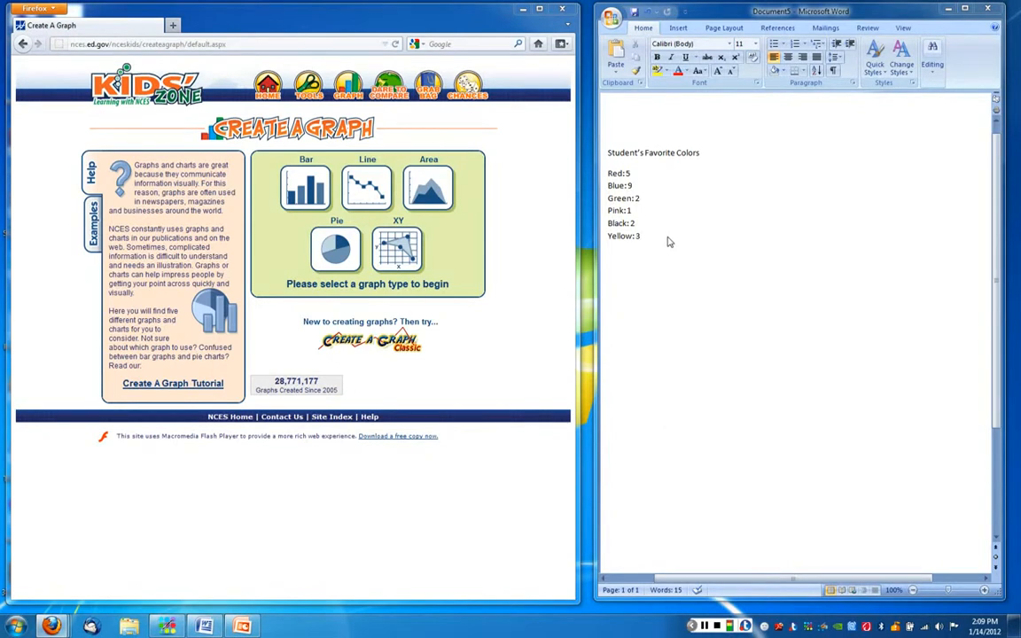
mouse_move(672, 242)
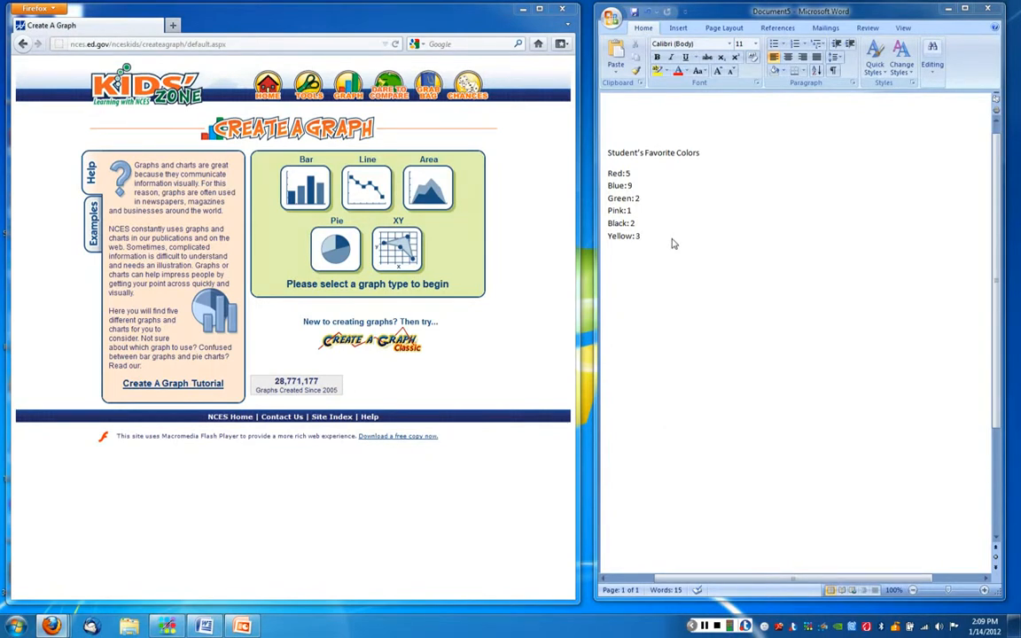
mouse_move(671, 272)
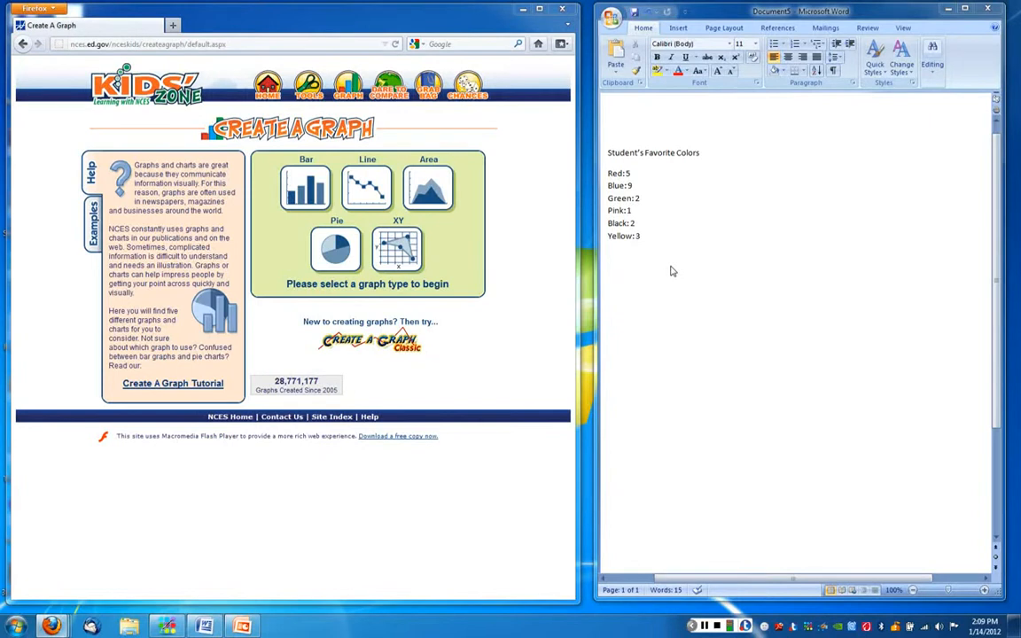
mouse_move(658, 276)
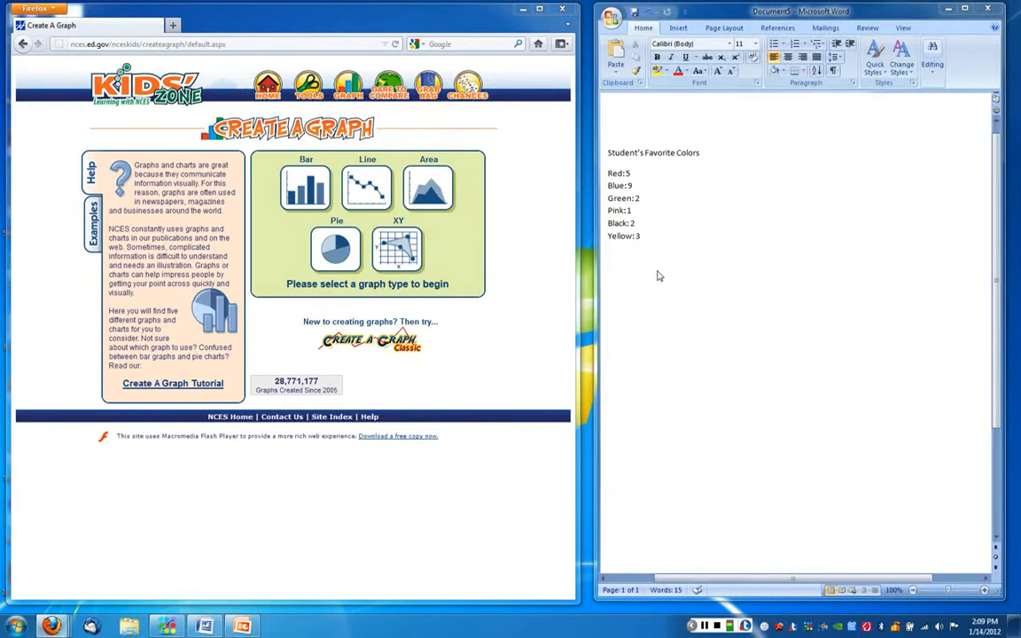
mouse_move(536, 281)
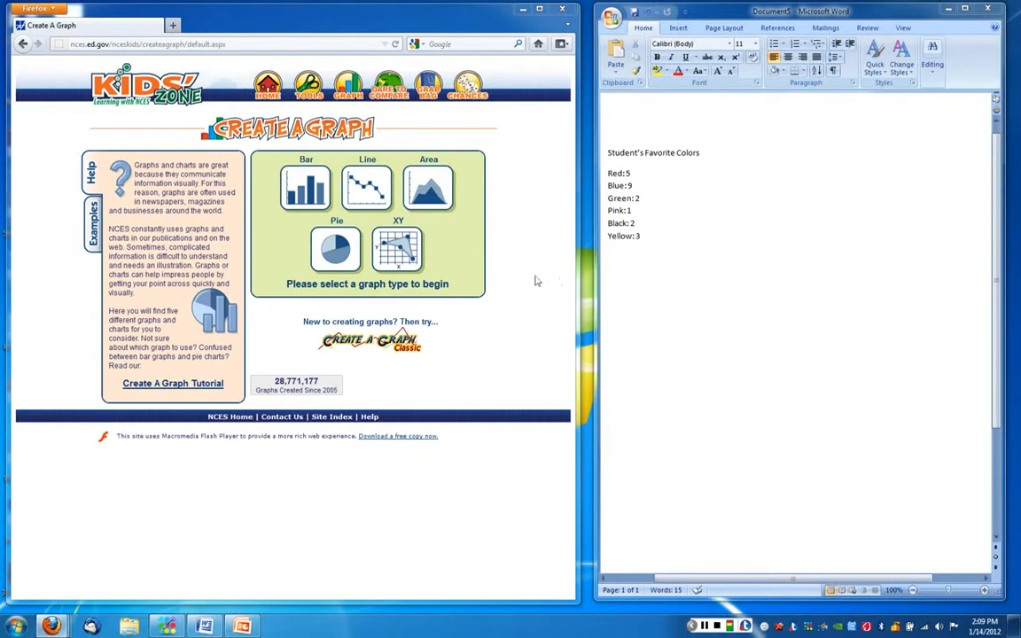
mouse_move(524, 276)
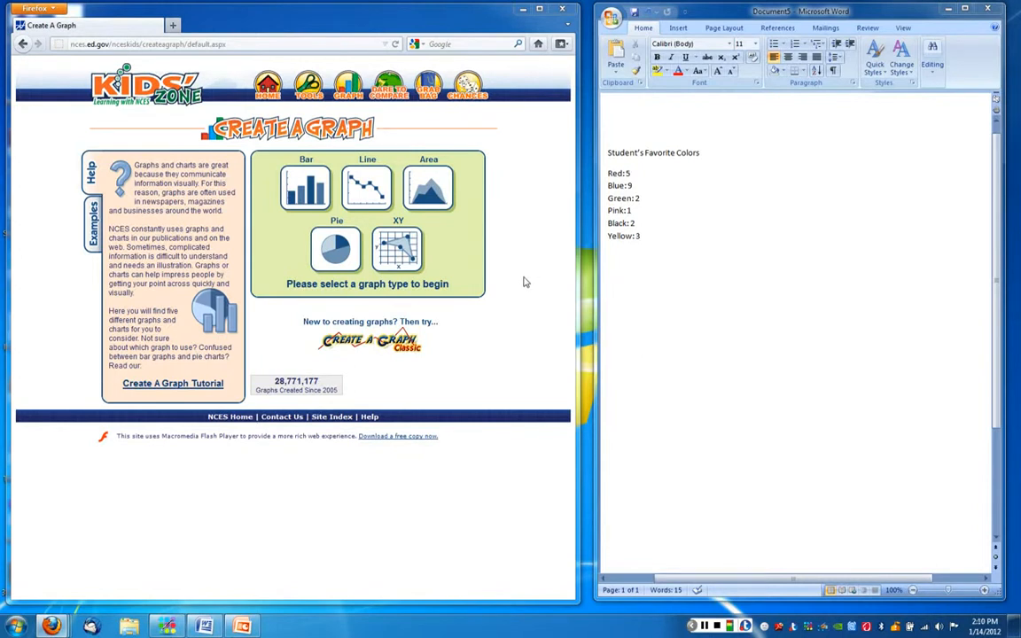
mouse_move(505, 277)
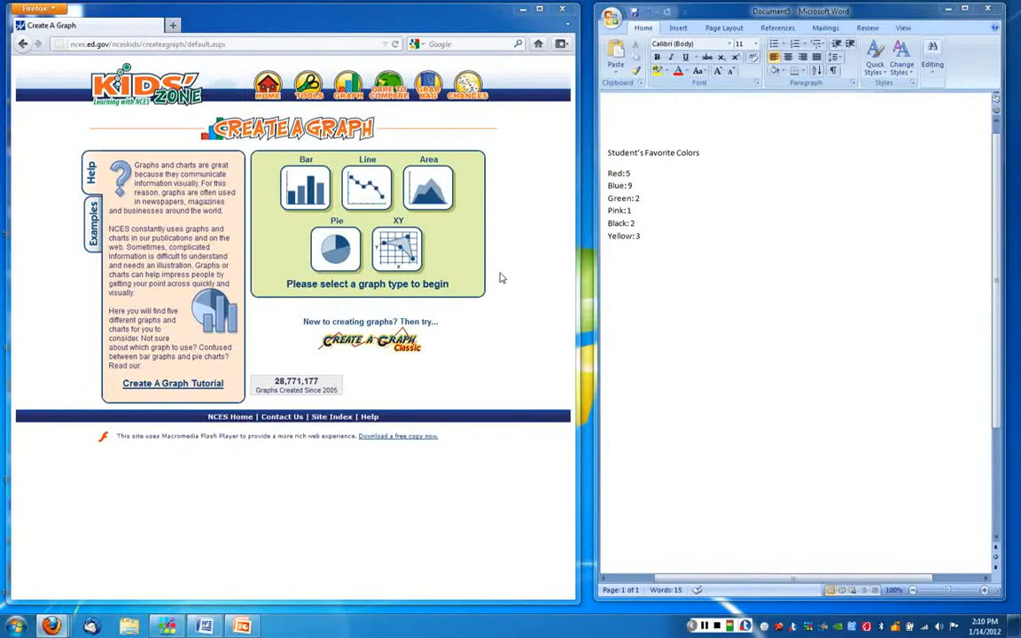
mouse_move(487, 273)
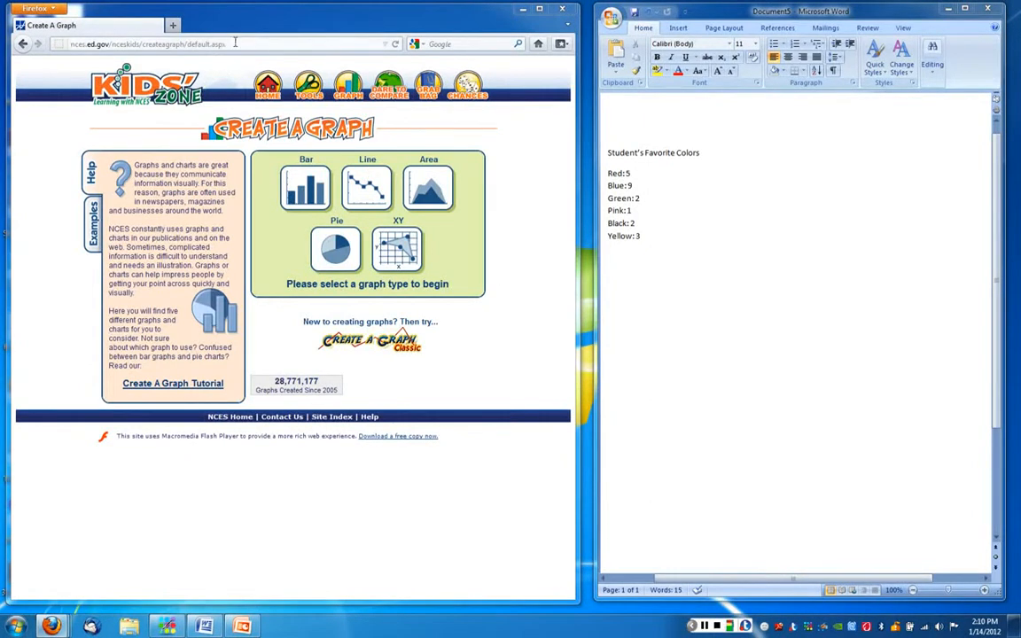
Choose the Bar graph type and bring up its Design page with default settings.
click(146, 44)
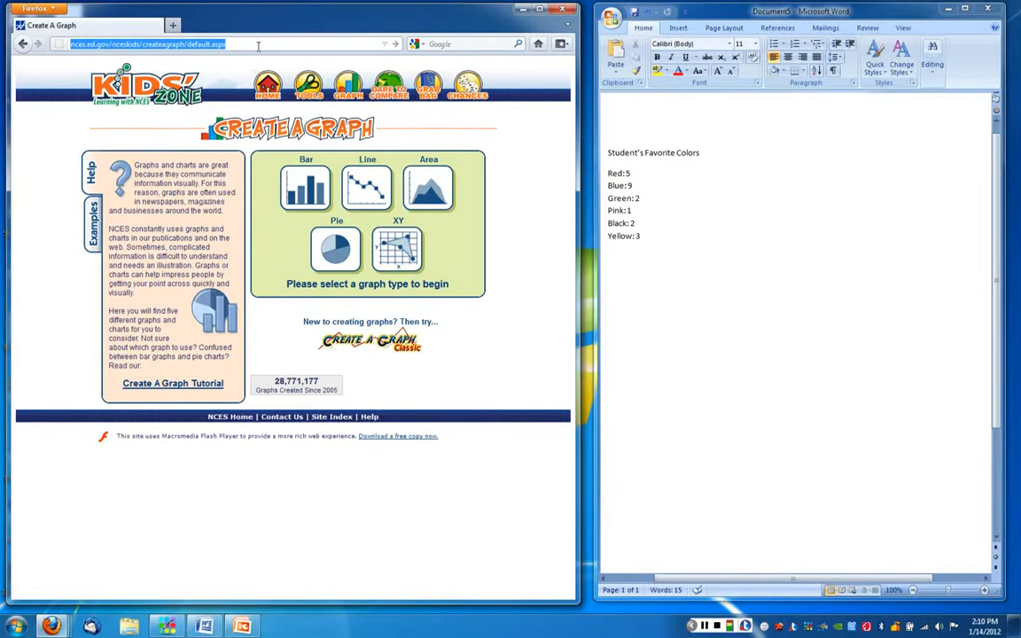
mouse_move(224, 109)
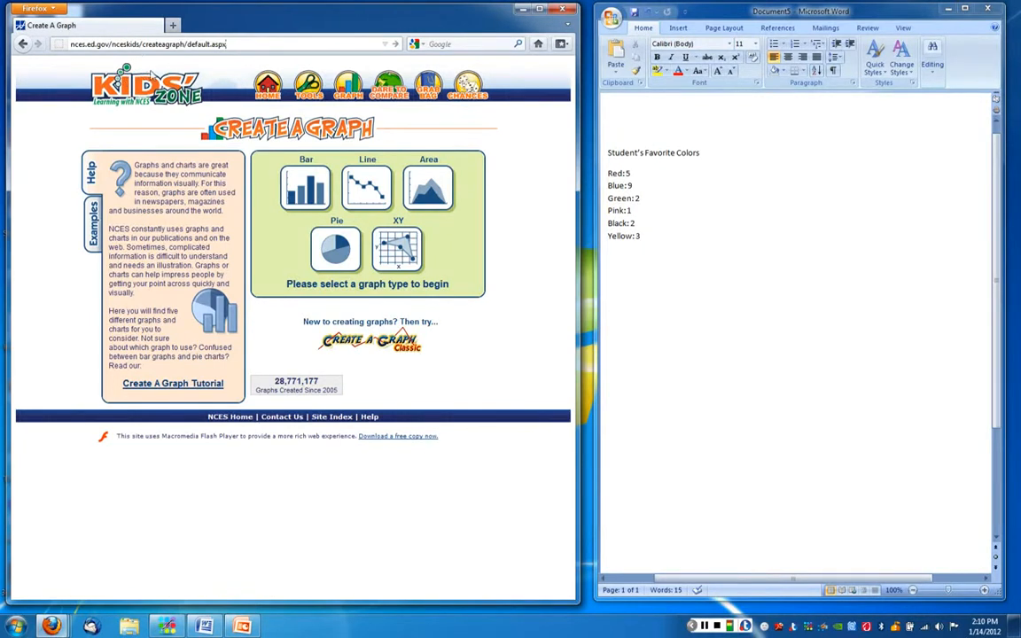
mouse_move(448, 402)
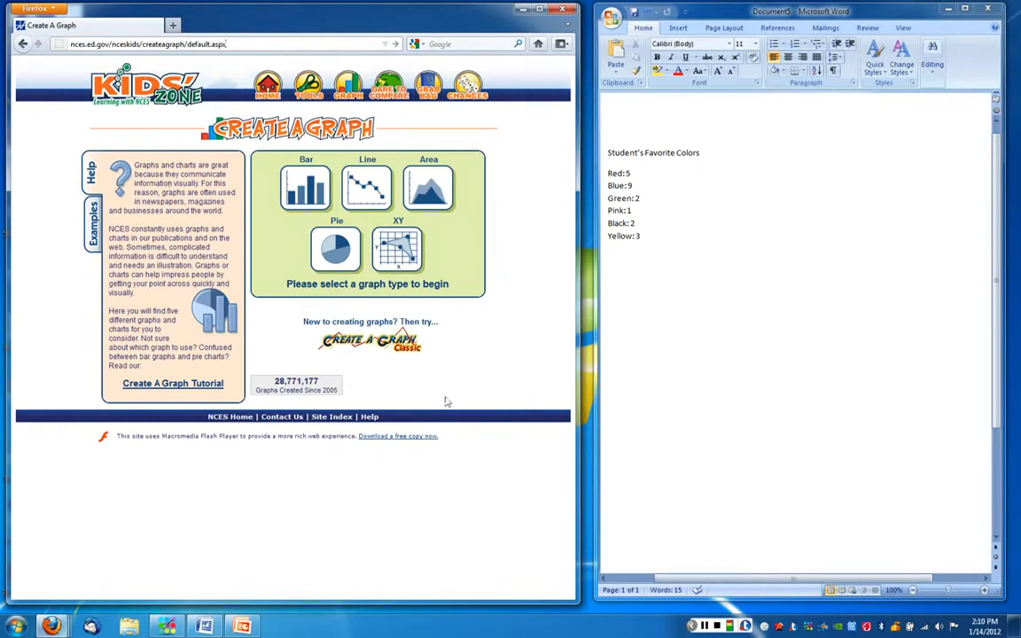
mouse_move(672, 249)
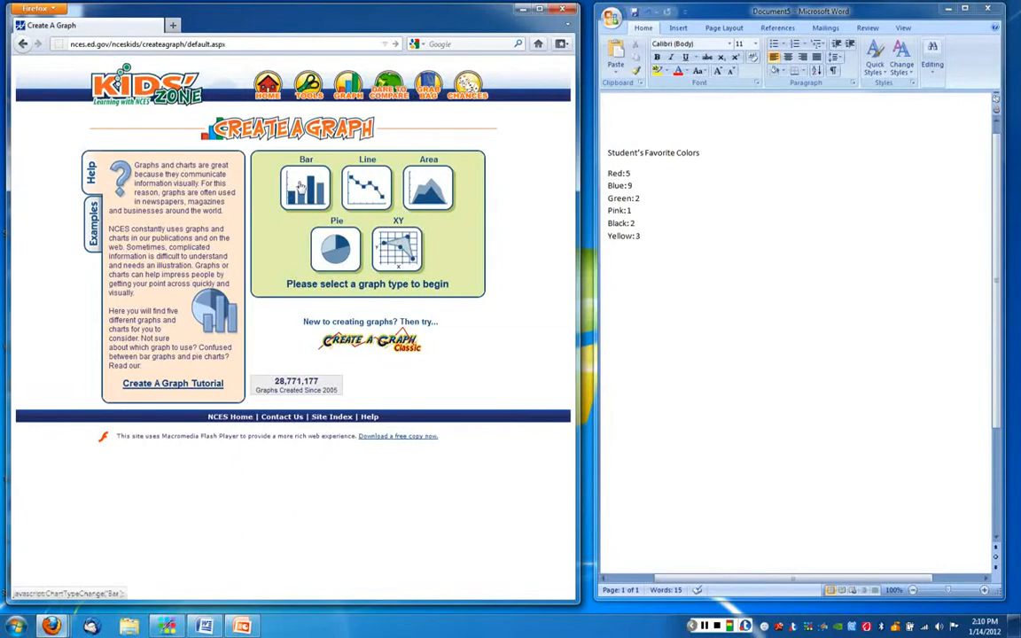
mouse_move(397, 251)
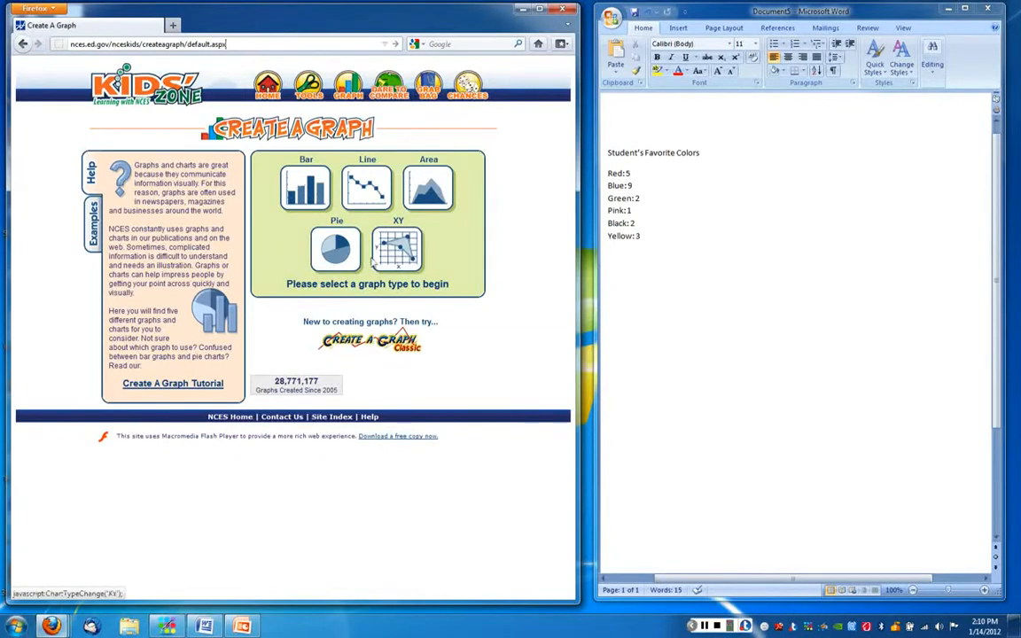
mouse_move(327, 220)
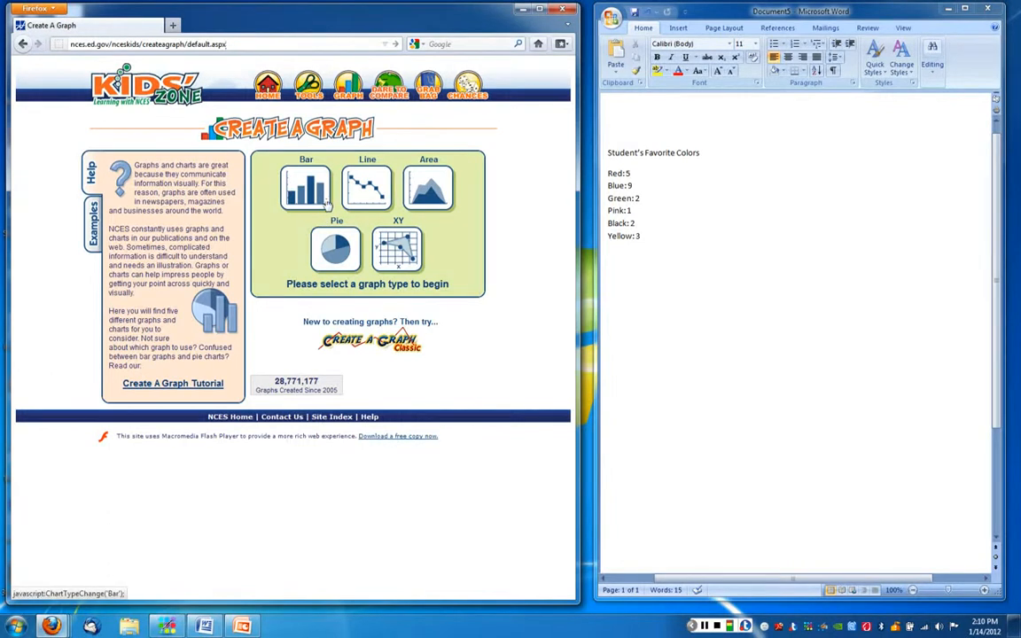
mouse_move(350, 265)
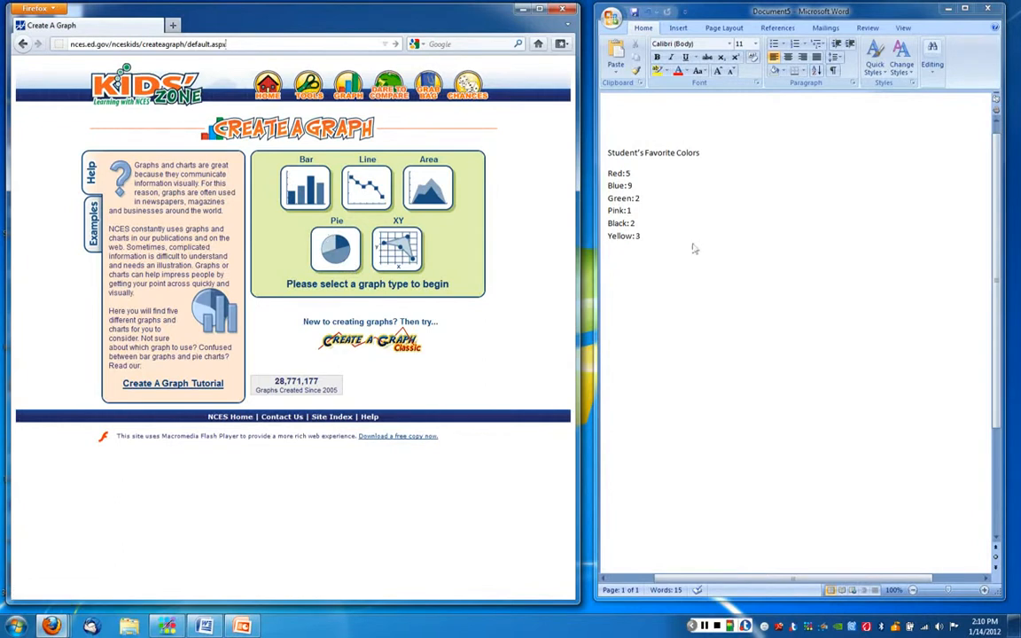
mouse_move(688, 159)
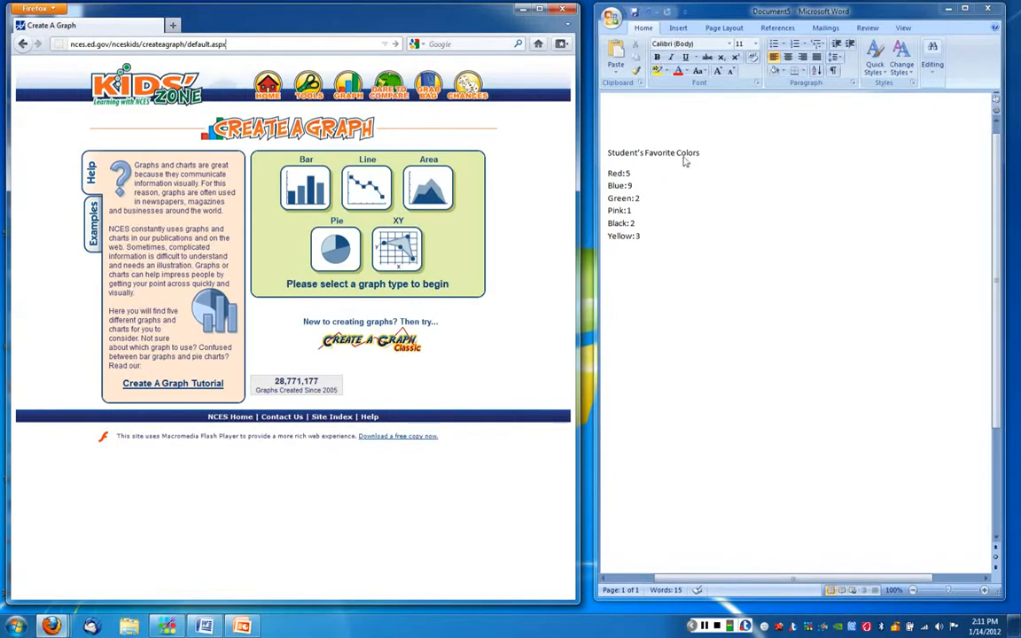
mouse_move(645, 179)
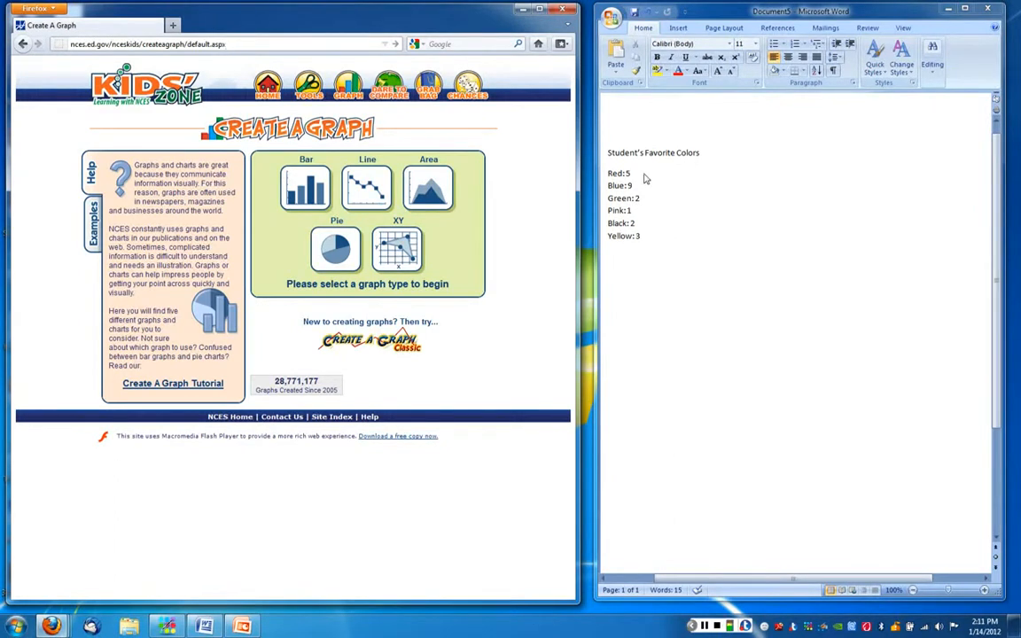
mouse_move(657, 210)
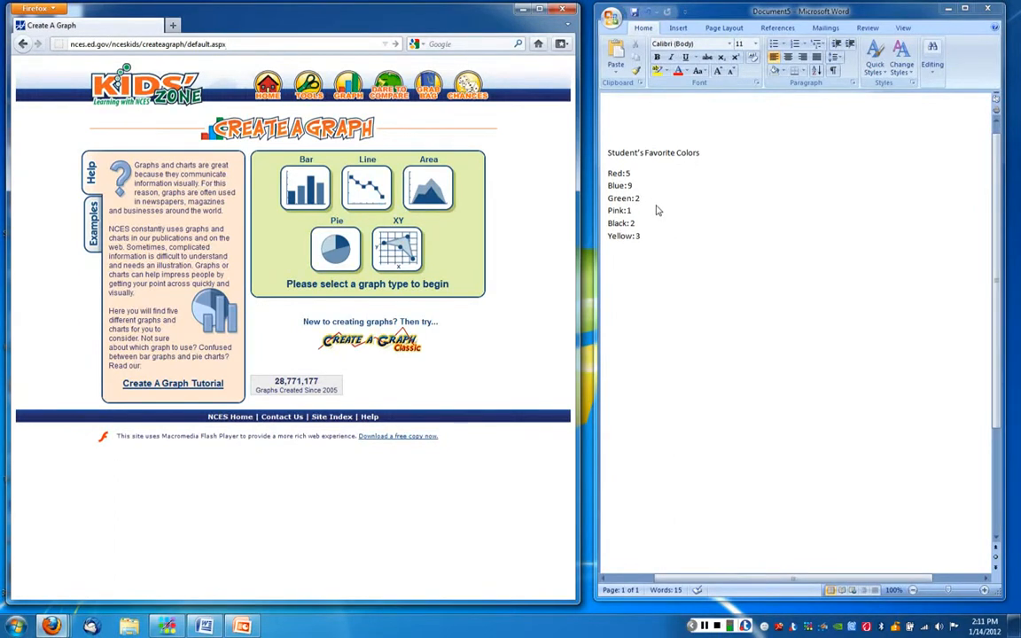
mouse_move(652, 246)
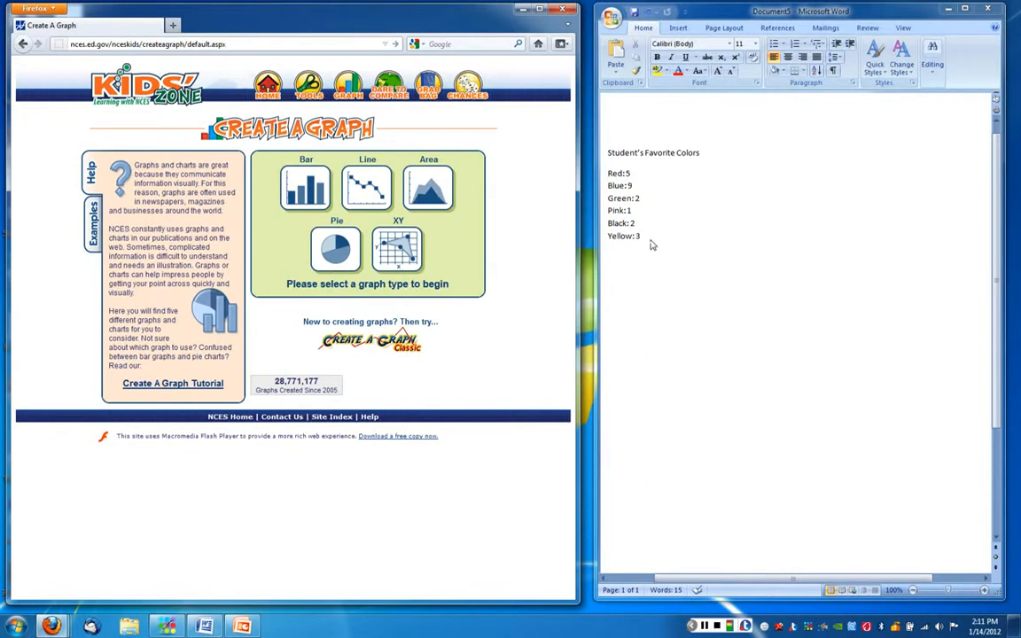
mouse_move(647, 264)
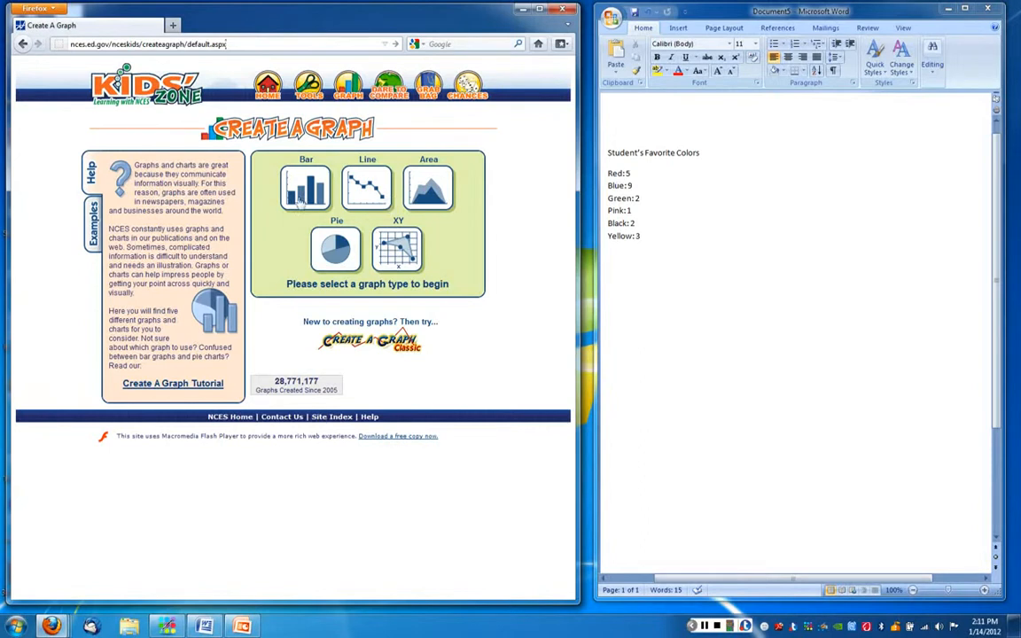
click(305, 187)
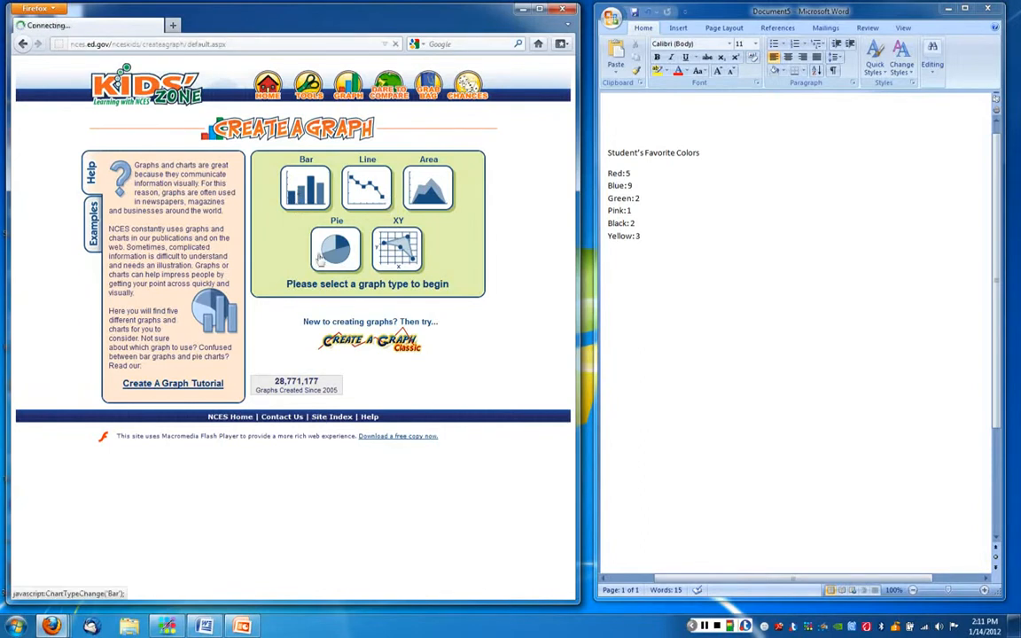
click(306, 187)
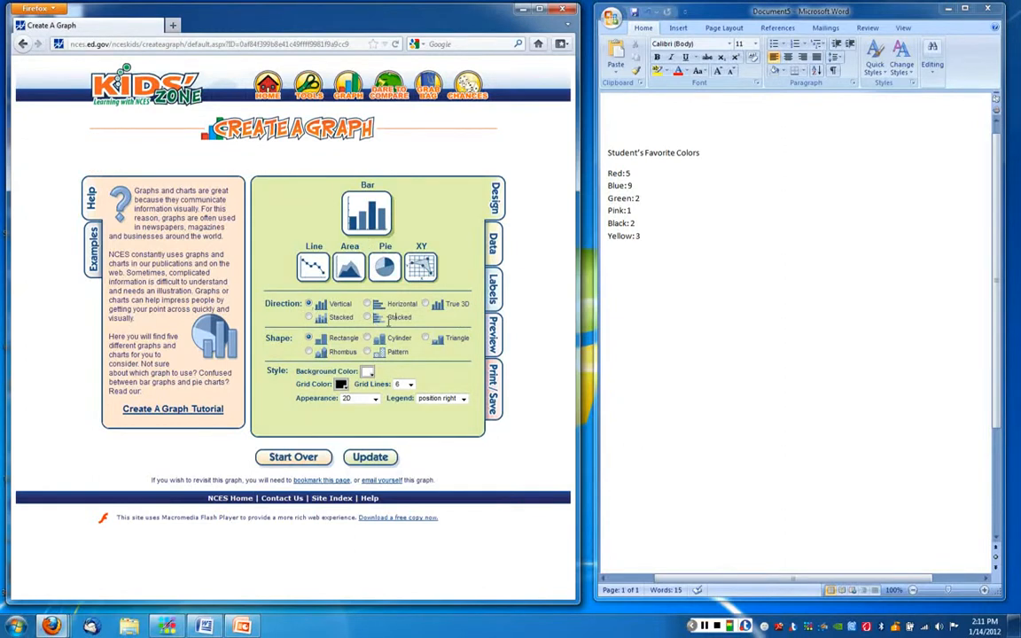
mouse_move(424, 348)
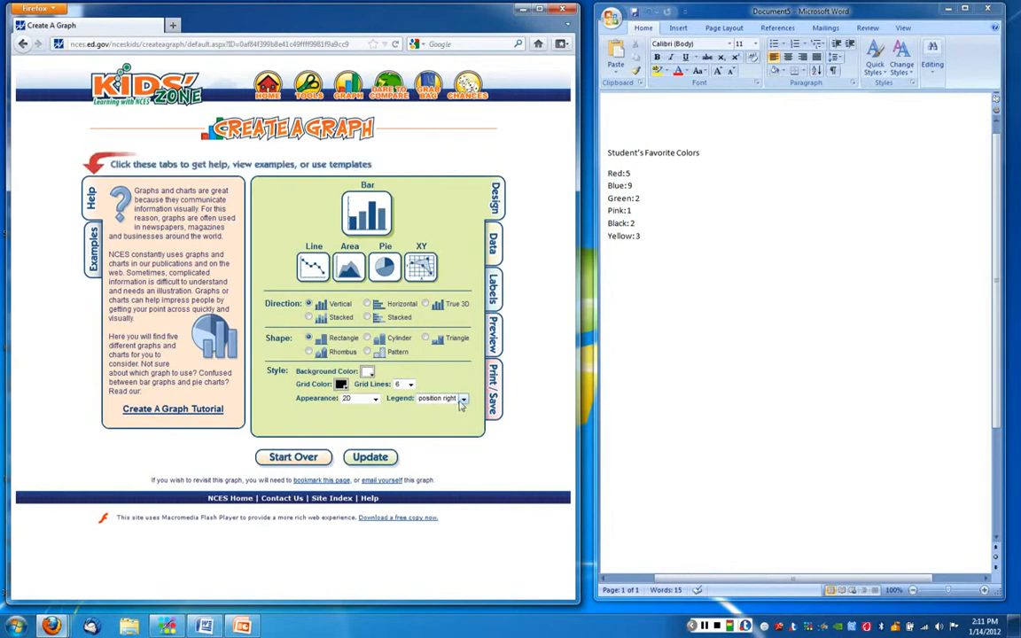
click(462, 397)
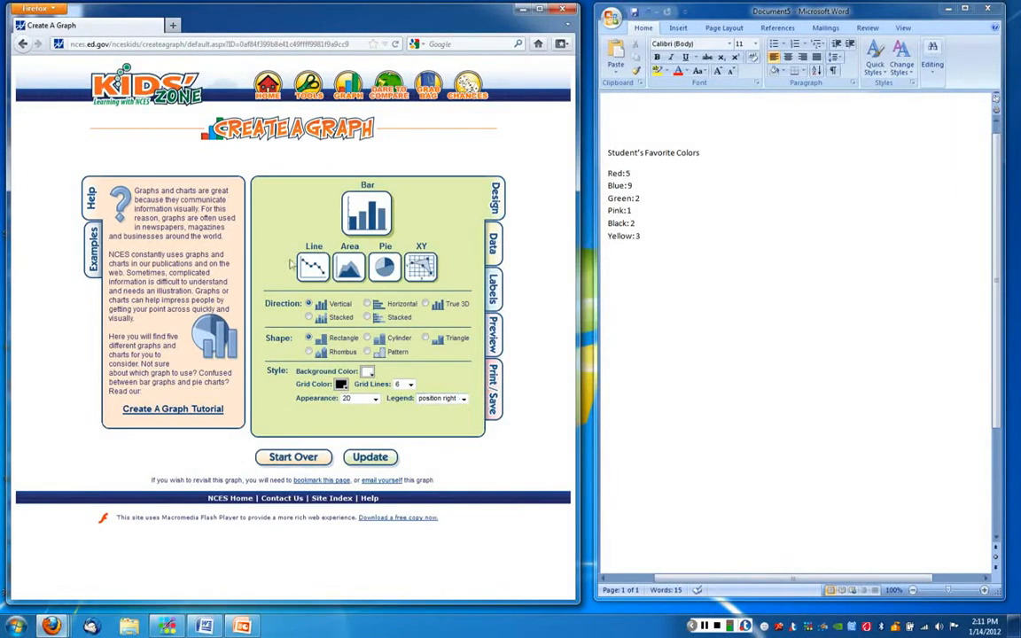
mouse_move(373, 286)
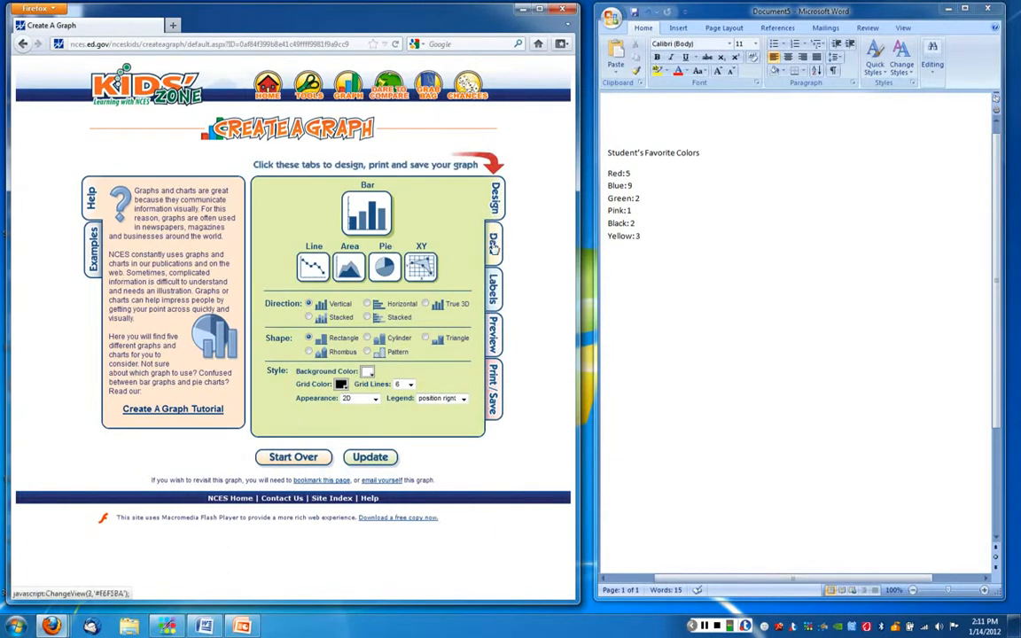
Title the graph 'Class' Favorite Colors', label the x-axis 'Favorite Colors', begin '# of Students'.
click(494, 217)
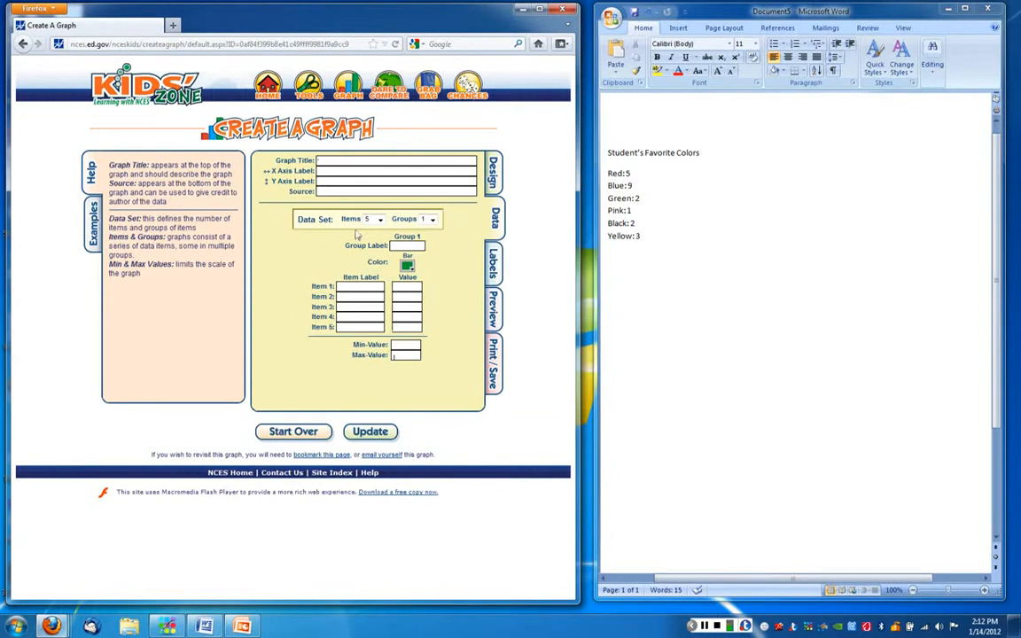
click(394, 162)
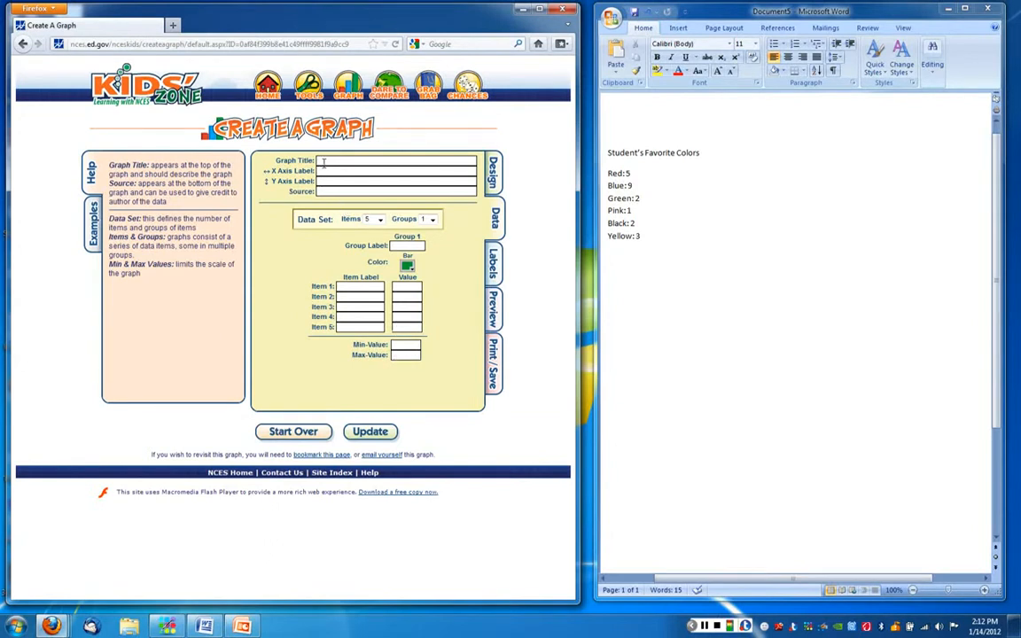
text(Student's Favorite Colors)
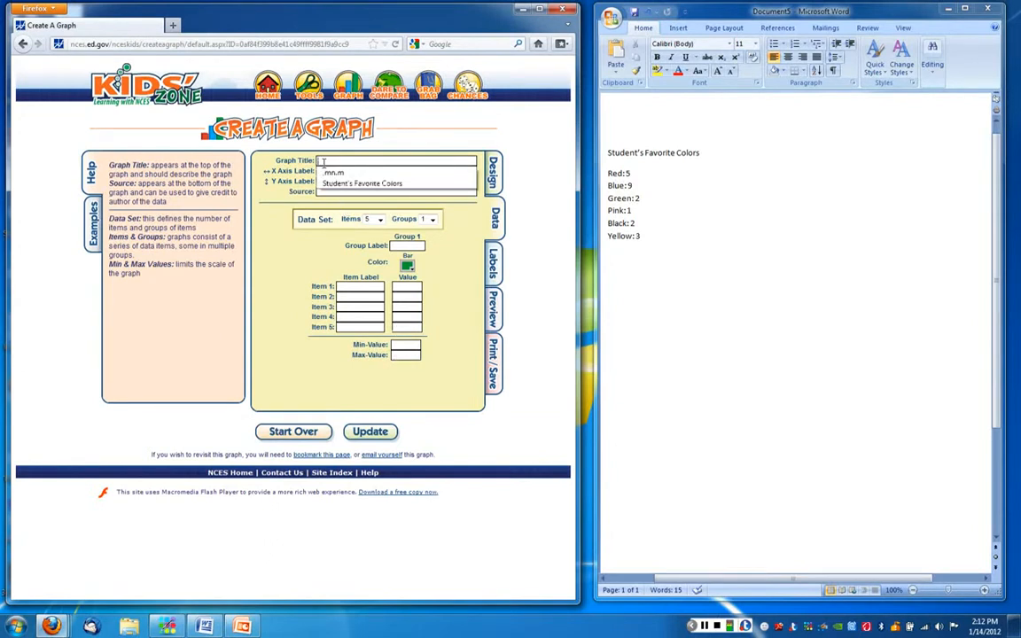
text(Class' Fa)
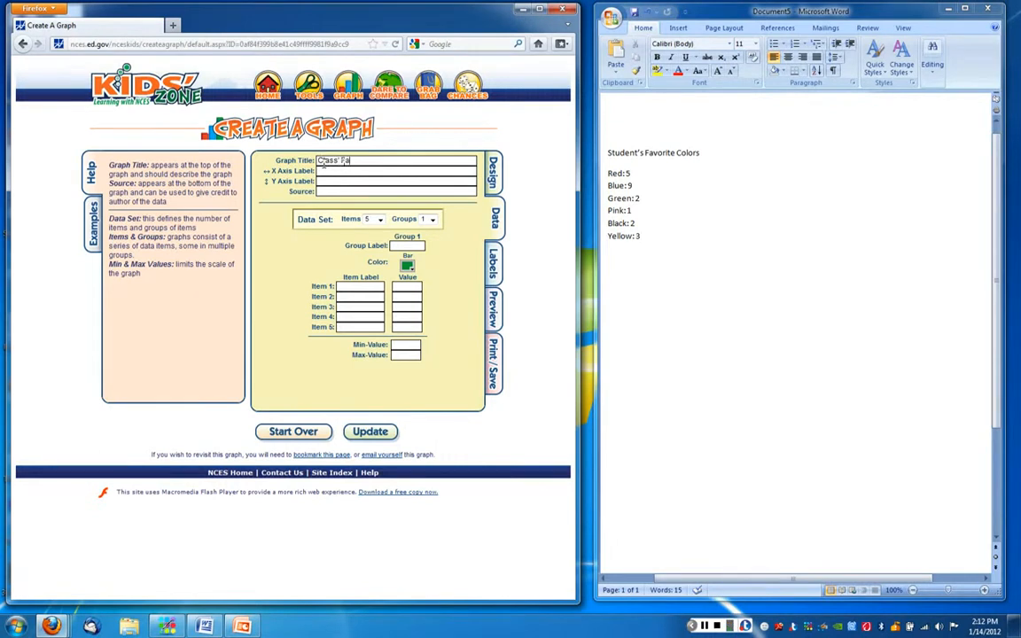
text(vorite Colors)
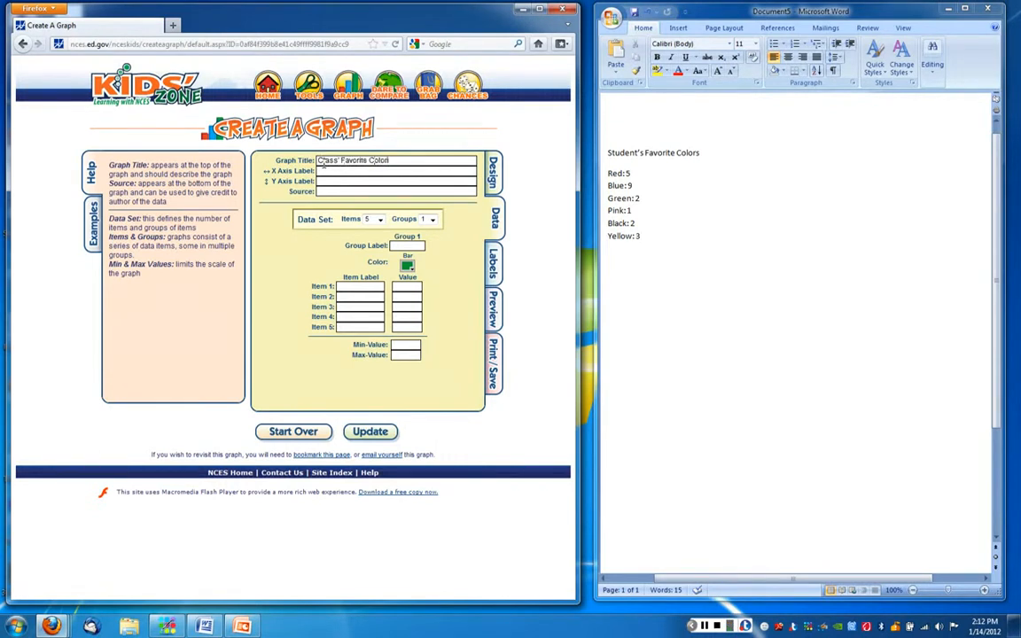
text(s)
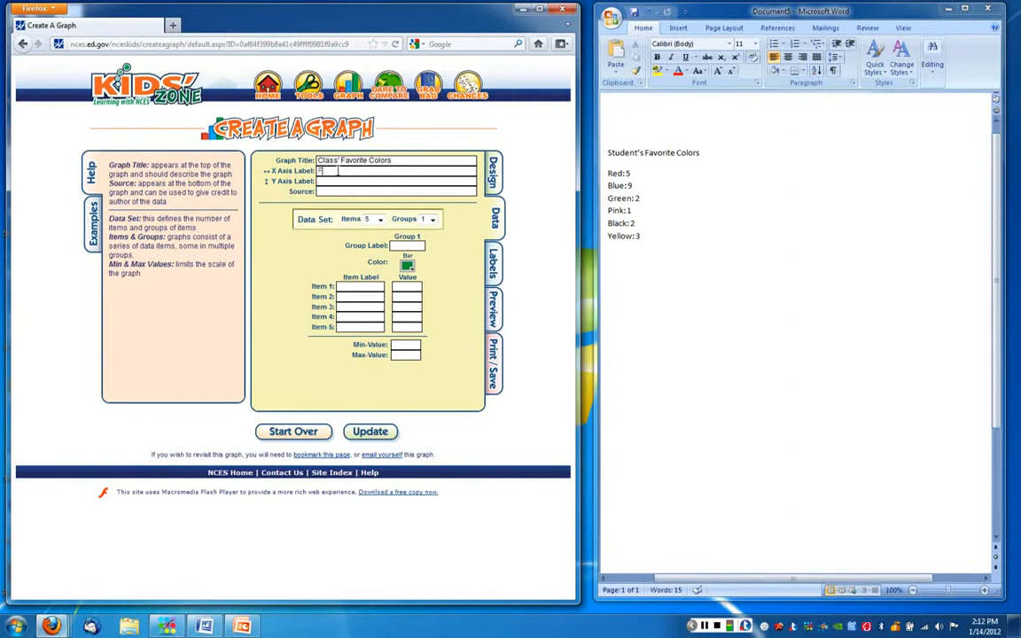
text(Favorite Colors)
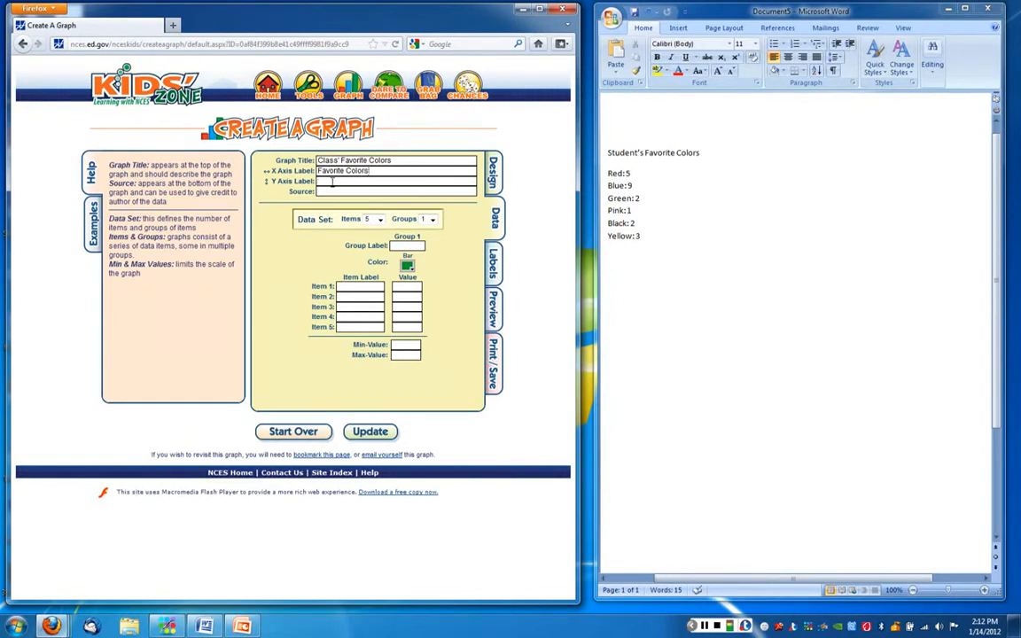
text(# of Students)
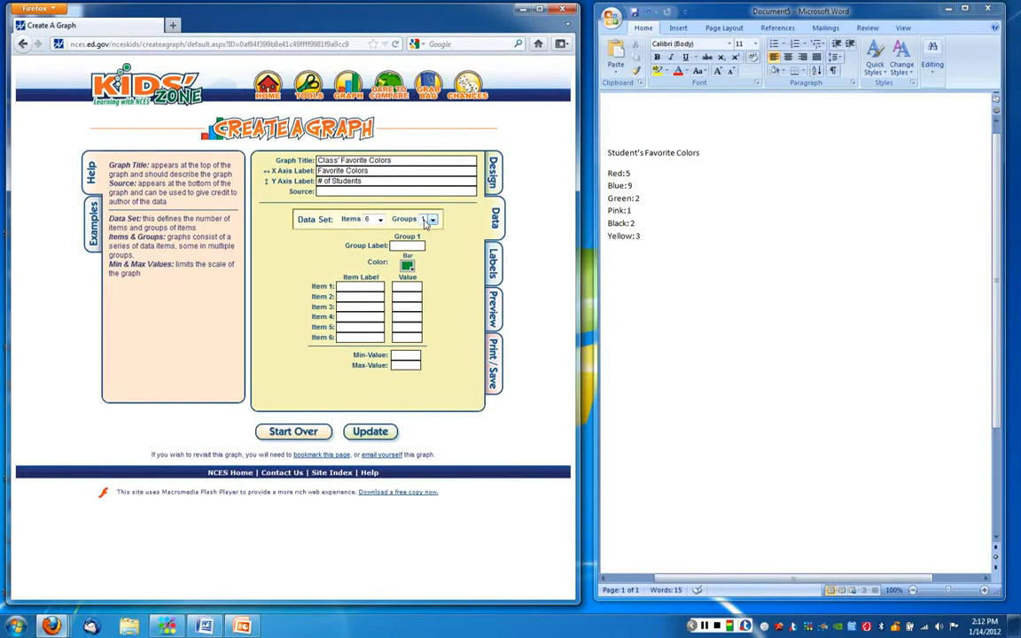
mouse_move(435, 227)
text(Students)
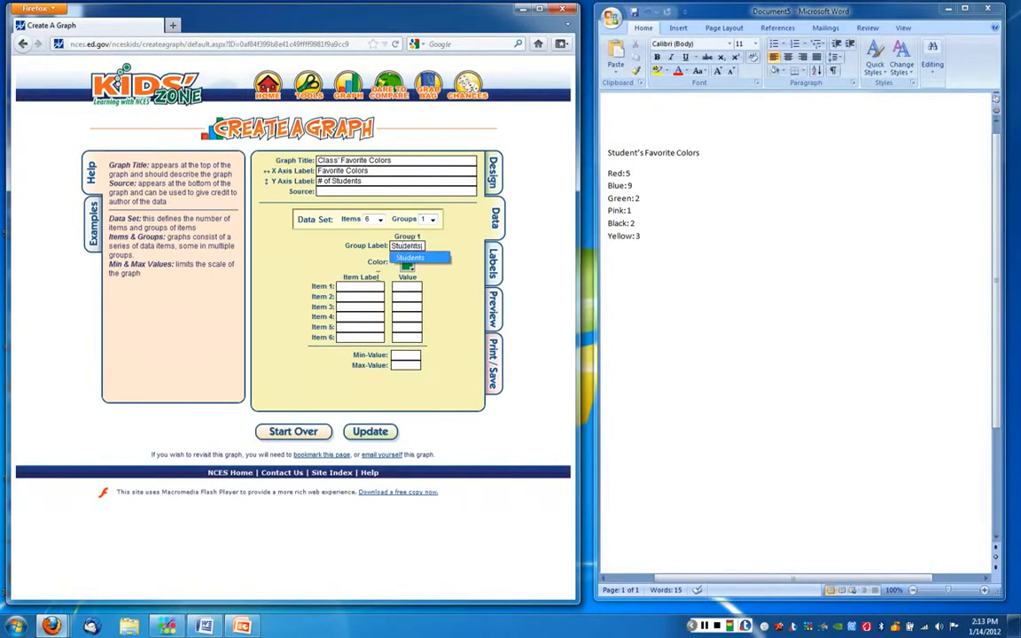
Group as Students and enter Red 5, Blue 9, Green 2, Pink 1, Black 2, Yellow 3.
click(421, 258)
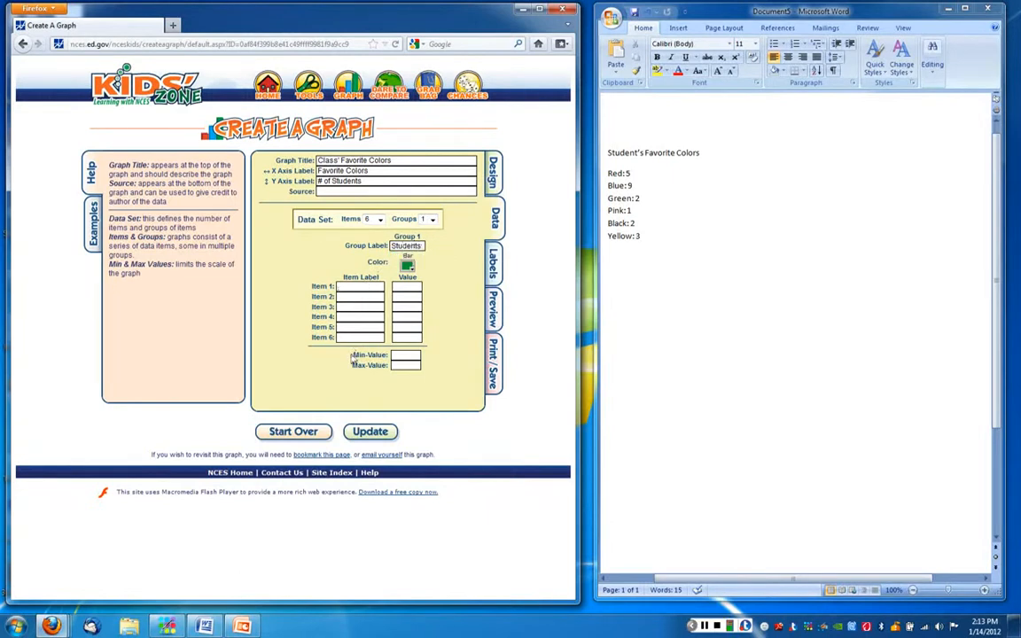
text(Red)
click(360, 316)
text(Pink)
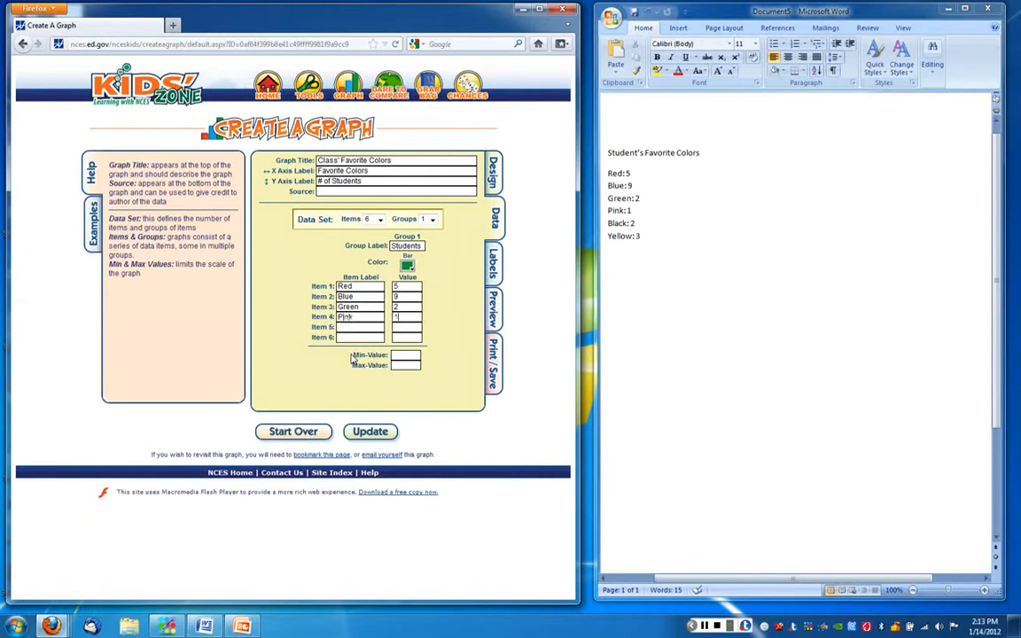
text(Black)
click(406, 327)
text(2)
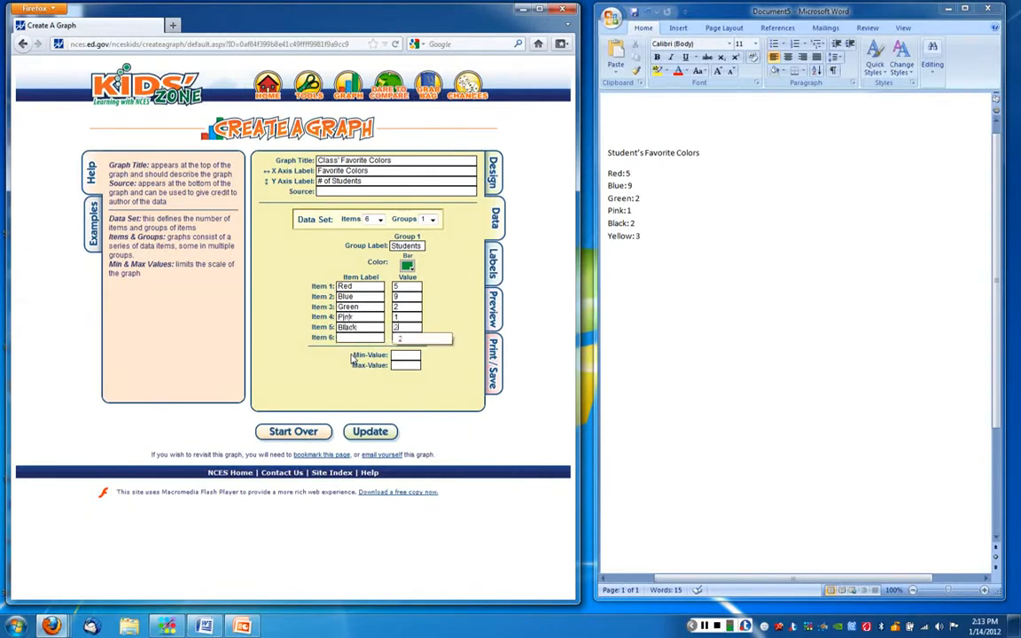
text(Yellow)
click(407, 338)
text(3)
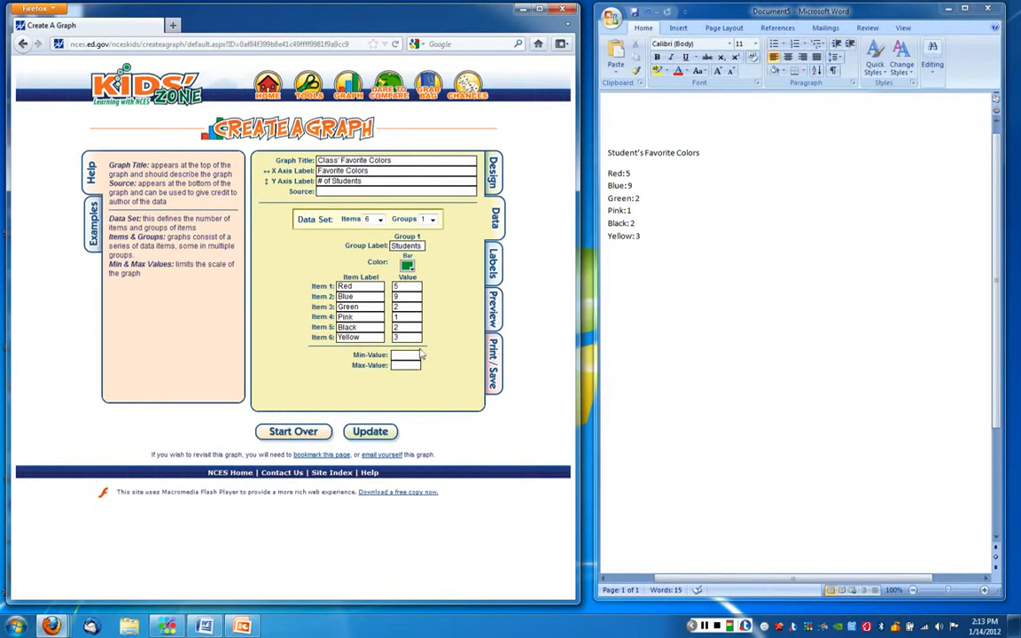
mouse_move(490, 241)
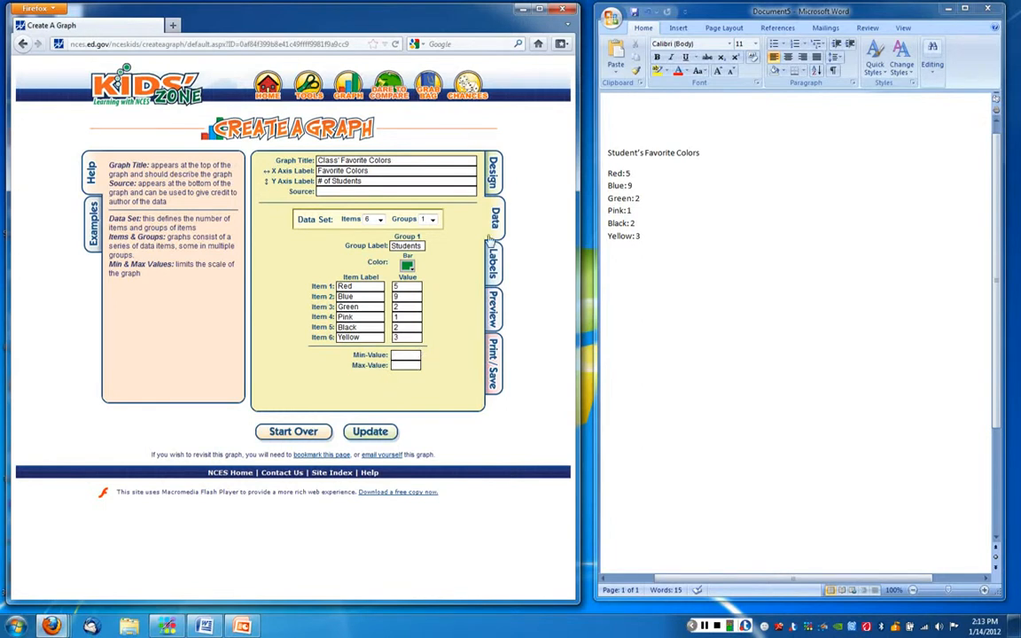
Show the Labels page with data label and font options.
click(493, 257)
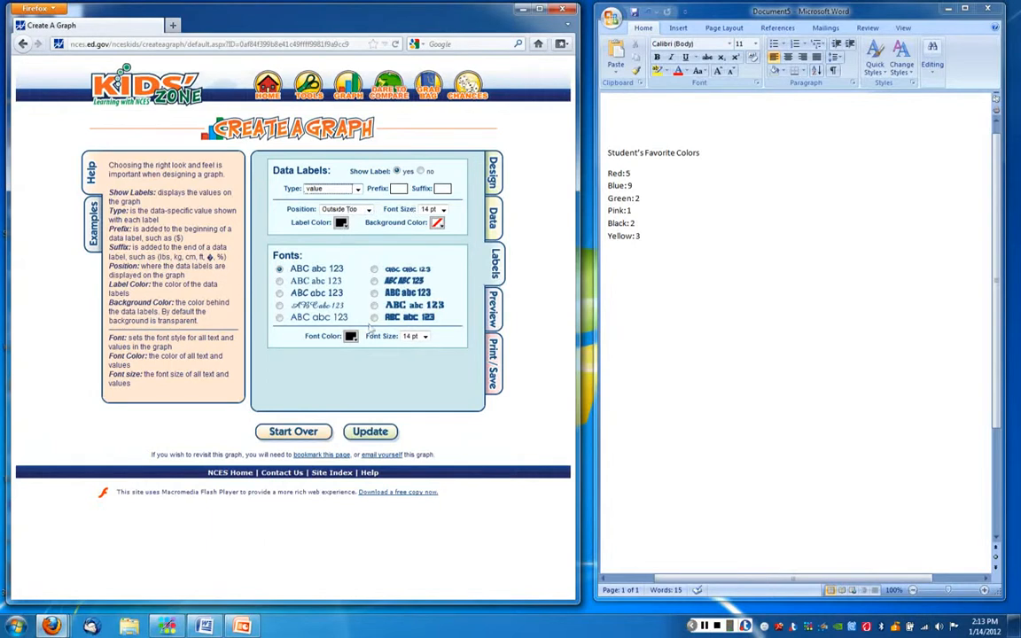
mouse_move(485, 262)
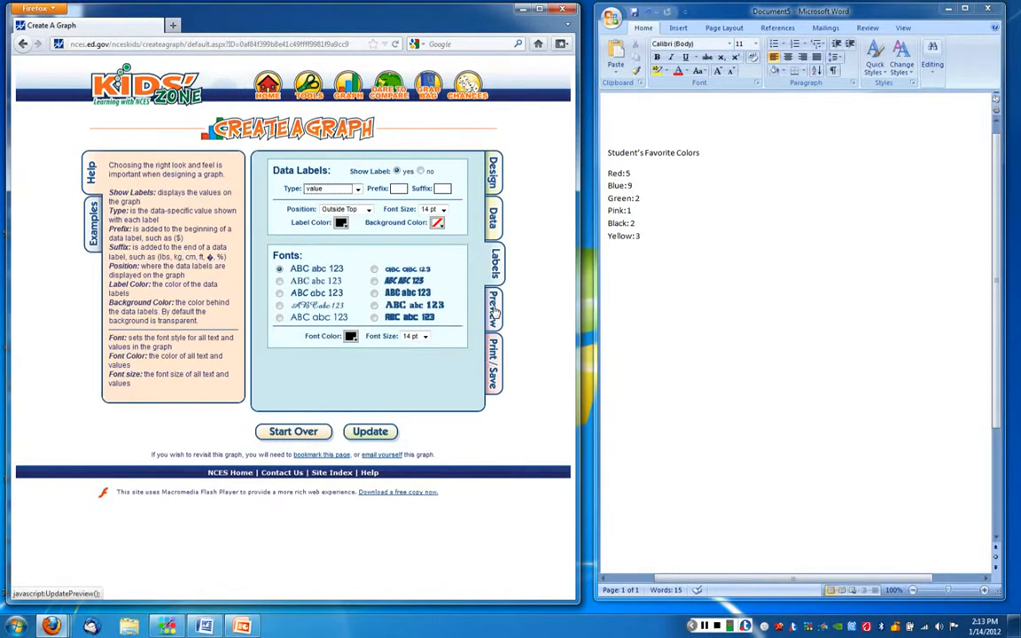
Preview the six-bar 'Class' Favorite Colors' bar graph.
click(494, 319)
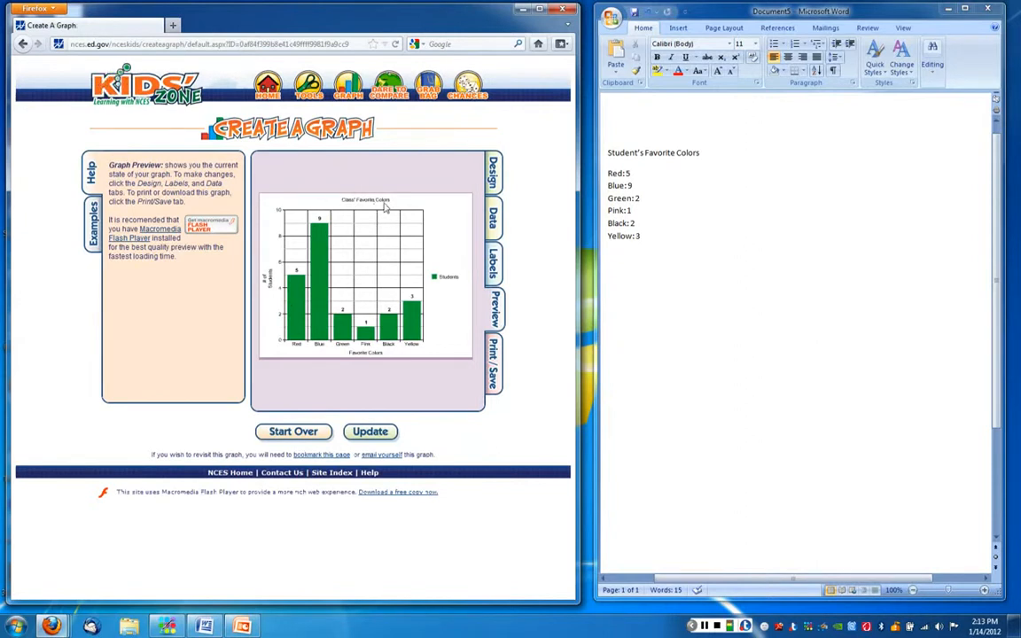
mouse_move(353, 358)
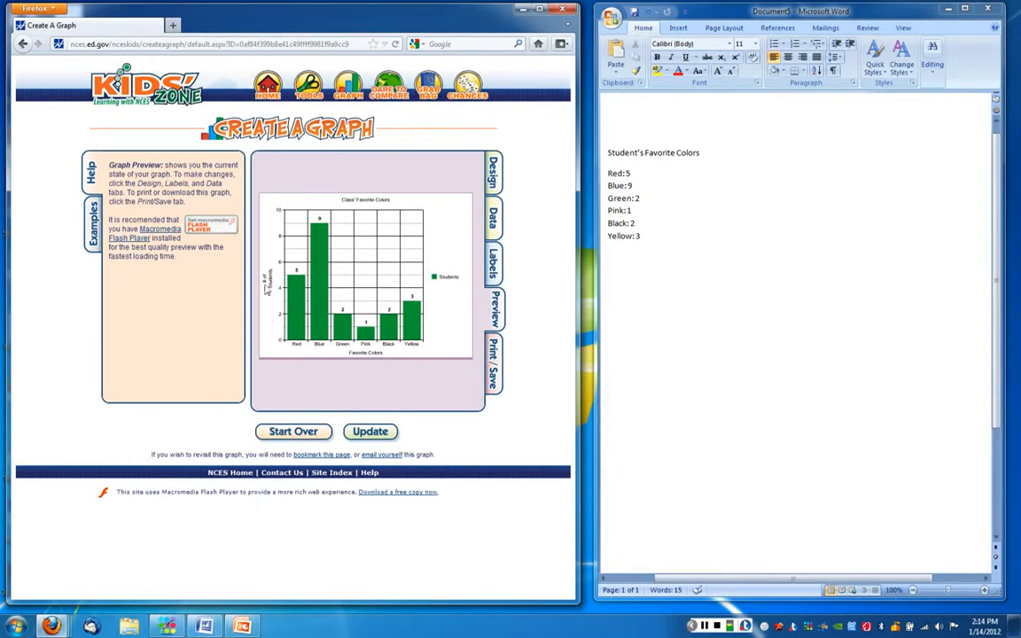
mouse_move(436, 323)
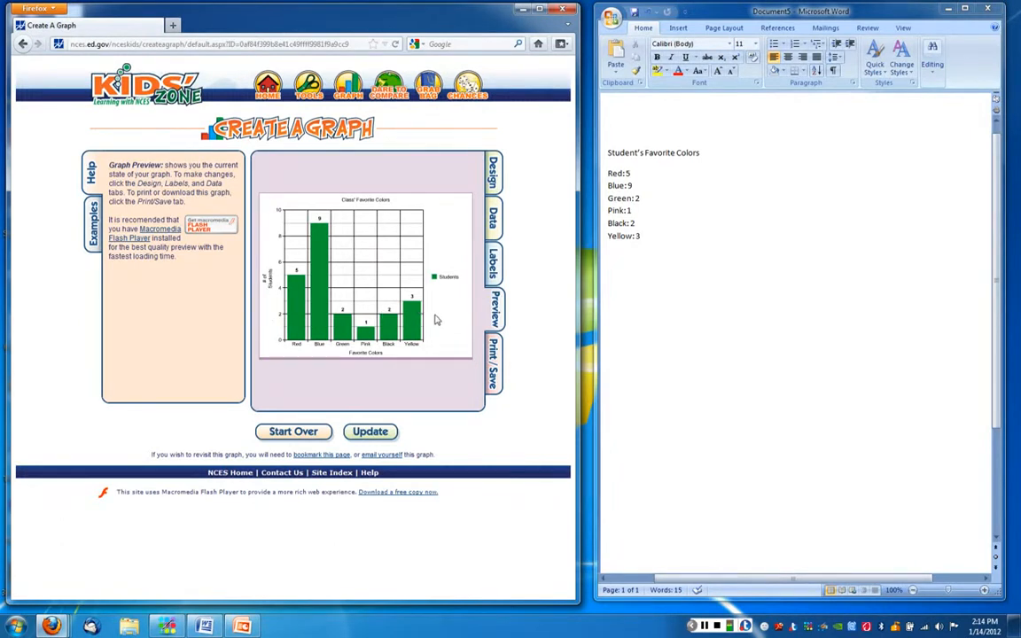
mouse_move(443, 317)
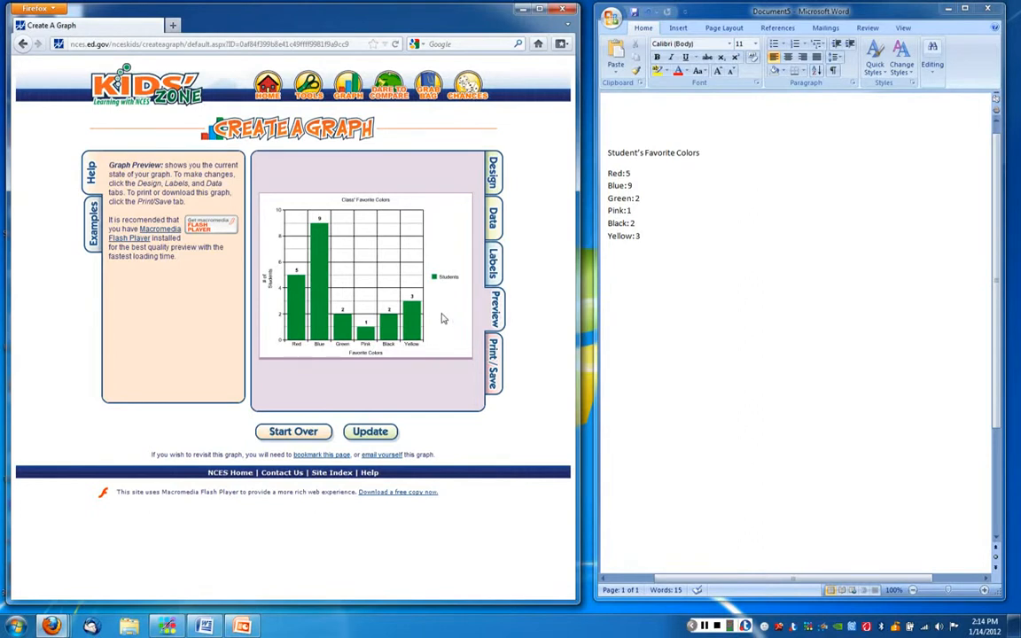
mouse_move(434, 346)
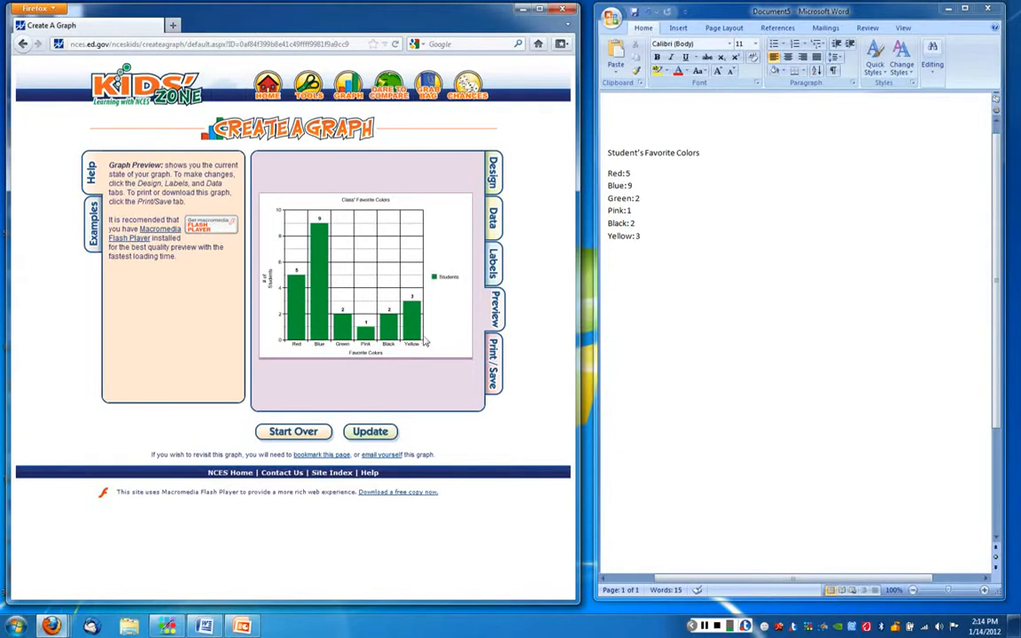
mouse_move(493, 368)
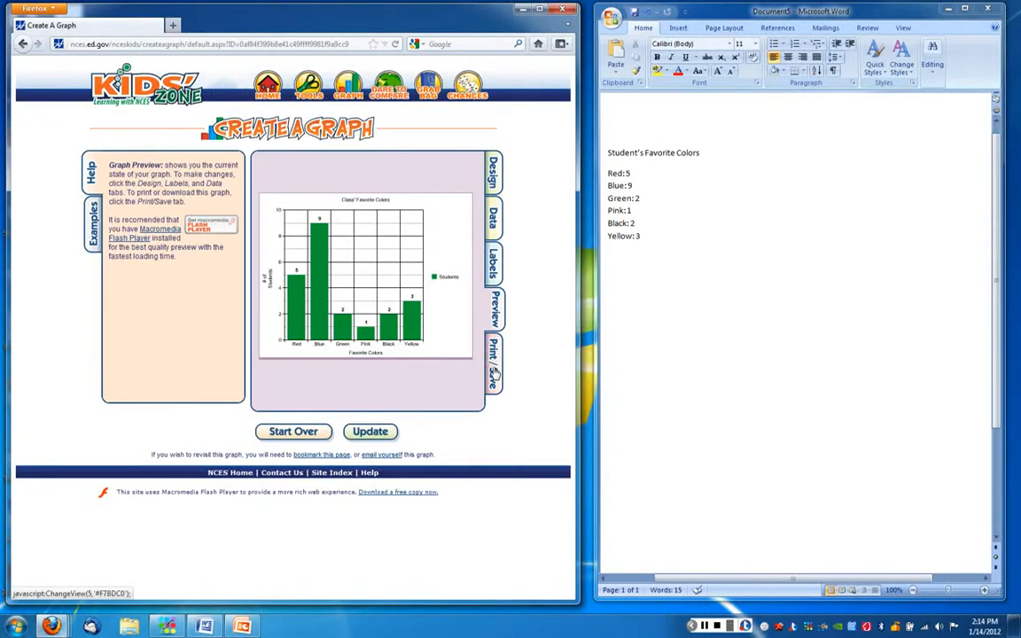
Bring up the Download A Graph window from the Print/Save options.
click(493, 363)
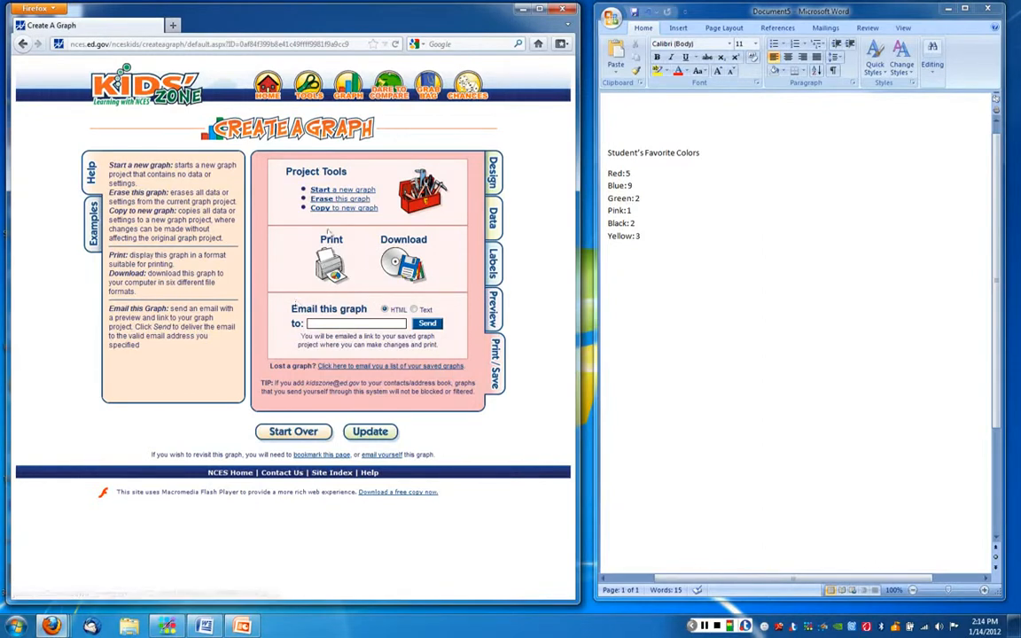
mouse_move(344, 208)
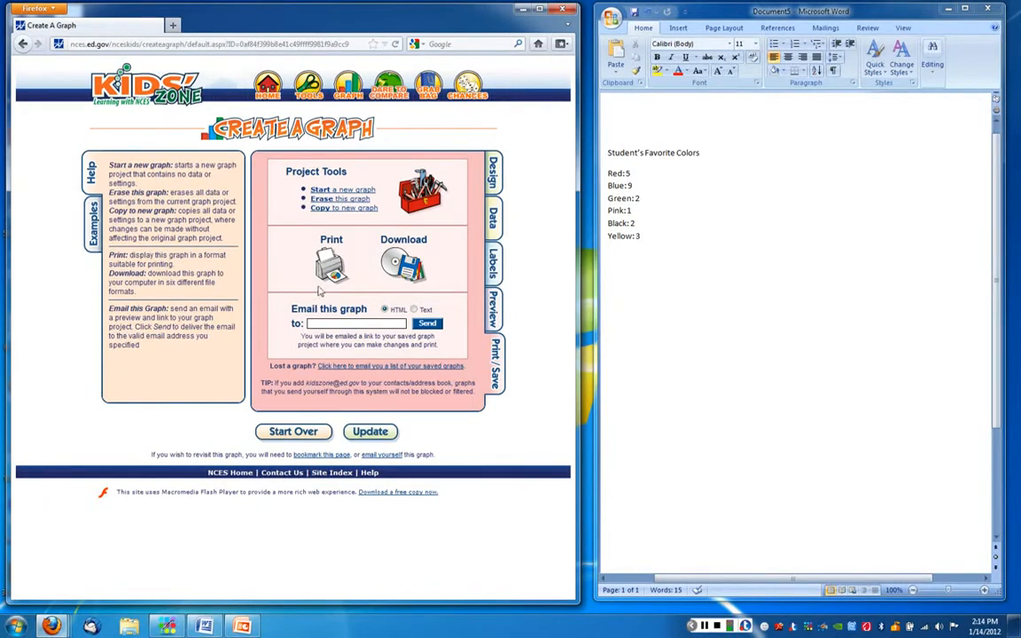
mouse_move(423, 251)
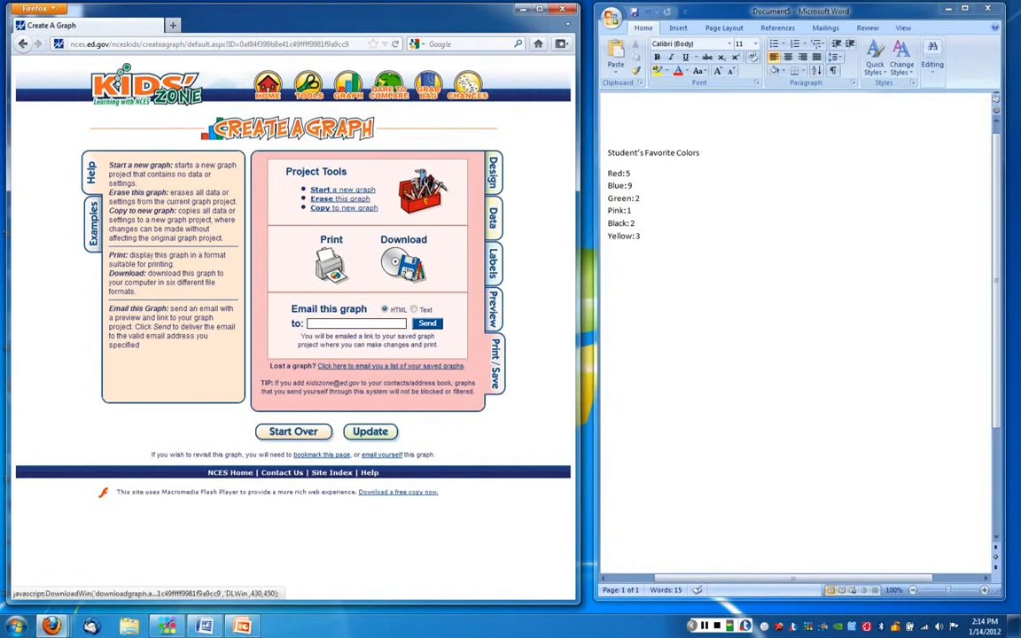
mouse_move(833, 312)
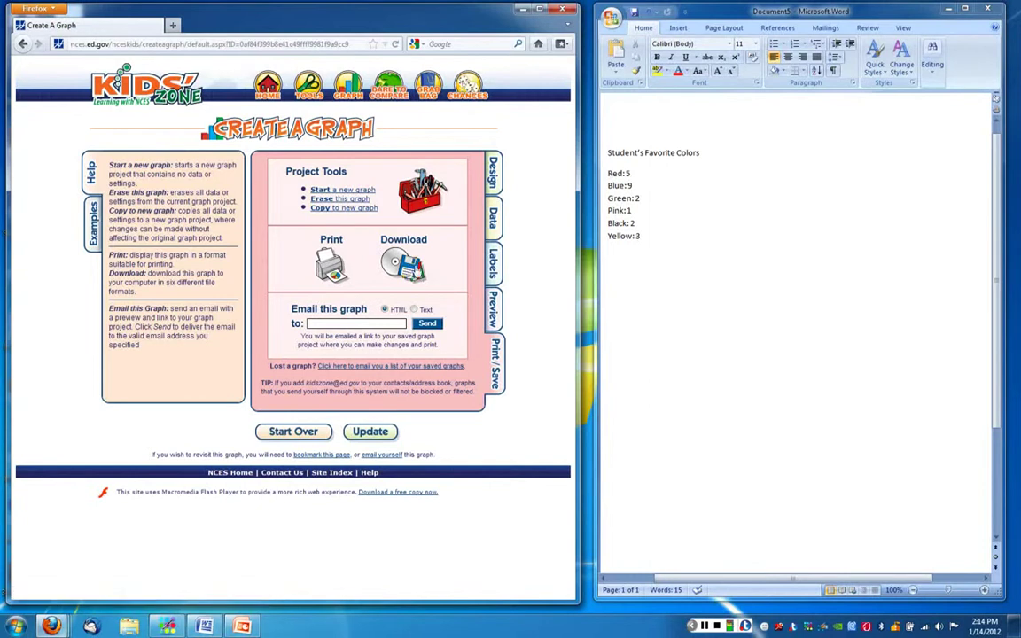
mouse_move(636, 219)
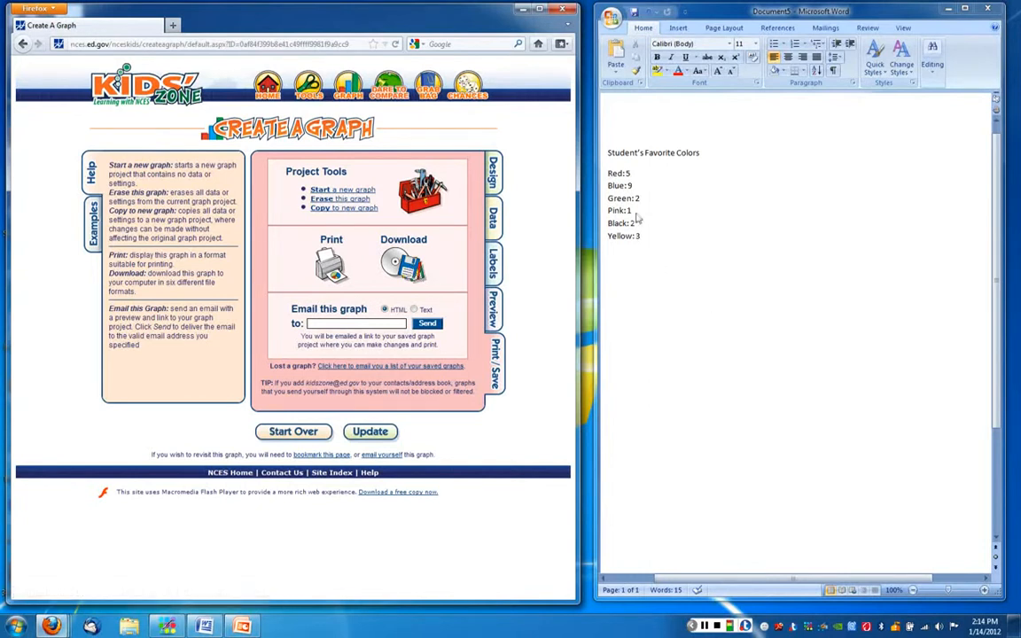
mouse_move(752, 305)
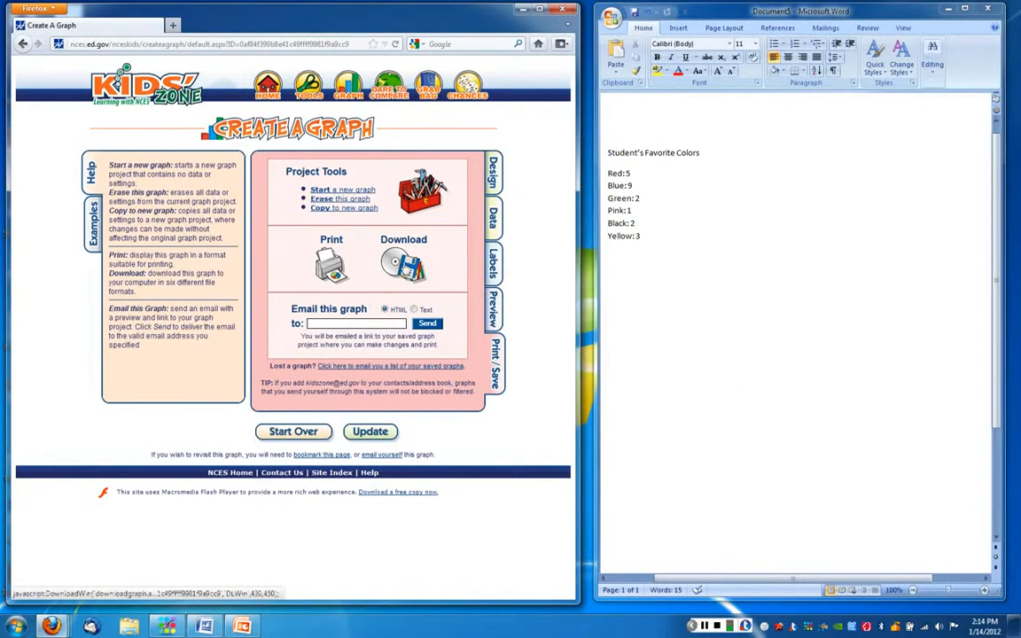
click(404, 262)
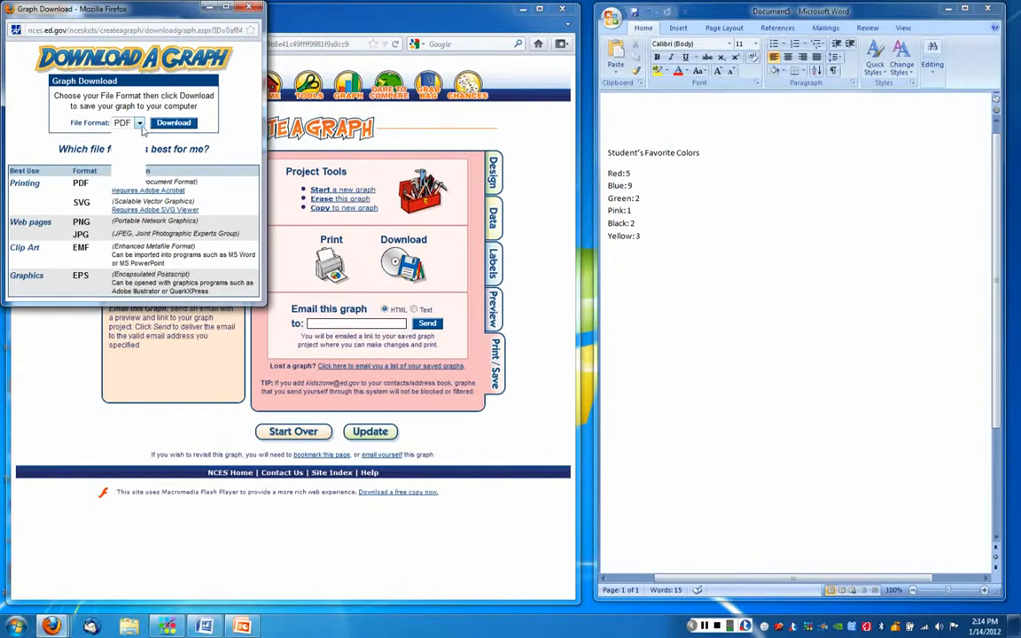
Download the graph as a JPG and open it in Windows Photo Viewer.
click(139, 122)
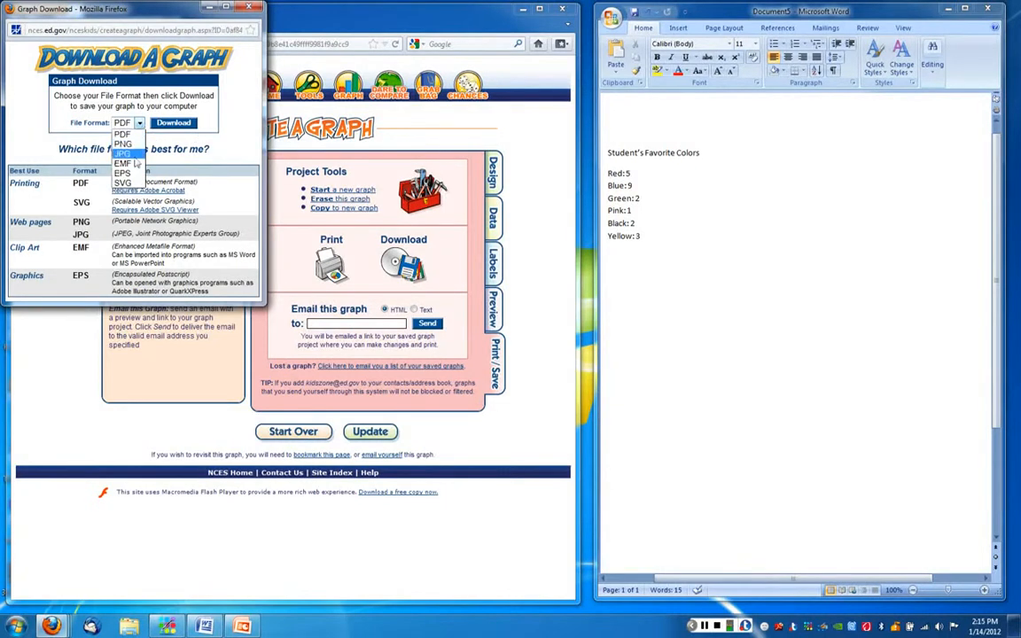
mouse_move(123, 163)
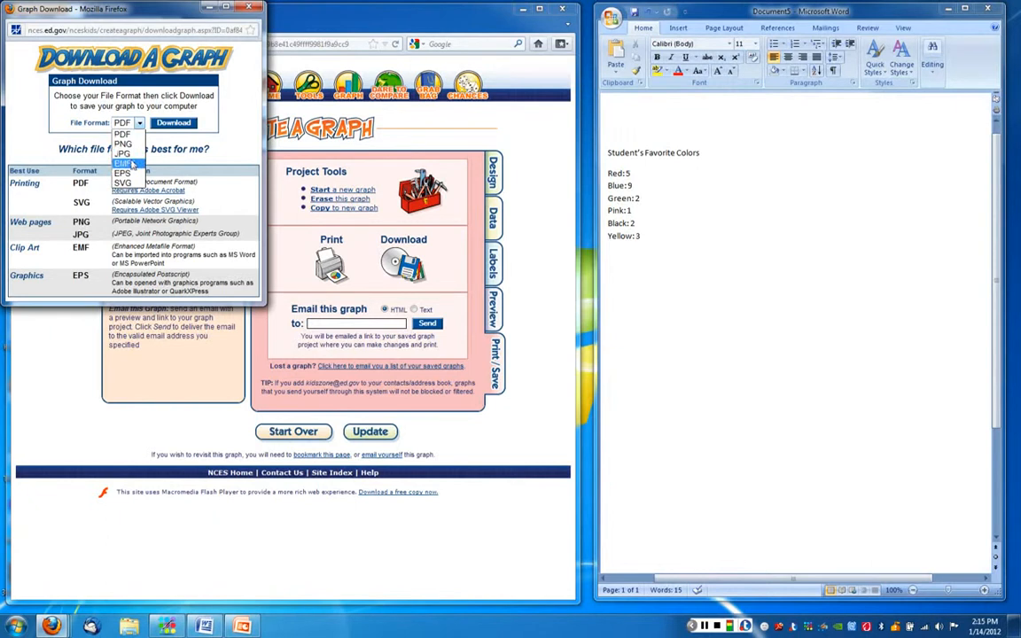
mouse_move(122, 154)
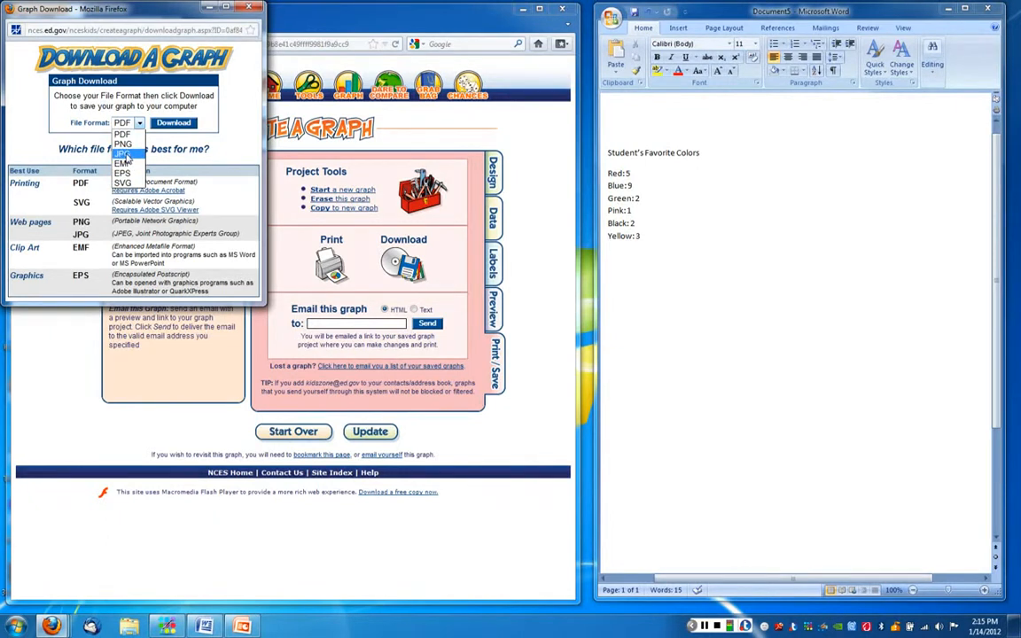
mouse_move(122, 163)
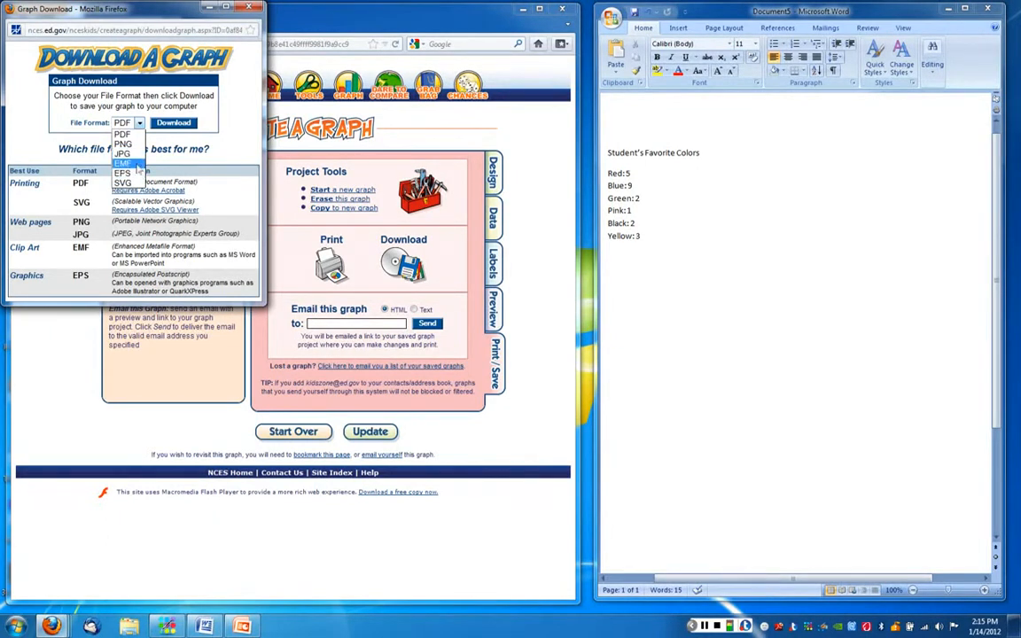
click(121, 154)
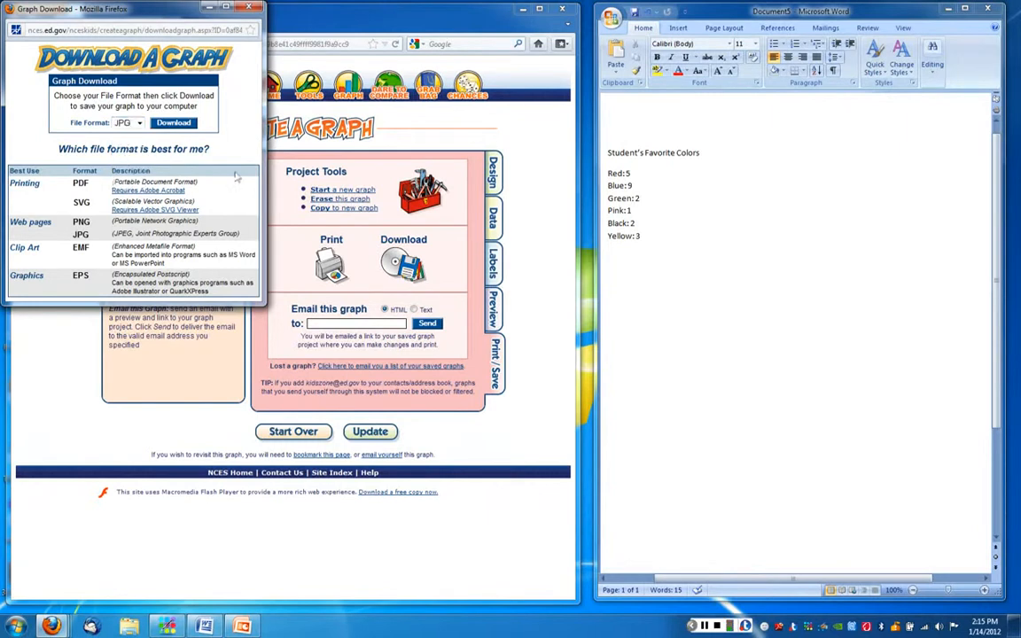
click(174, 123)
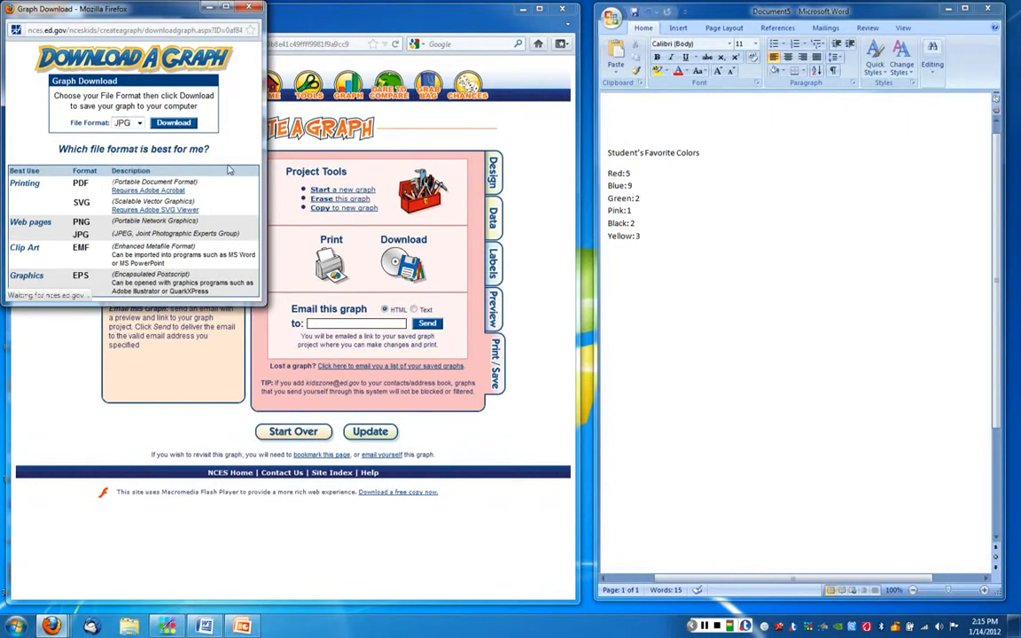
click(174, 122)
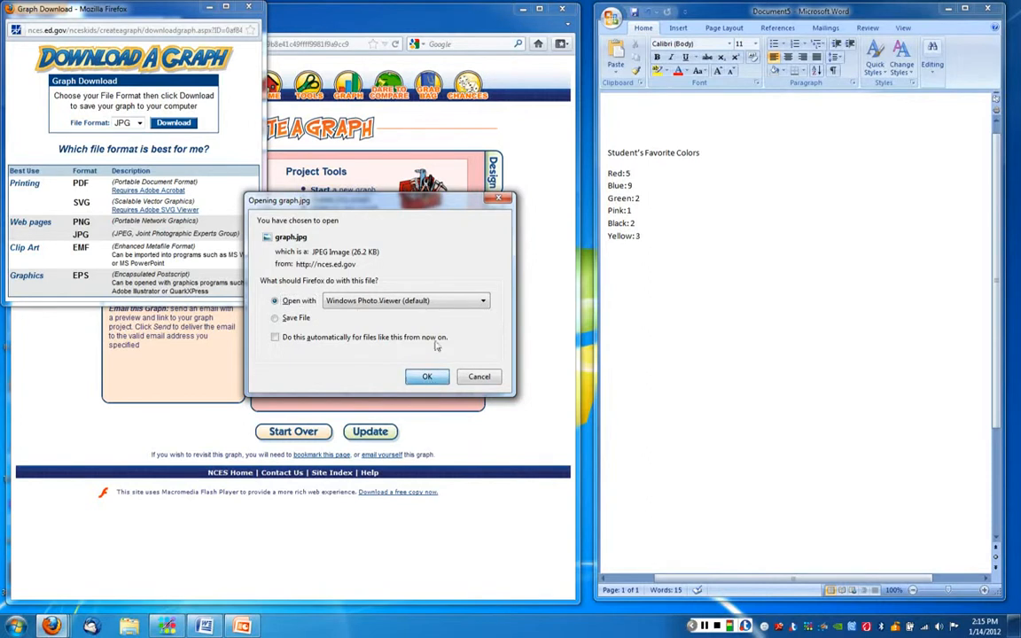
click(426, 376)
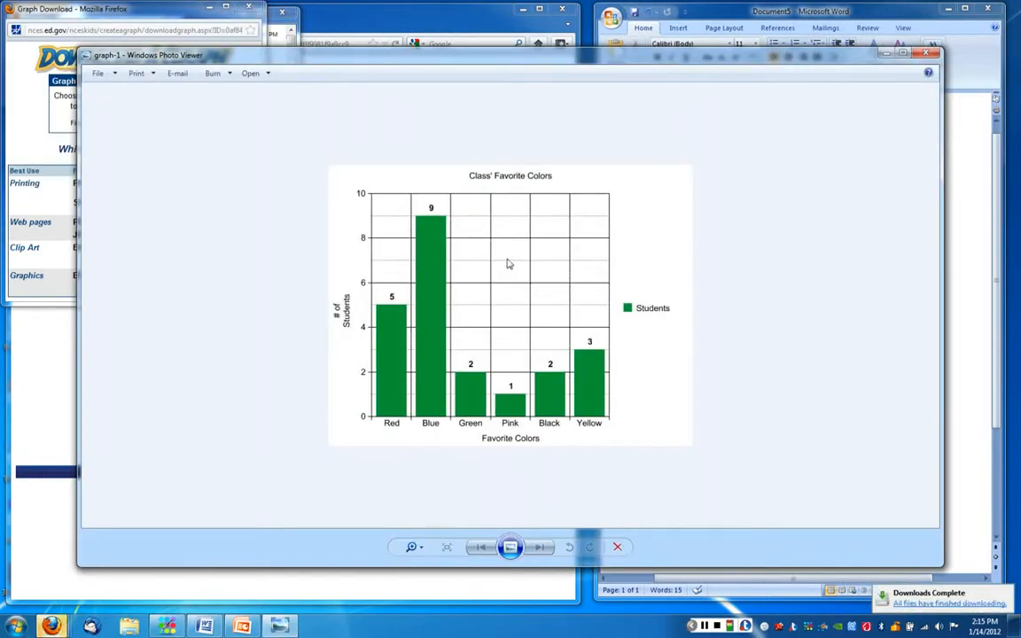
mouse_move(509, 259)
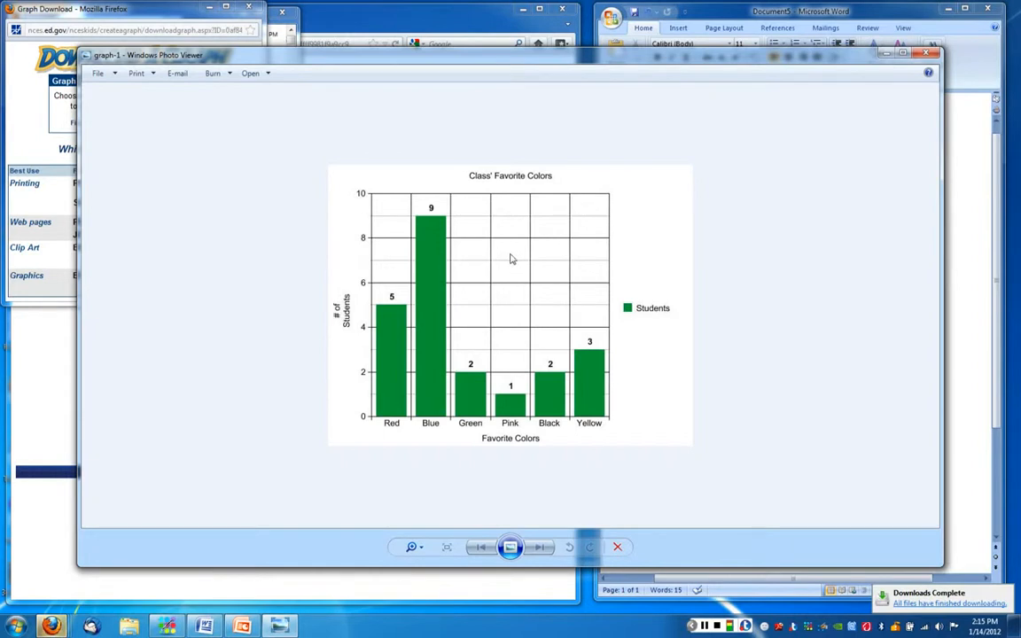
Copy the bar graph picture from Windows Photo Viewer.
right_click(510, 259)
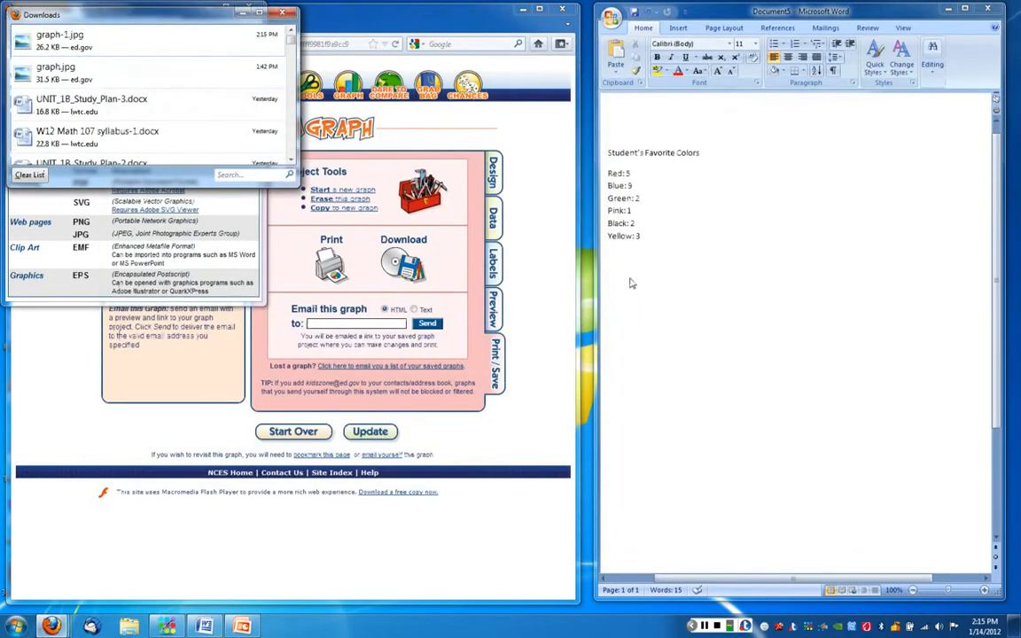
Paste the bar graph below the 'Yellow: 3' line and close Firefox's Downloads list.
right_click(632, 283)
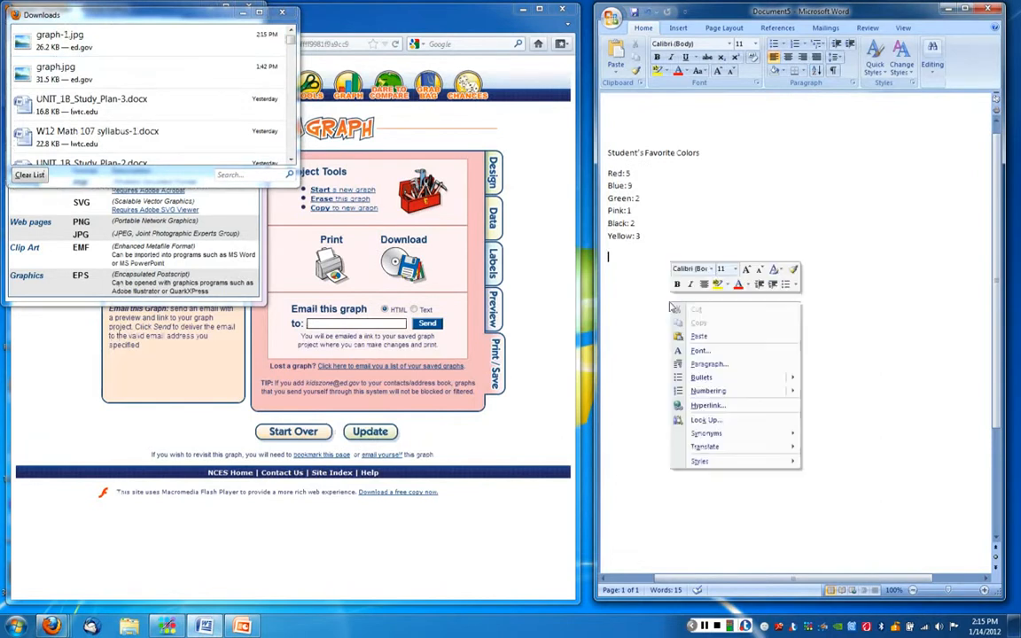
click(699, 336)
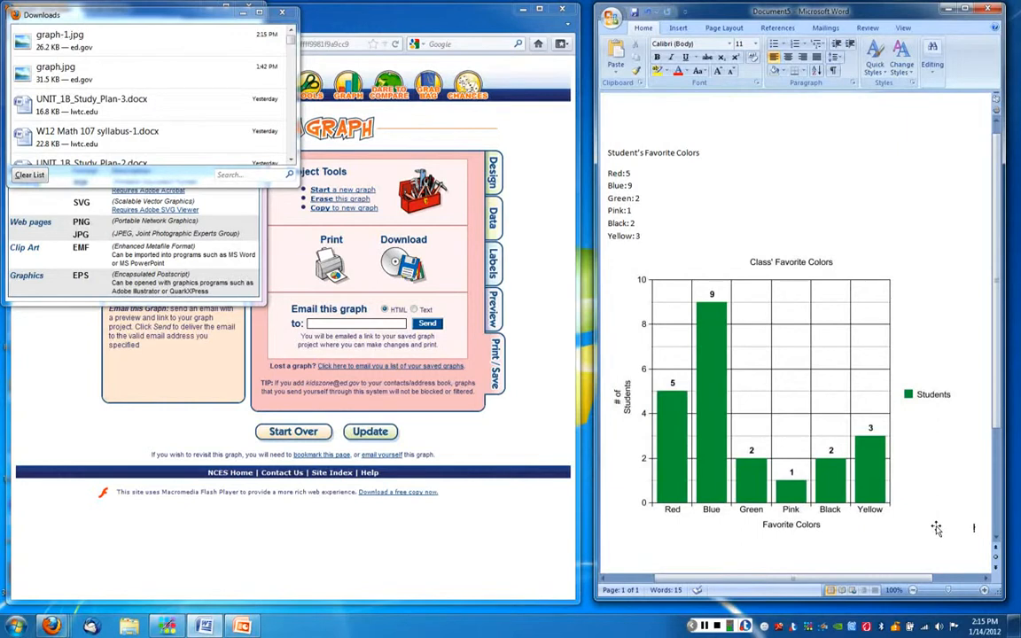
mouse_move(838, 377)
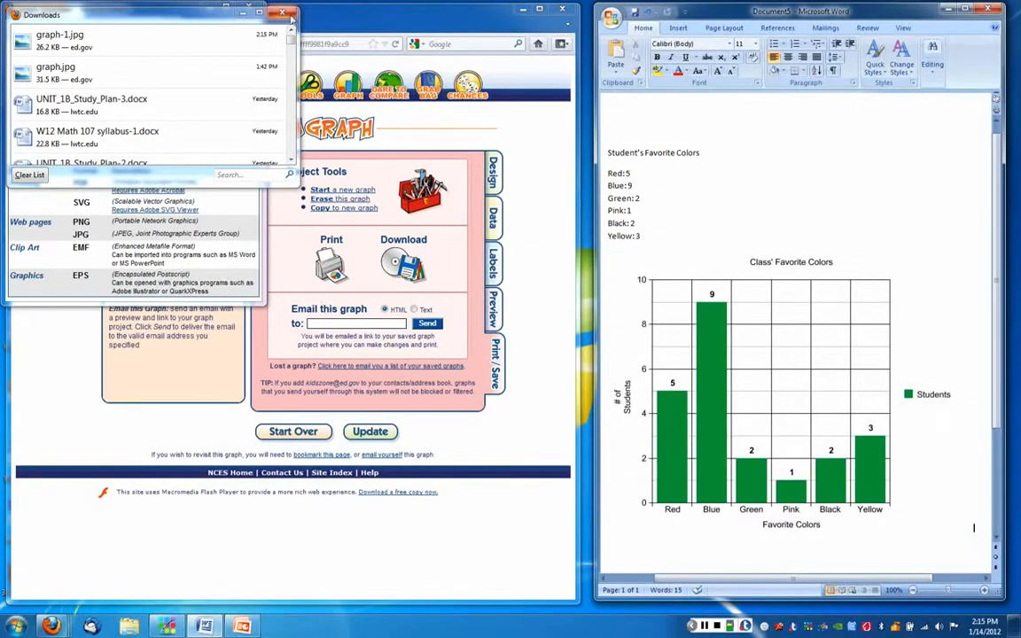
click(282, 14)
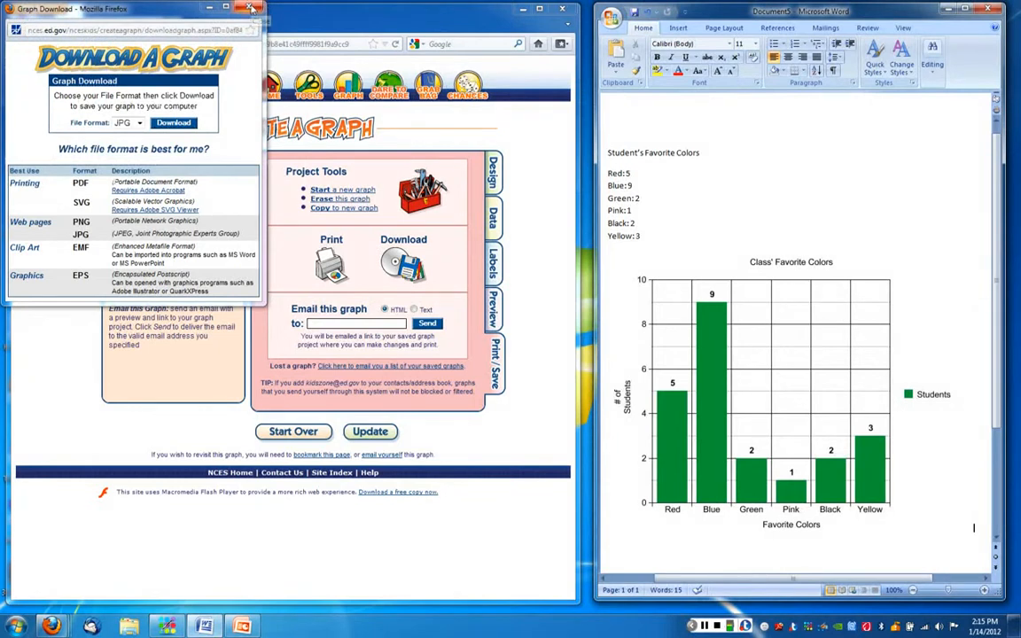
Close the download window and change the graph type to Pie on the Design page.
click(251, 8)
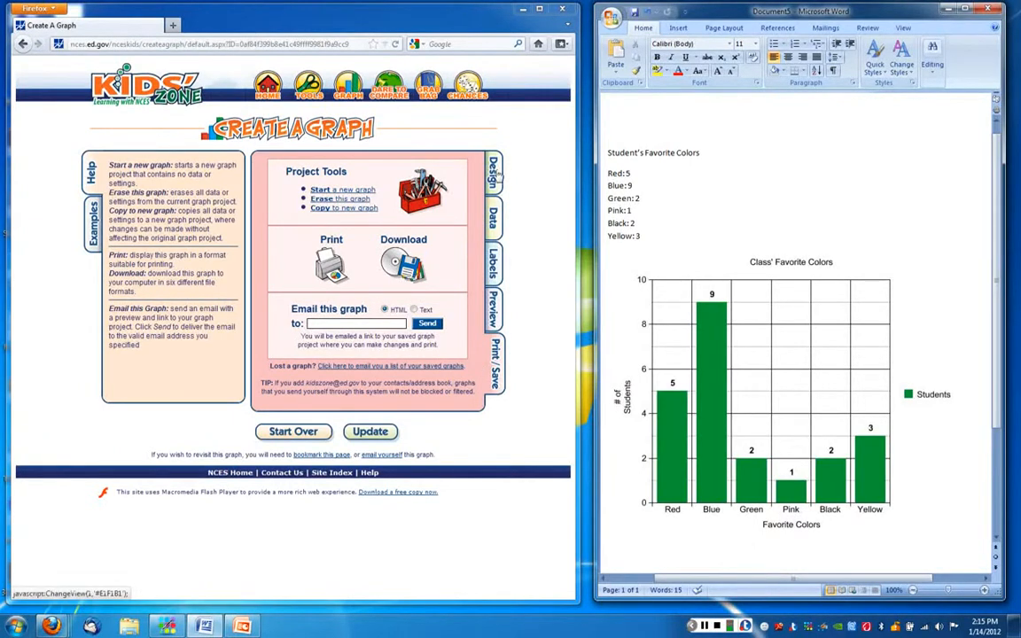
click(494, 168)
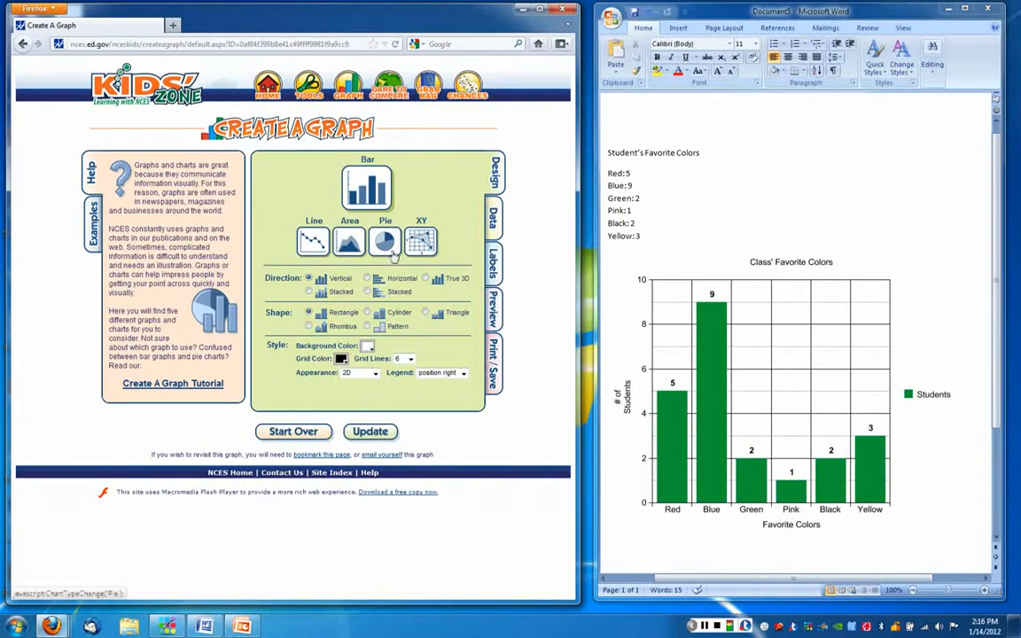
click(384, 242)
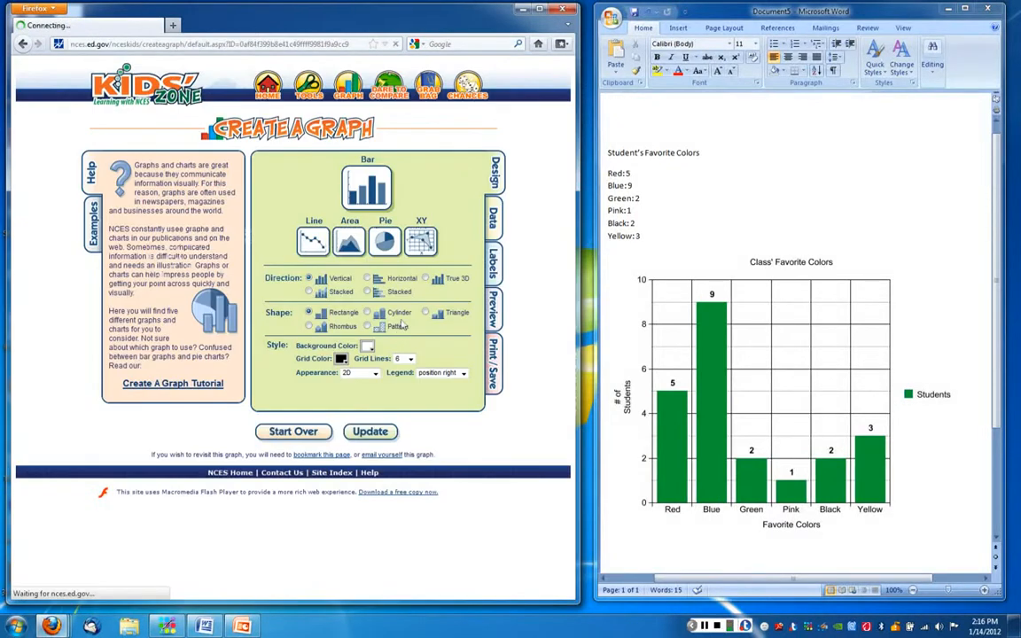
click(384, 242)
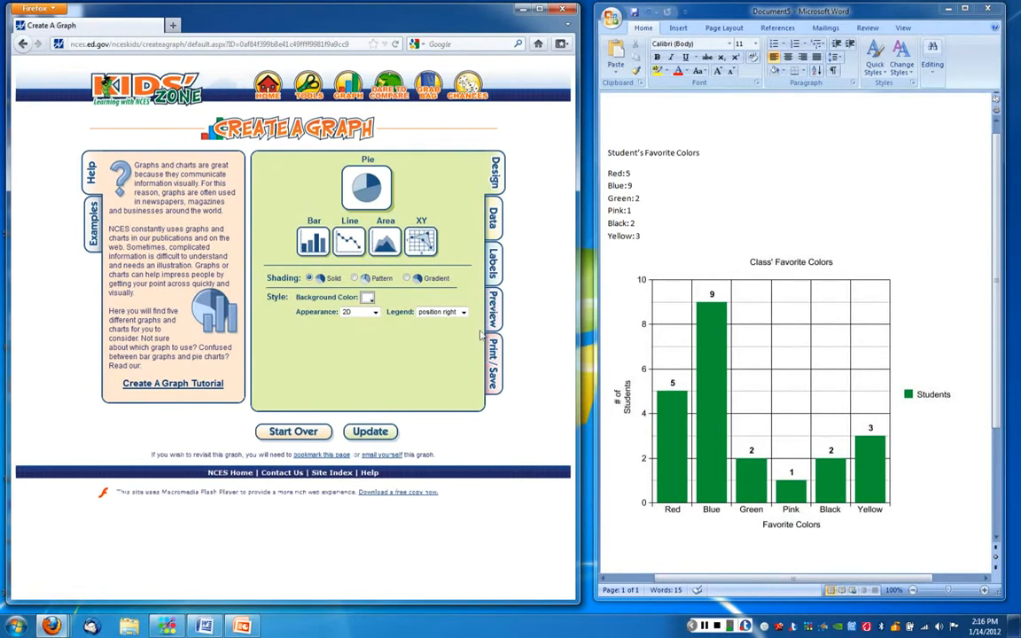
mouse_move(458, 329)
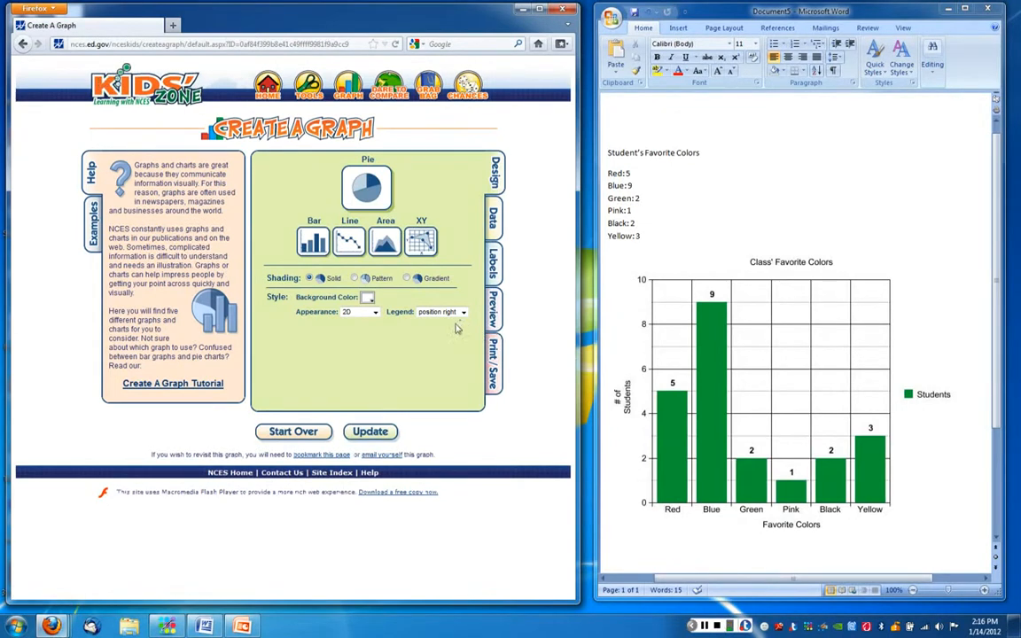
mouse_move(321, 270)
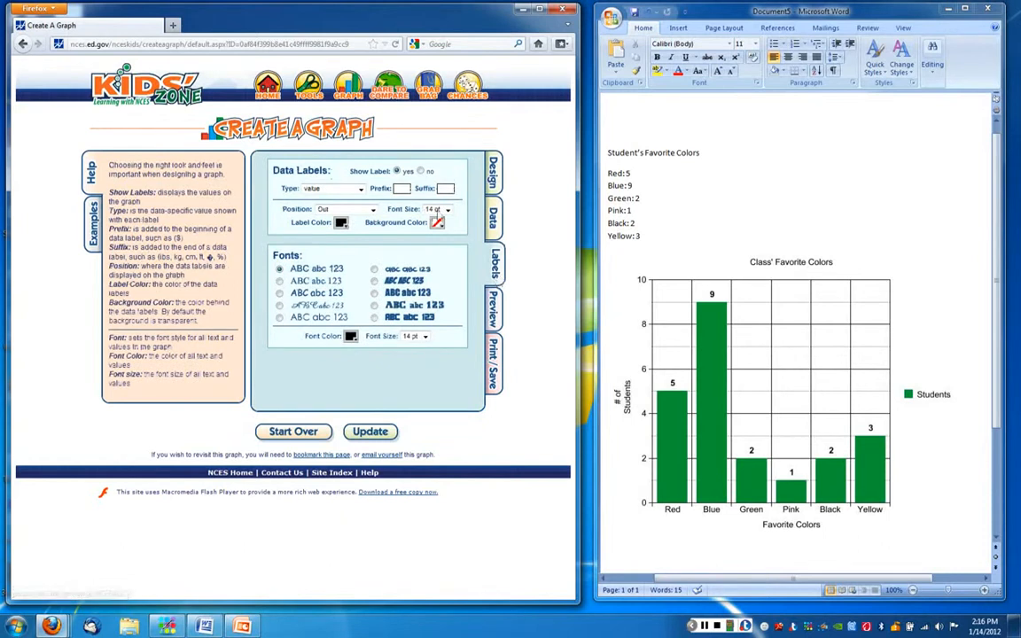
Preview the favorite colors pie chart with default slice colors and a Red-to-Yellow legend.
click(494, 314)
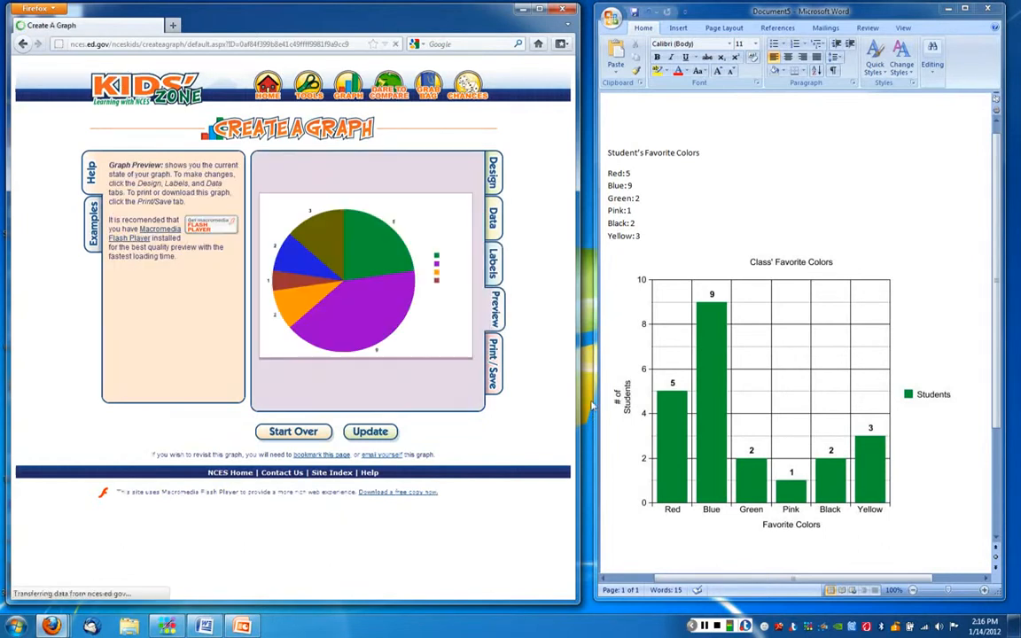
click(370, 431)
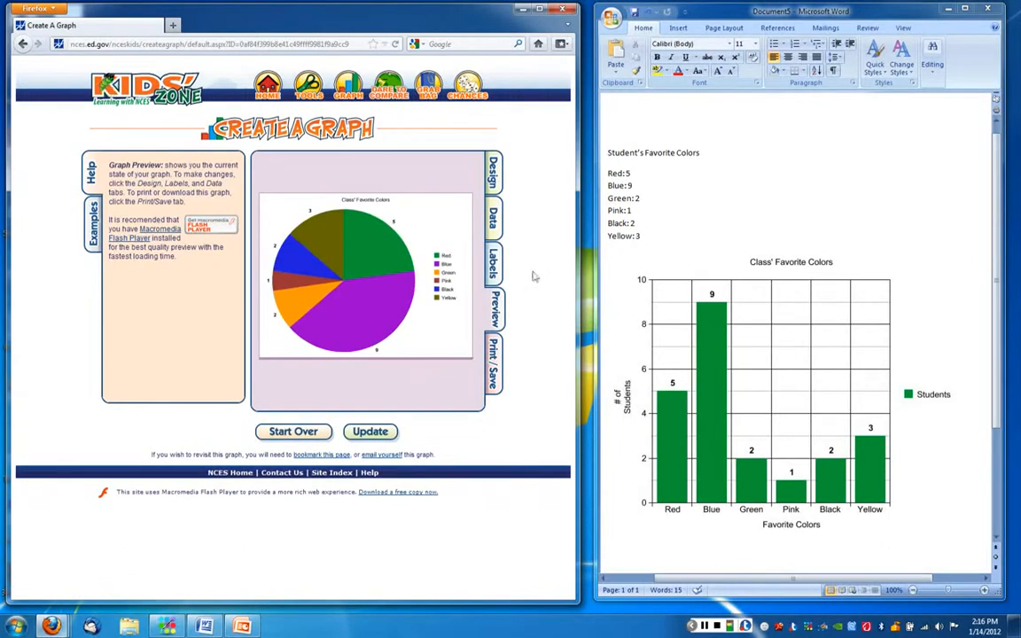
mouse_move(355, 313)
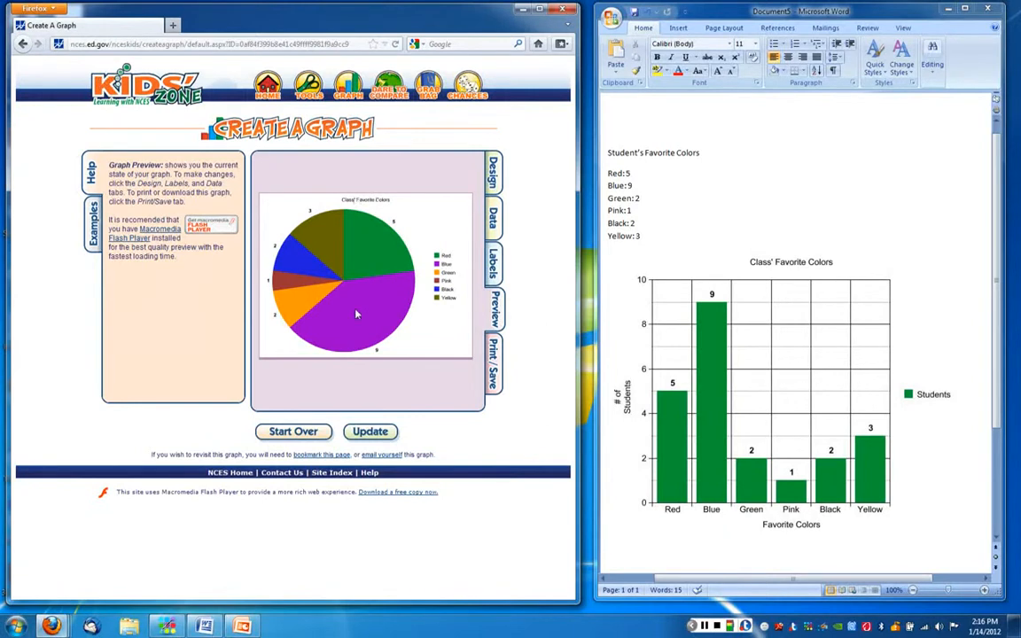
mouse_move(384, 315)
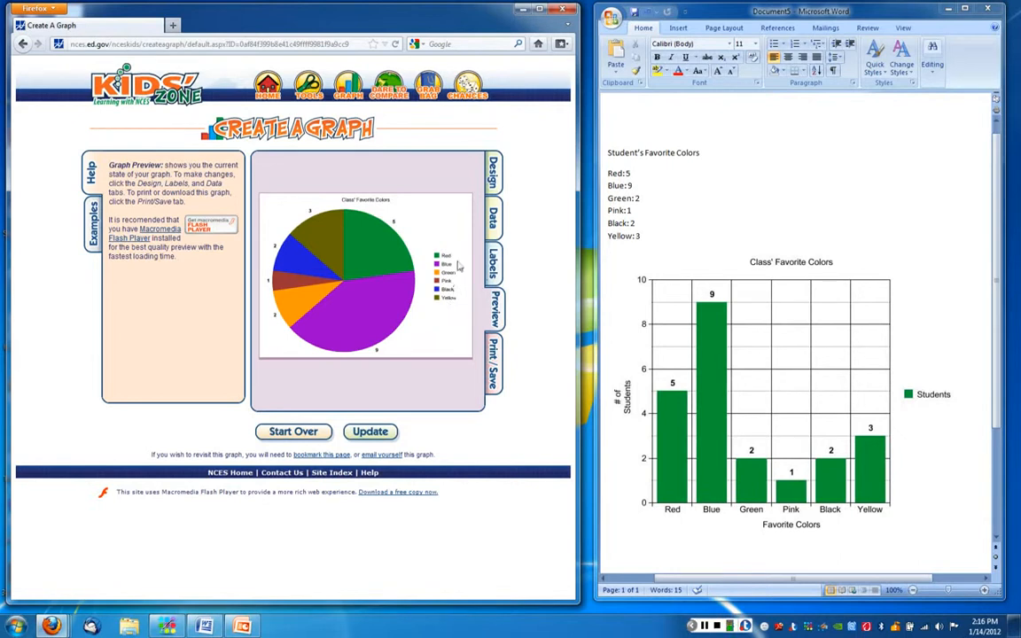
mouse_move(361, 251)
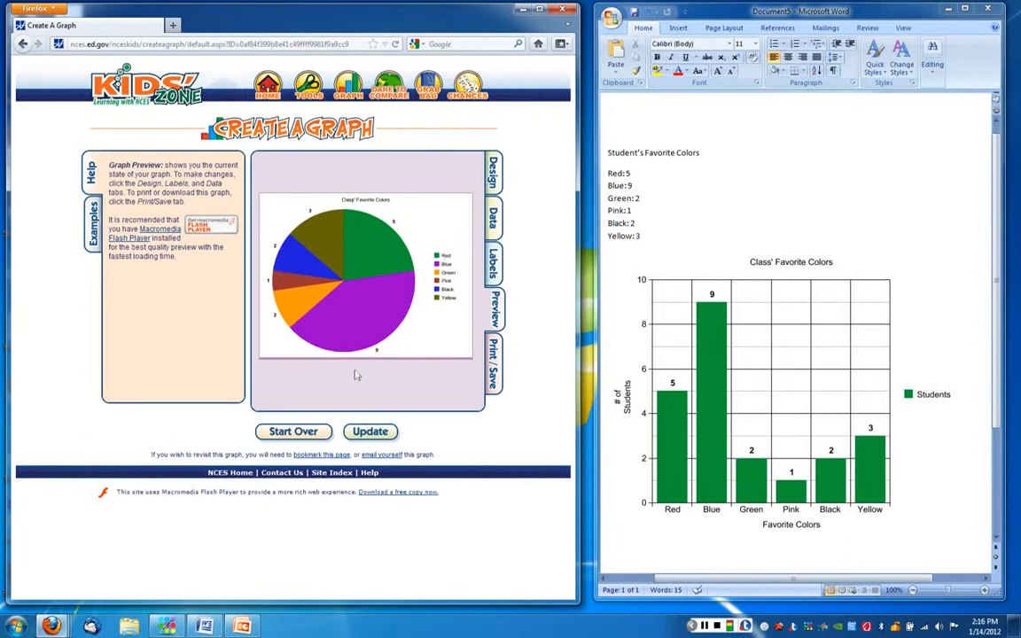
mouse_move(374, 358)
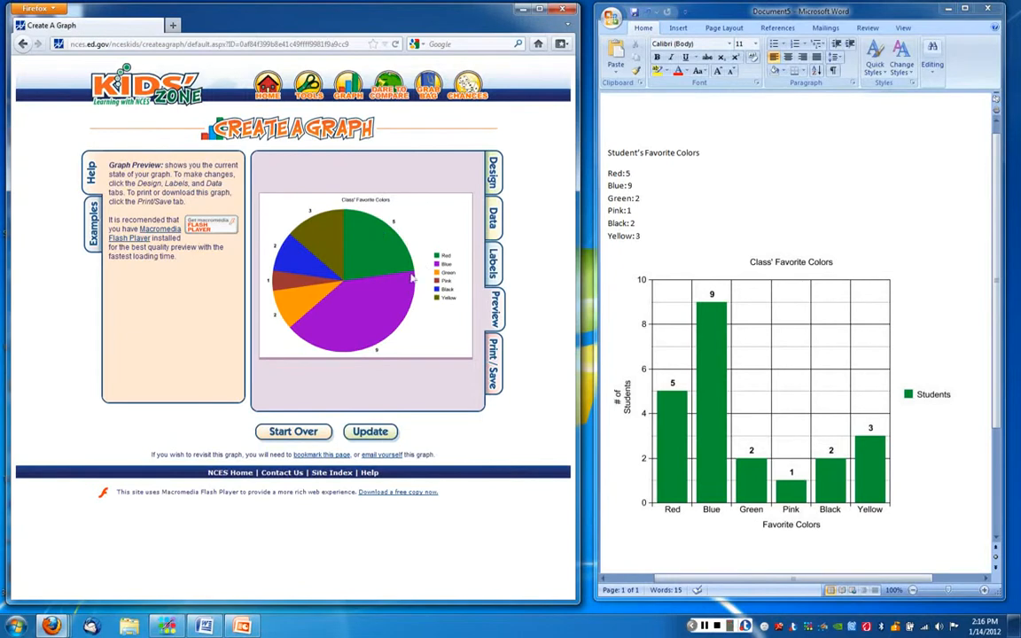
mouse_move(417, 257)
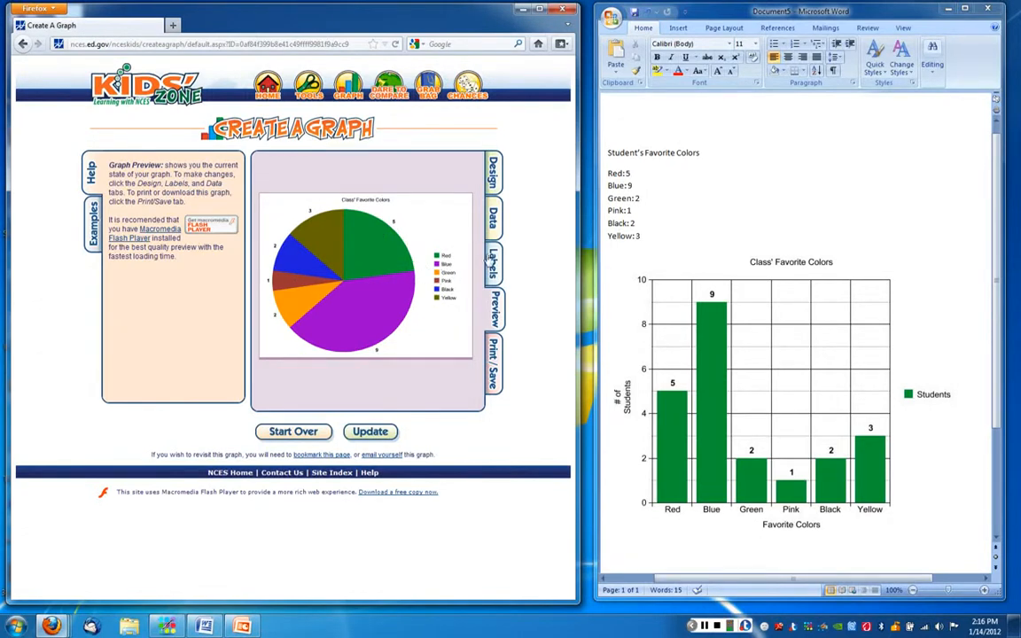
In the slice data, recolor the Red slice red and the Blue slice blue.
click(494, 219)
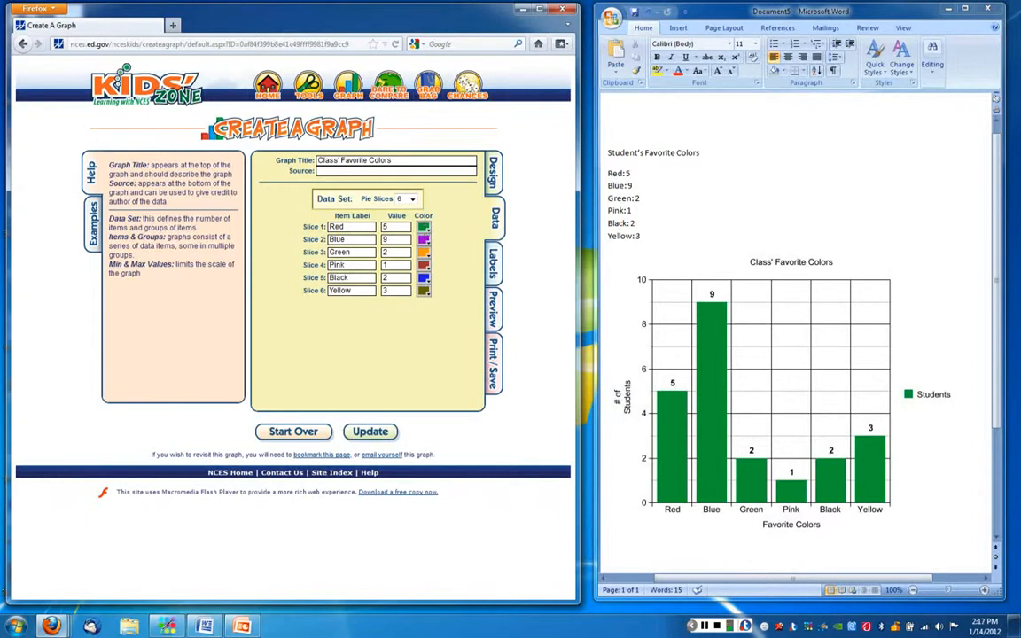
click(424, 227)
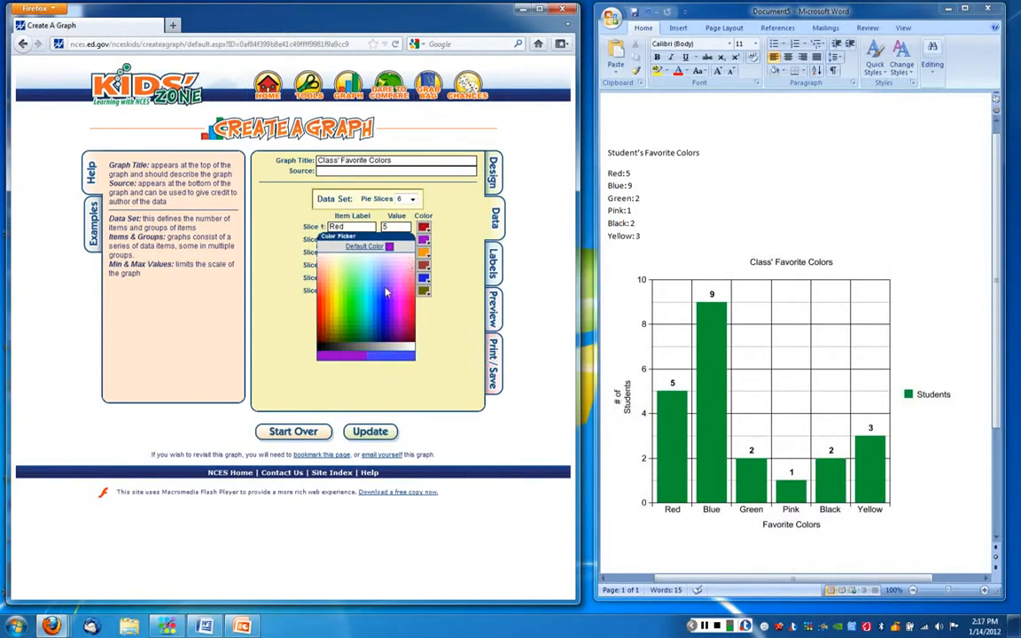
click(423, 239)
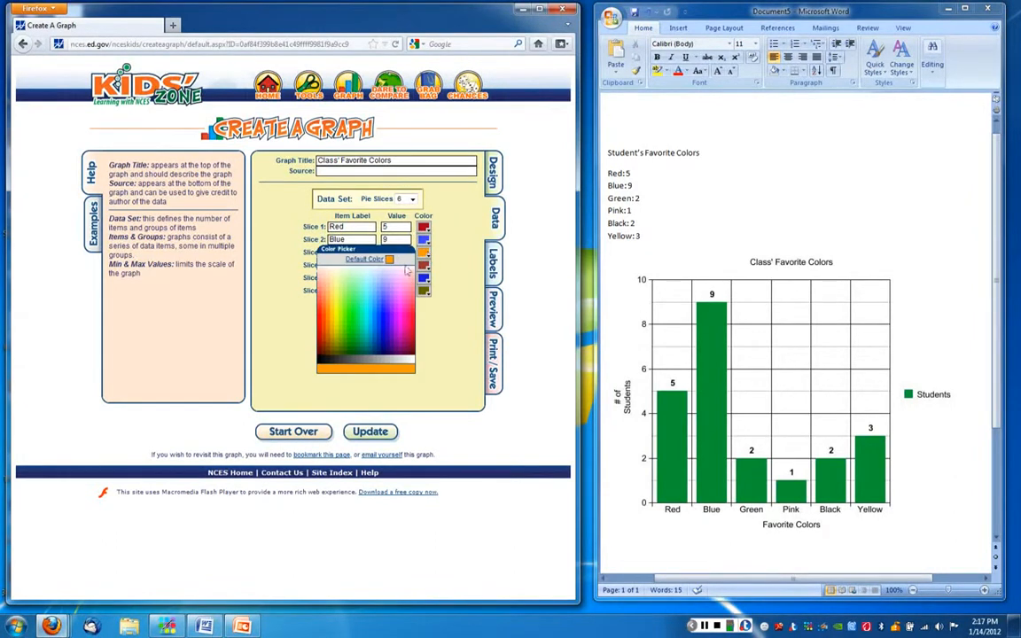
click(425, 266)
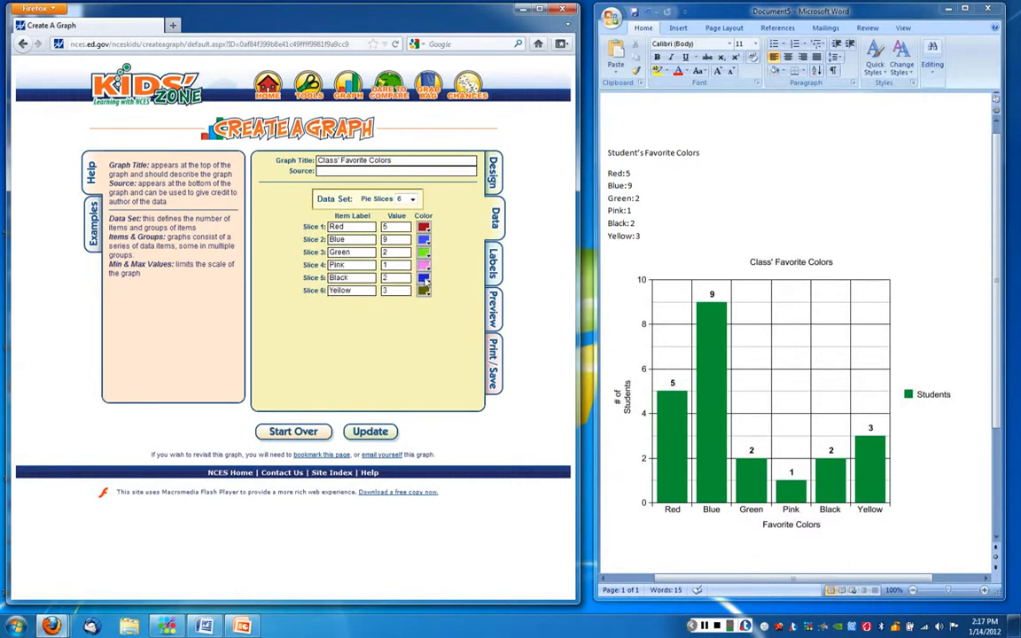
click(424, 264)
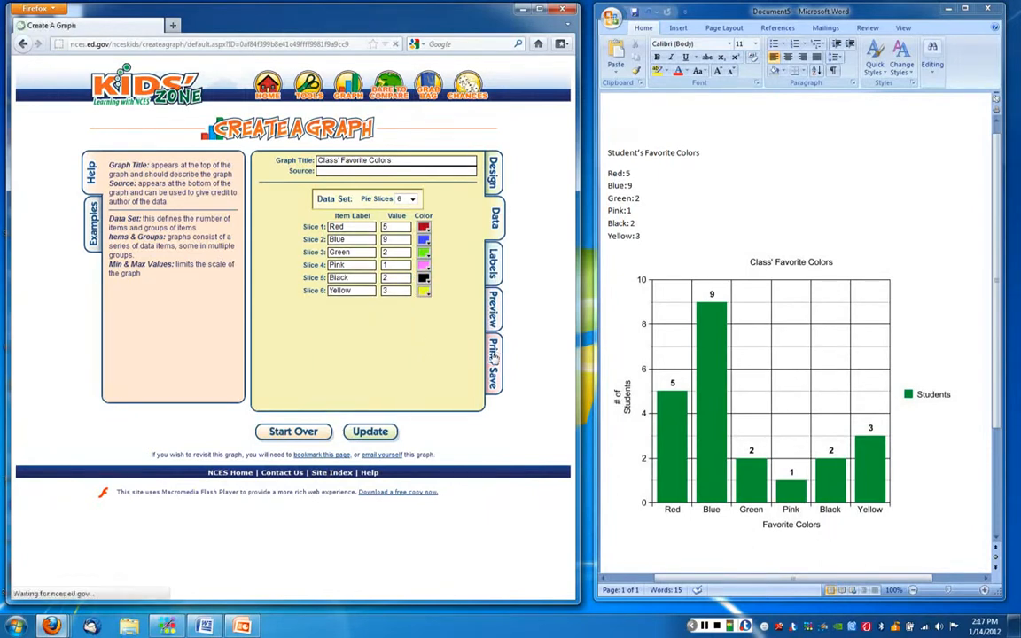
Set the pie's data labels to show slice names inside the slices, then preview it.
click(494, 315)
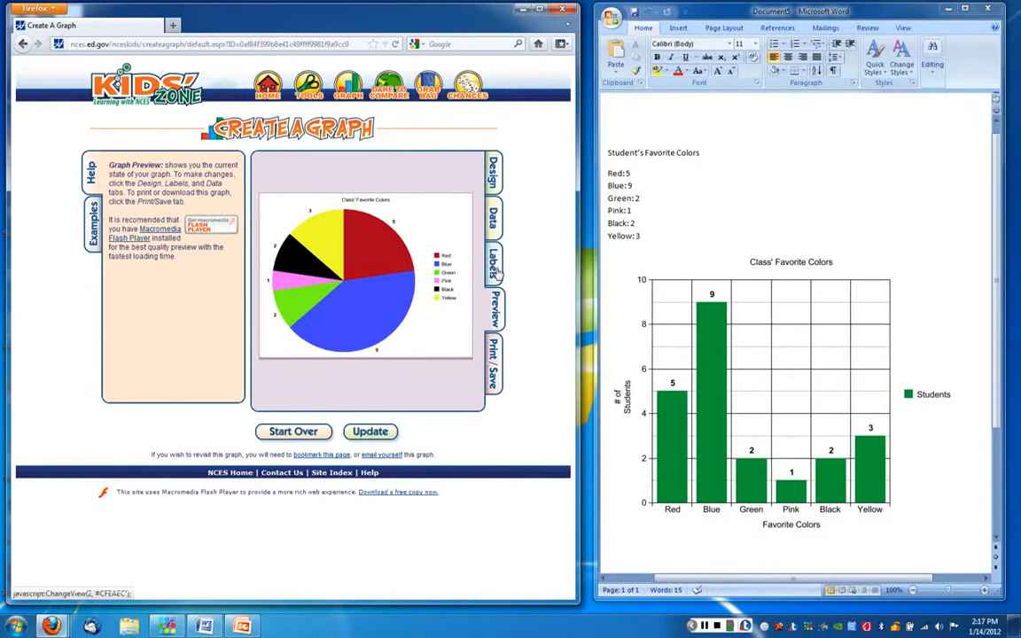
click(493, 266)
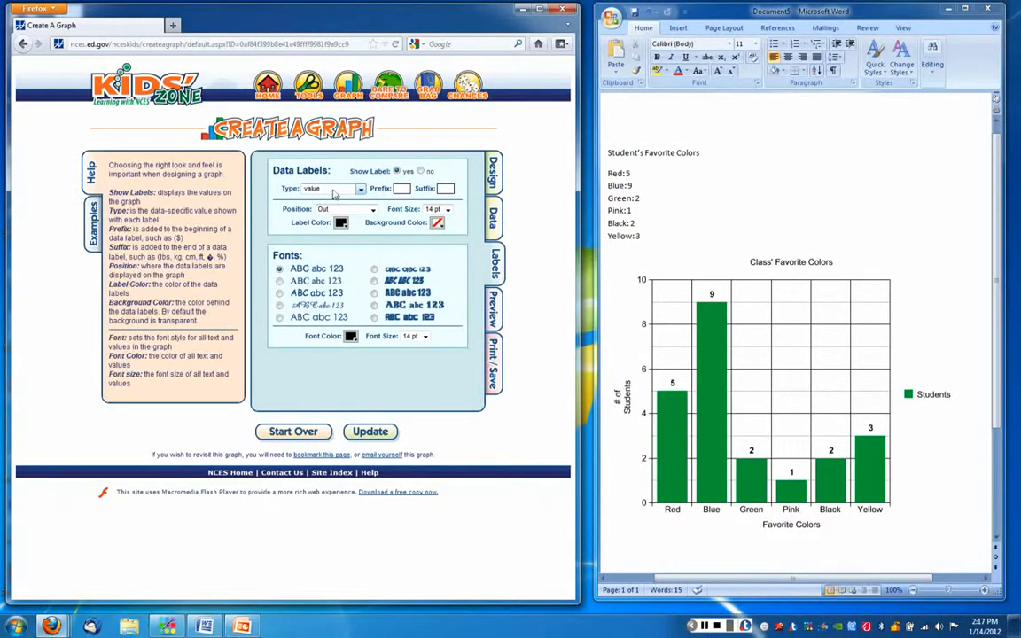
click(359, 188)
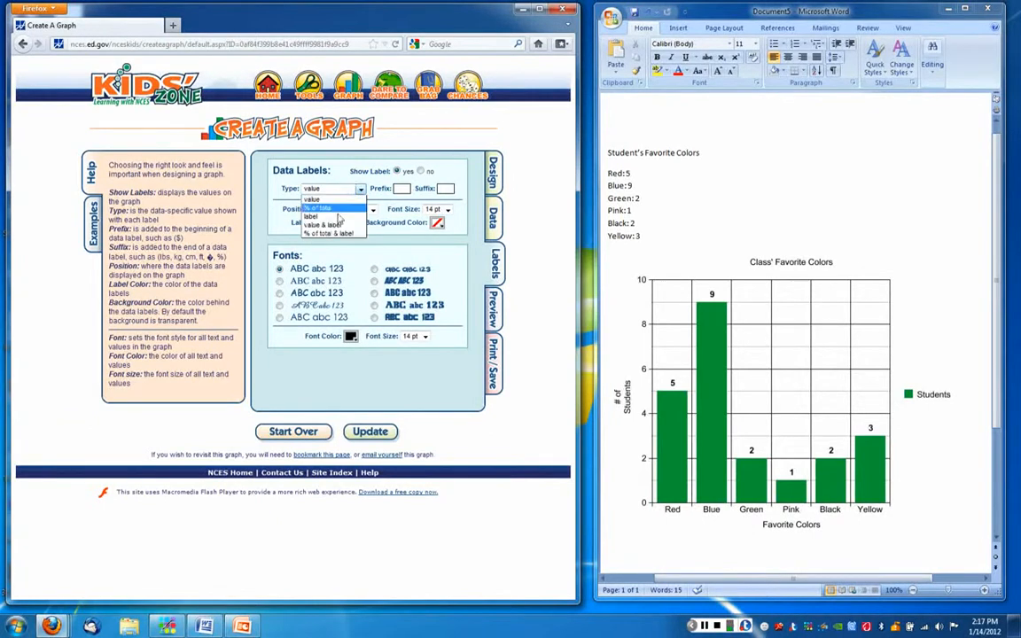
click(310, 216)
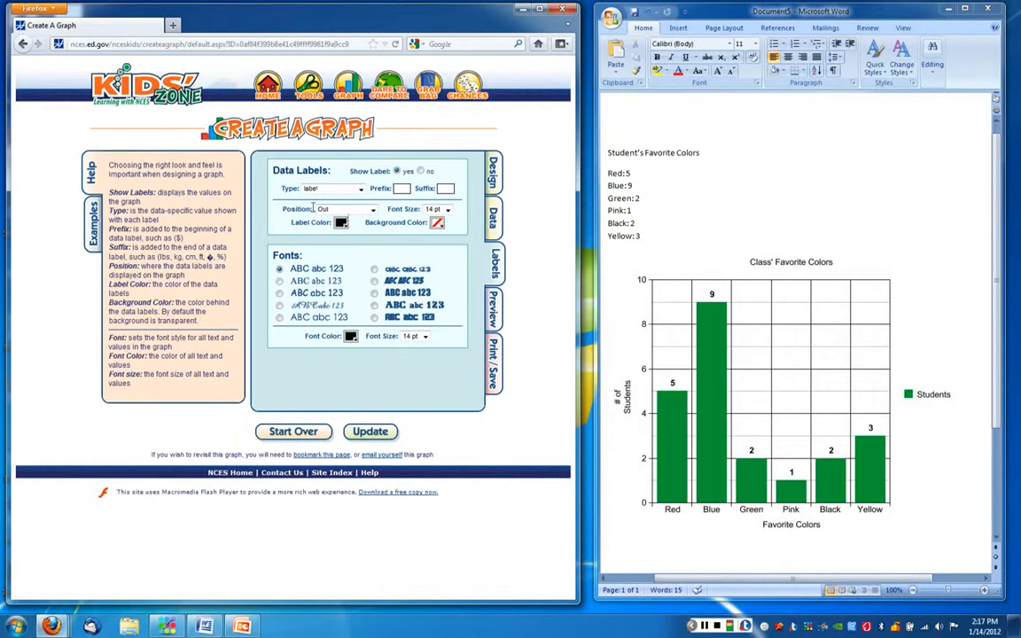
click(371, 209)
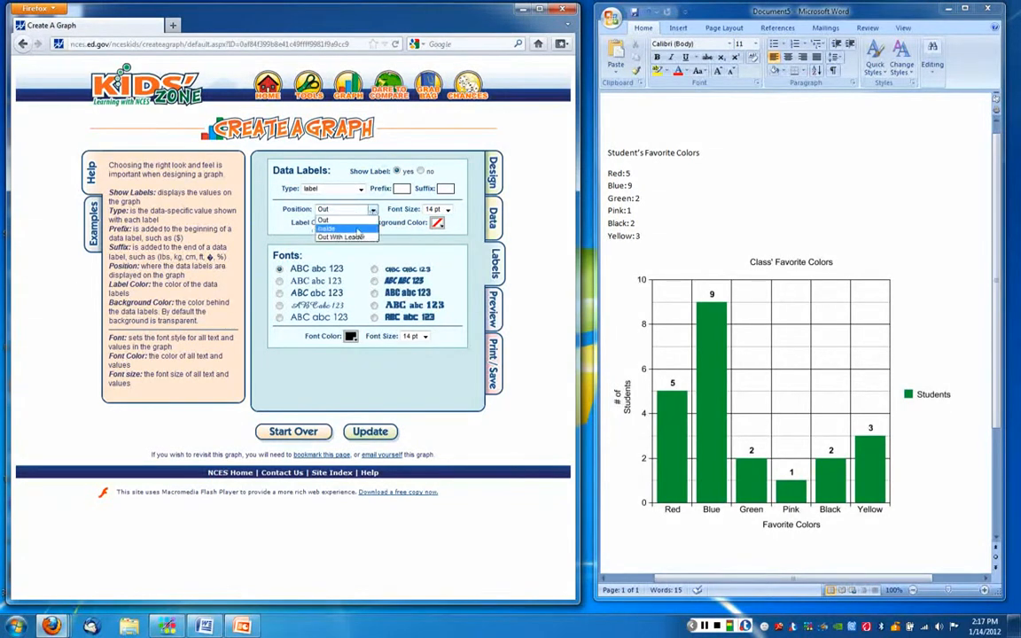
click(322, 220)
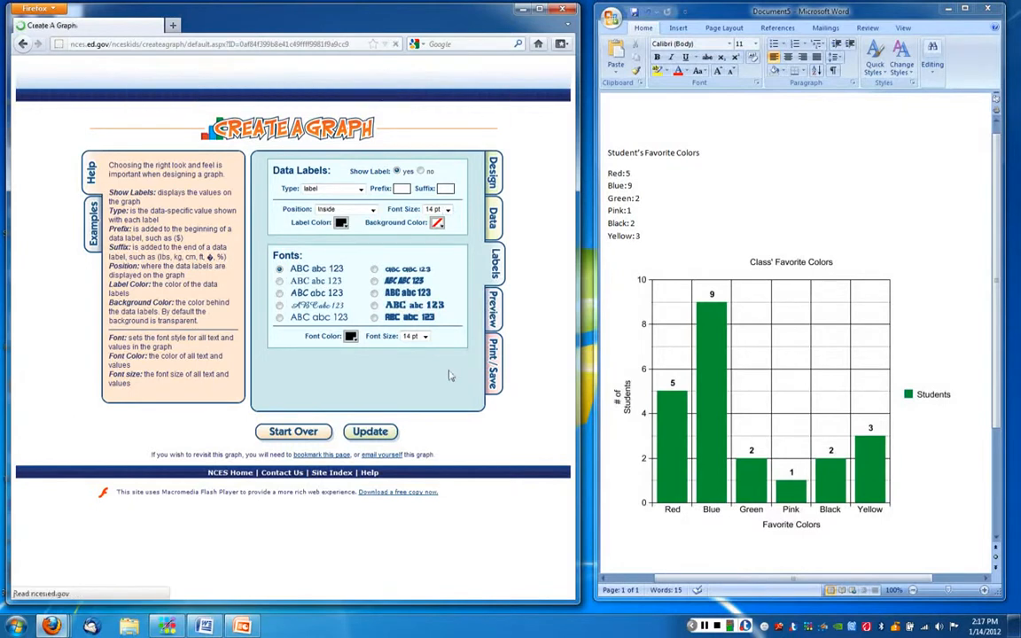
click(493, 314)
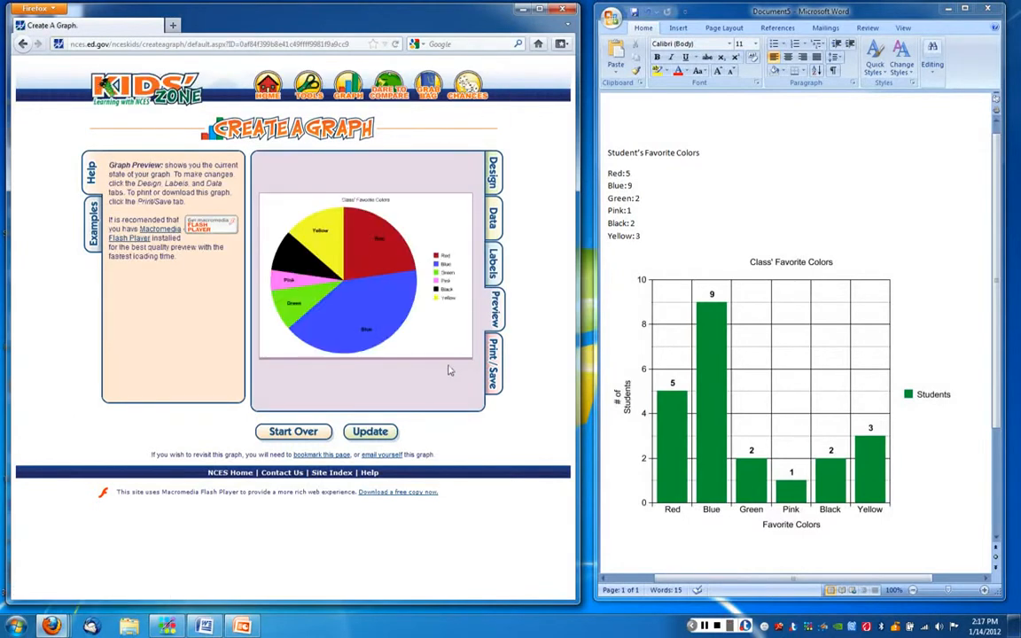
mouse_move(382, 249)
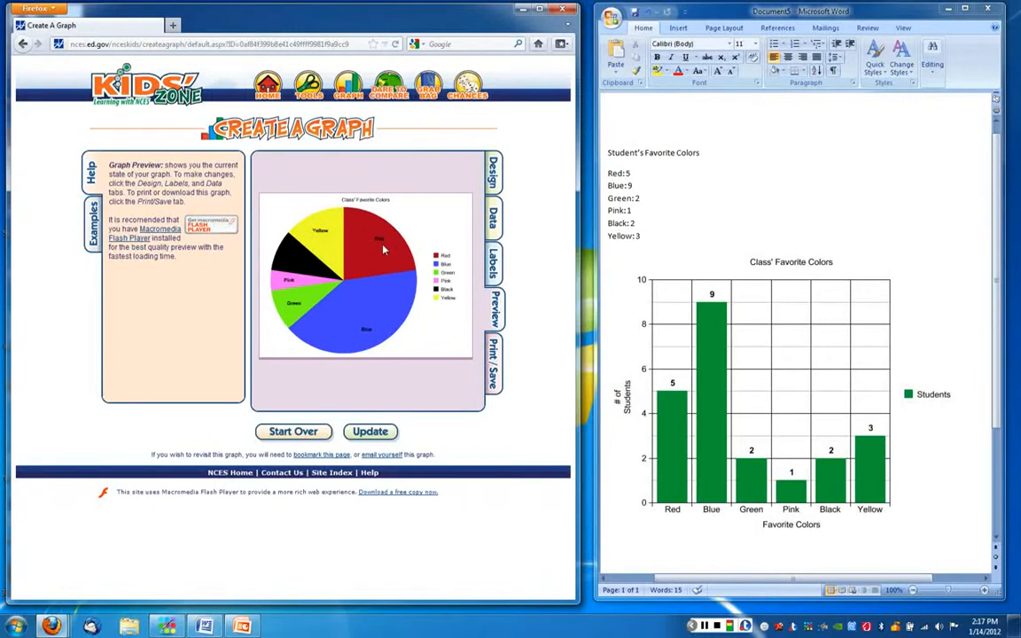
mouse_move(337, 338)
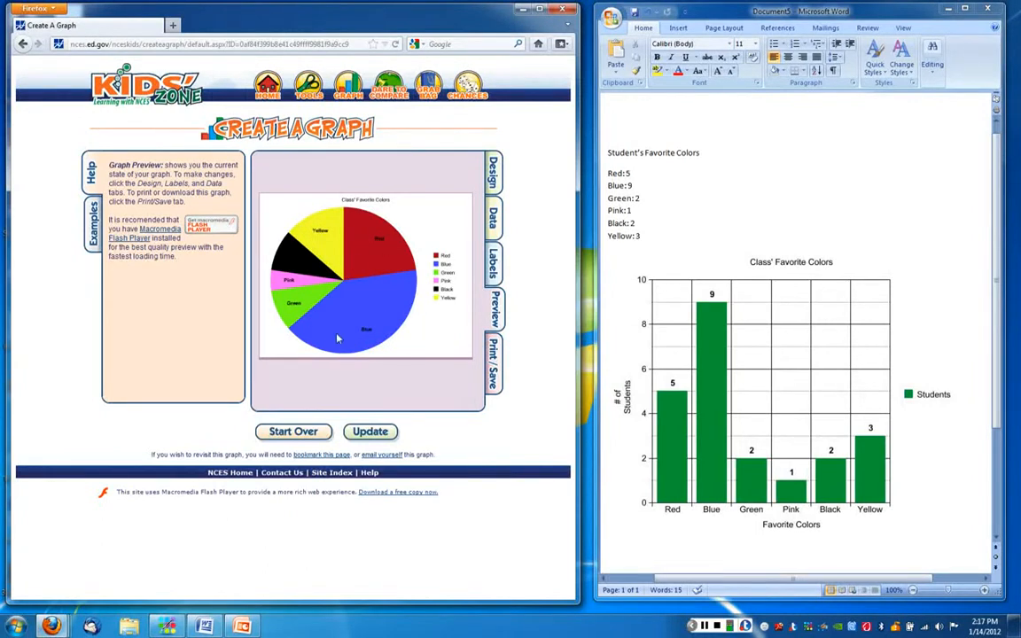
mouse_move(323, 301)
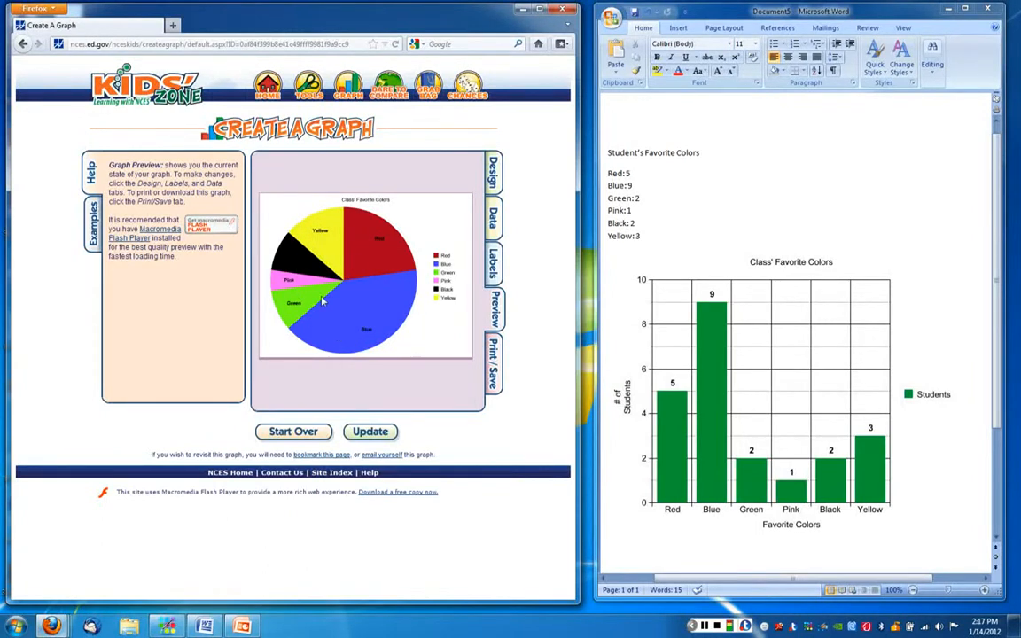
mouse_move(361, 335)
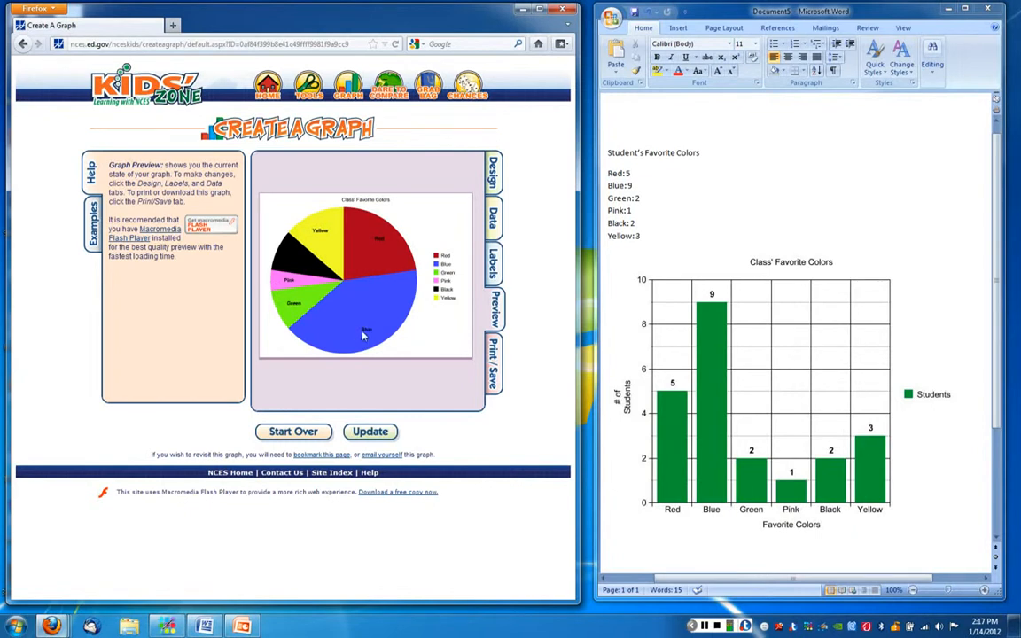
mouse_move(371, 331)
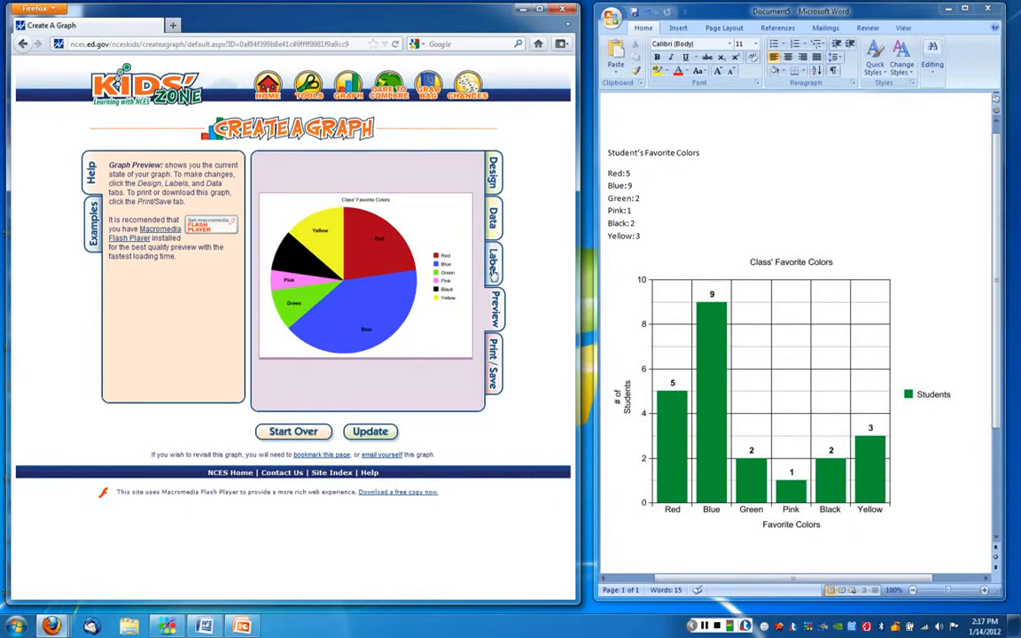
click(494, 266)
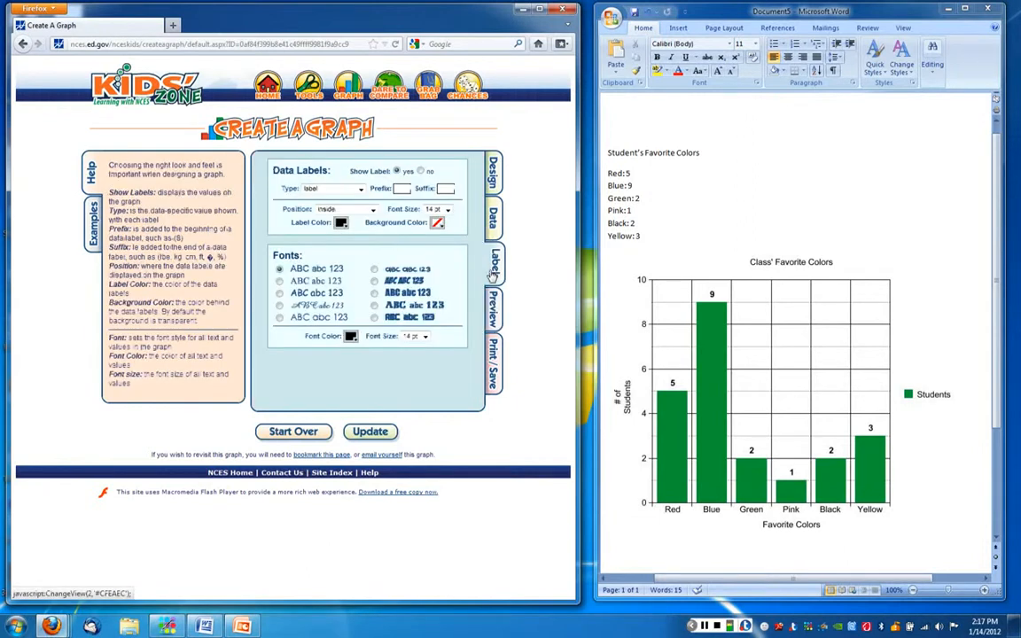
click(359, 188)
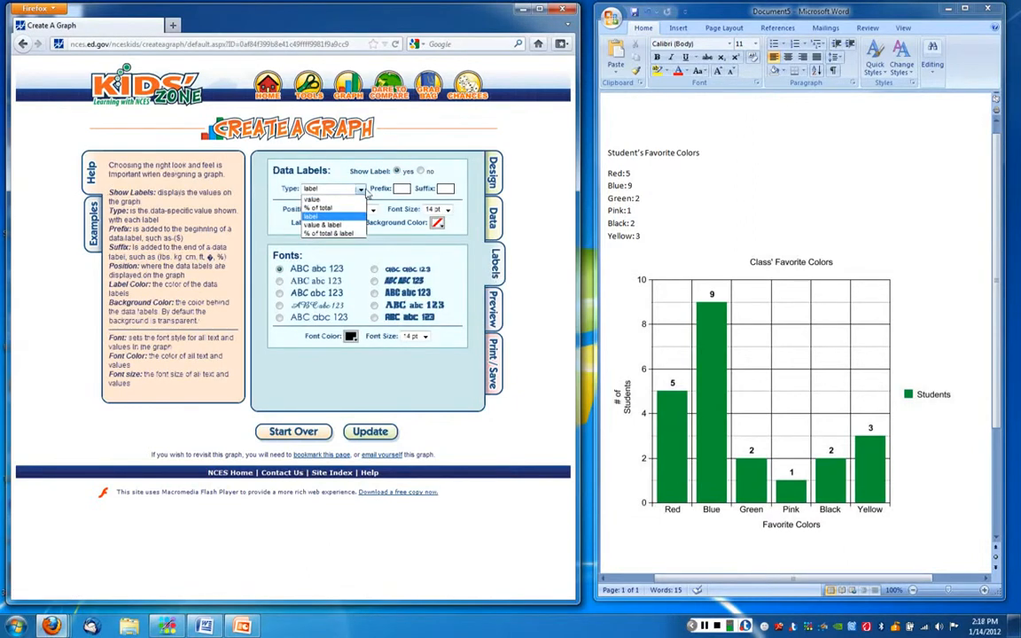
mouse_move(328, 208)
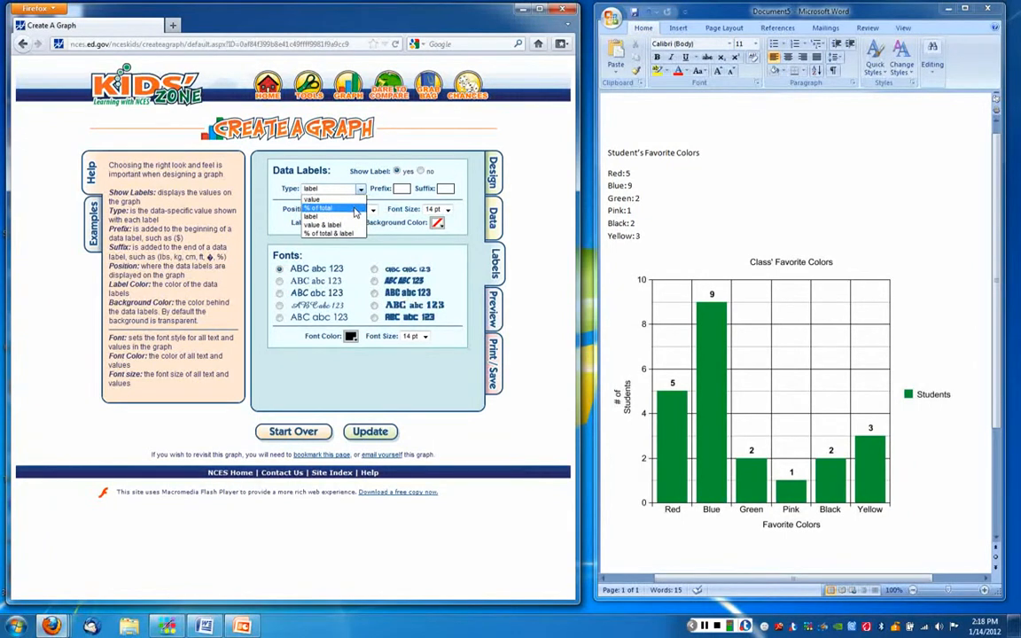
click(328, 233)
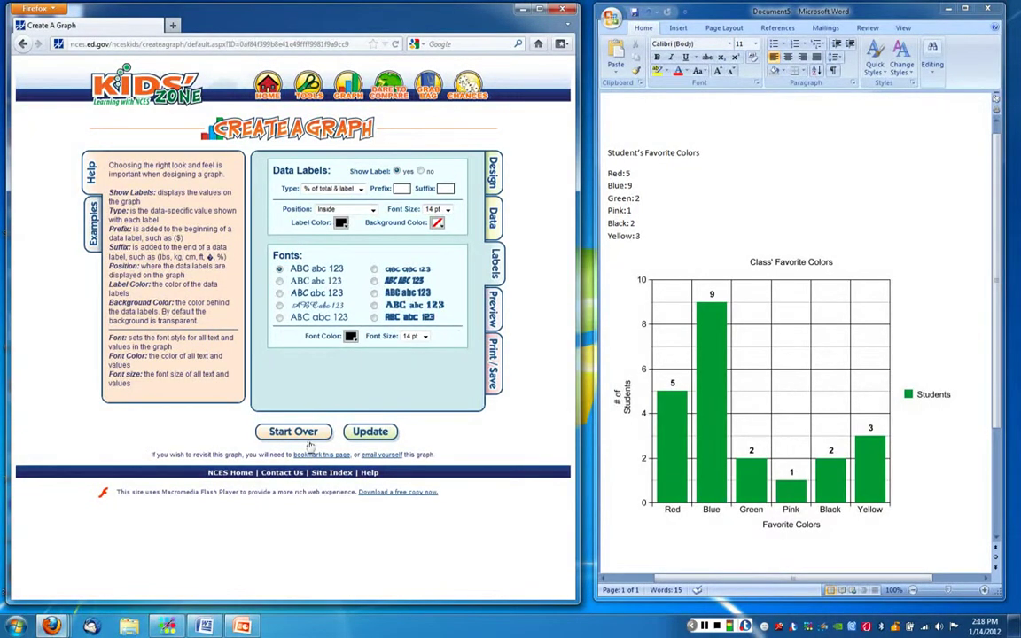
click(371, 432)
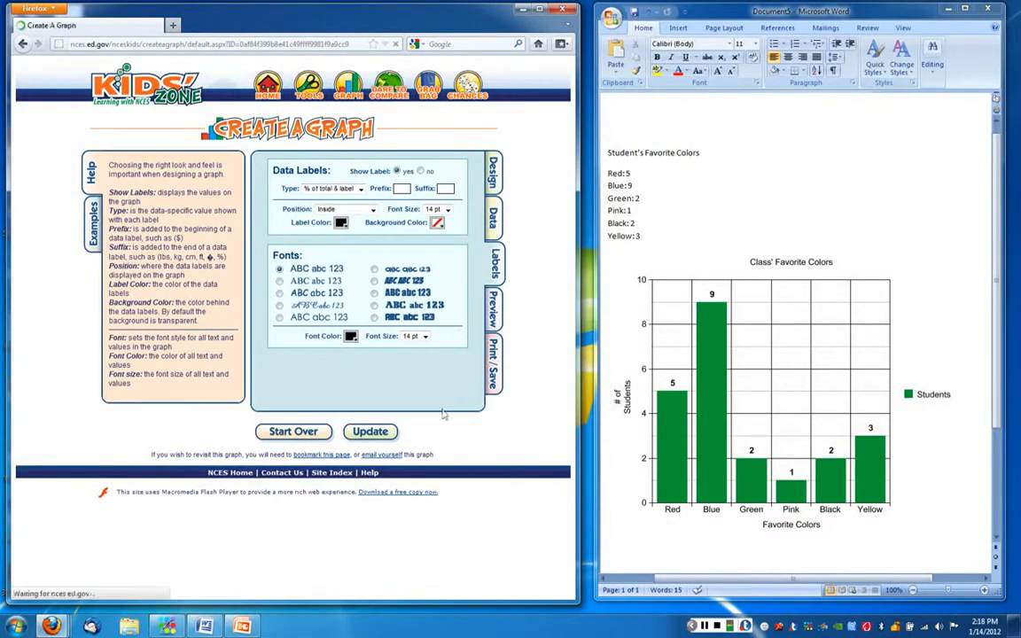
click(494, 310)
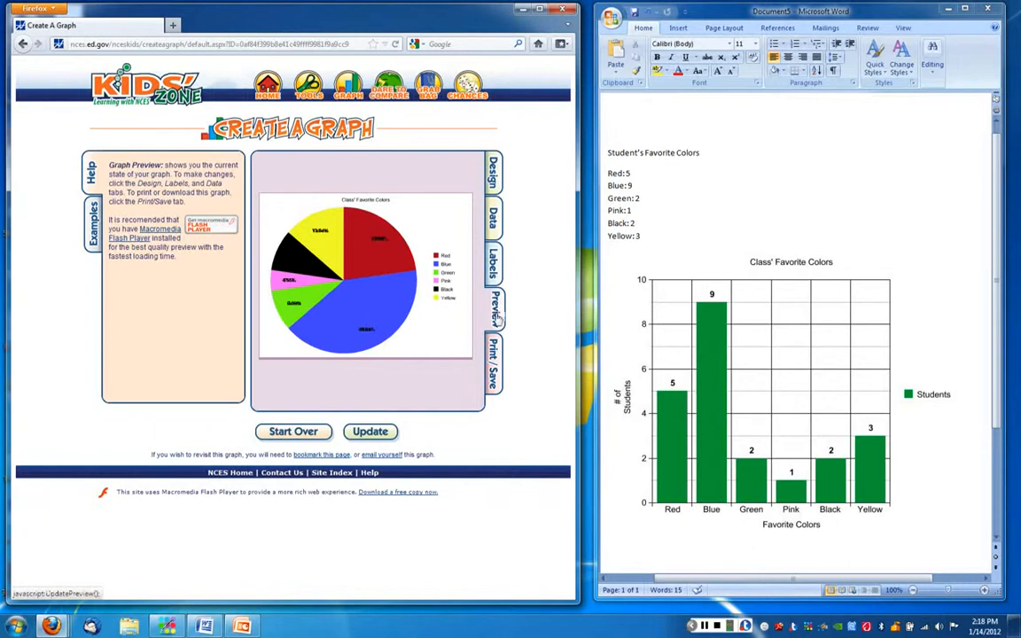
click(493, 266)
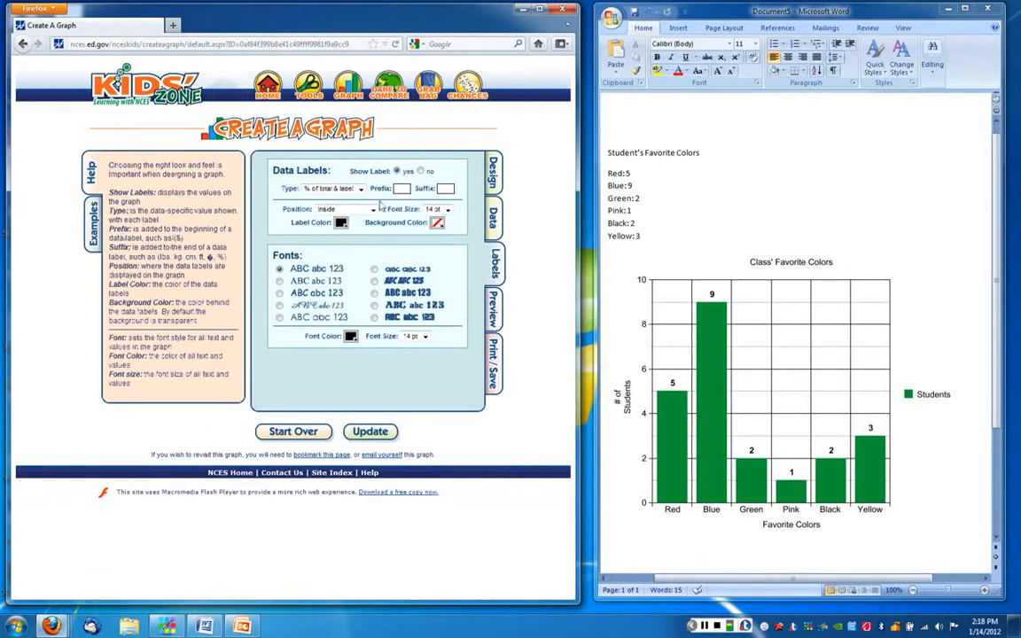
click(361, 188)
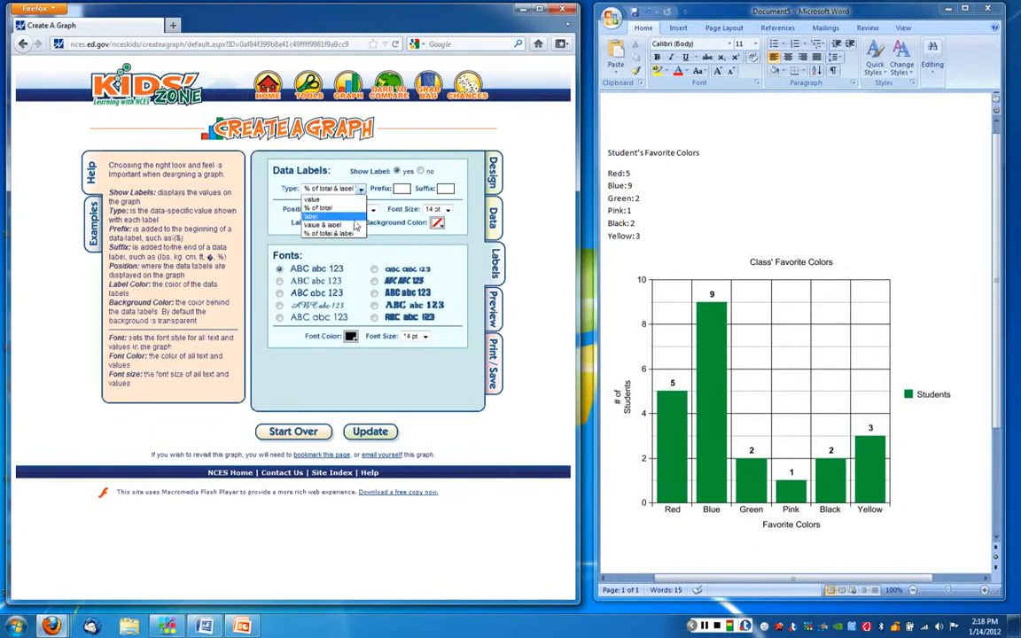
click(311, 216)
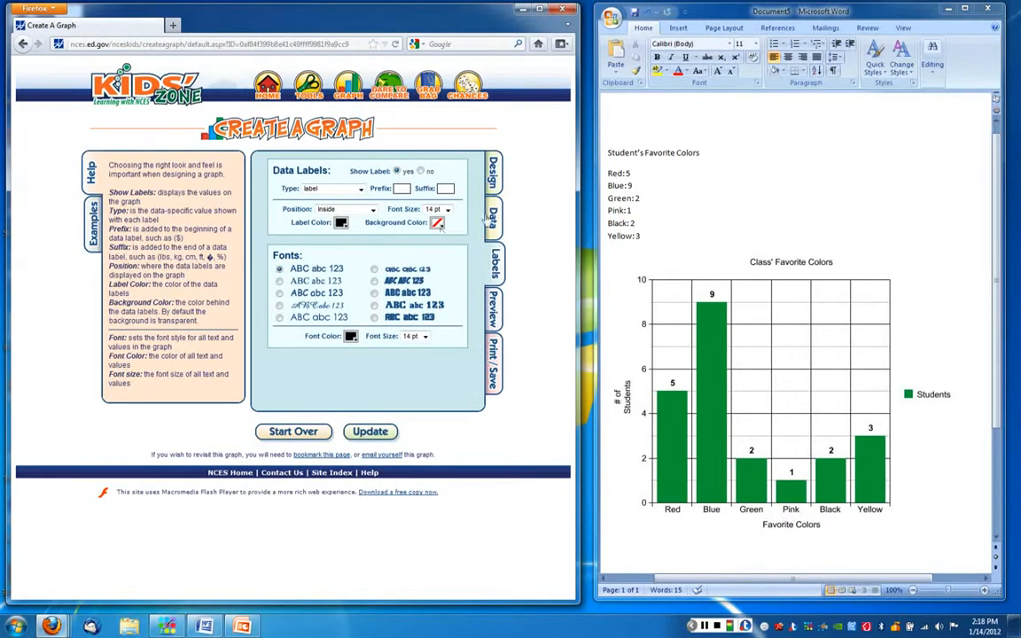
mouse_move(494, 308)
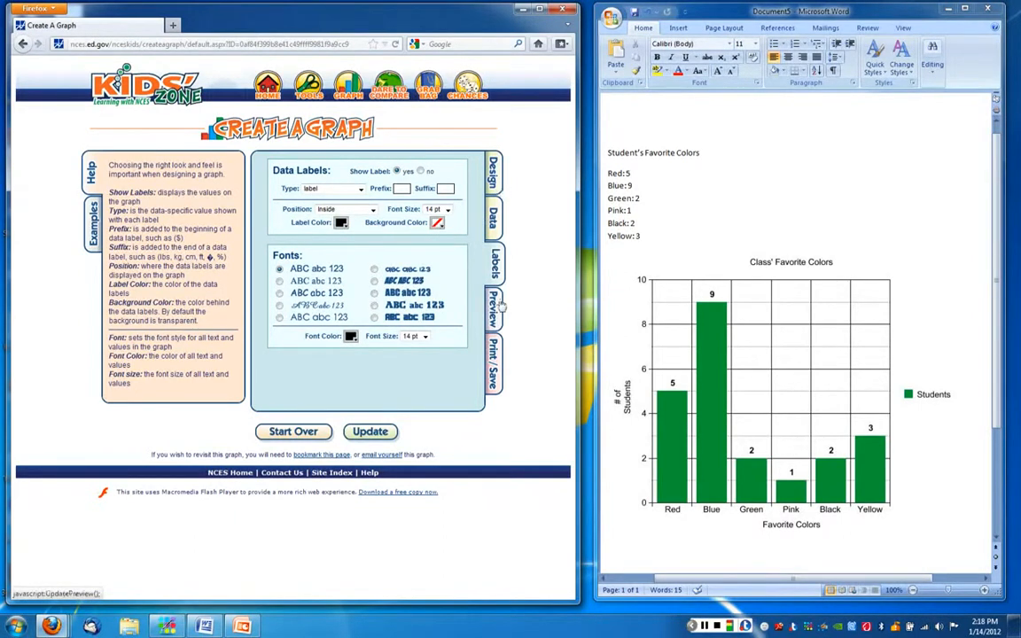
click(494, 310)
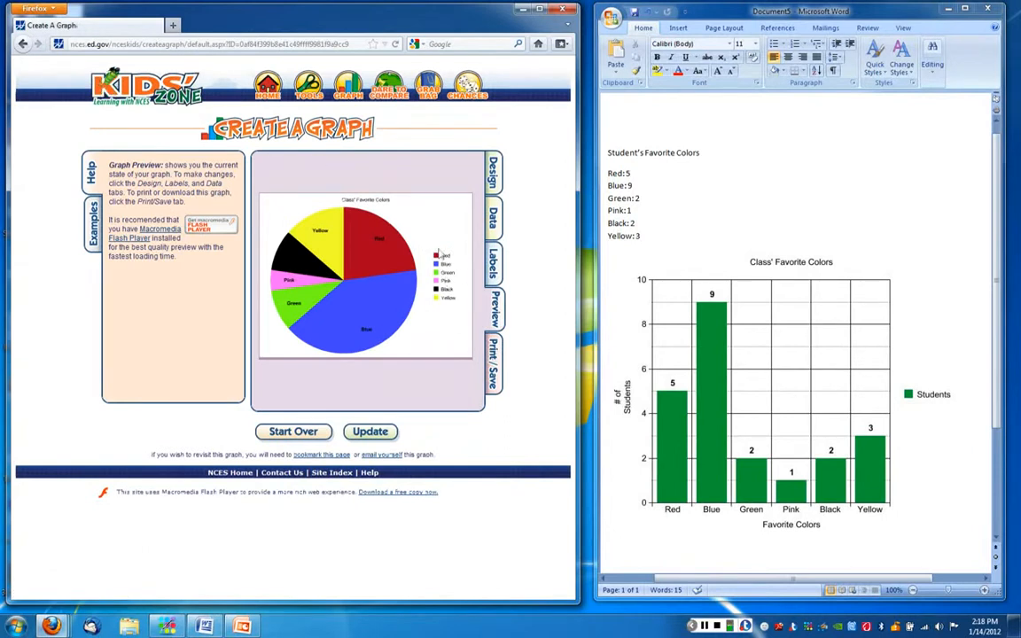
mouse_move(340, 302)
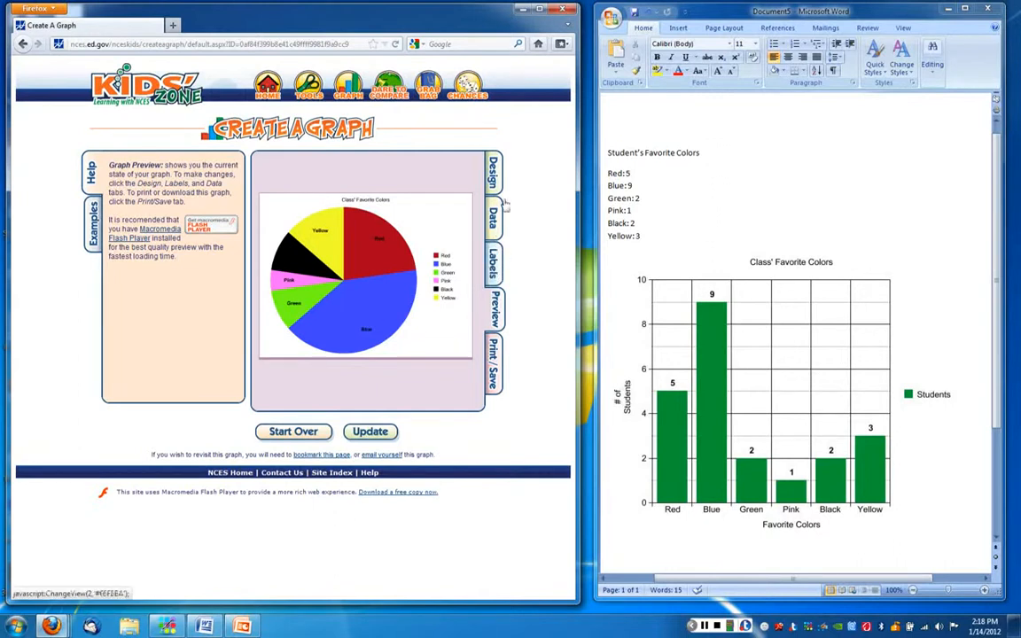
Review the slice data, preview the legend-free pie chart, and reopen design settings.
click(493, 213)
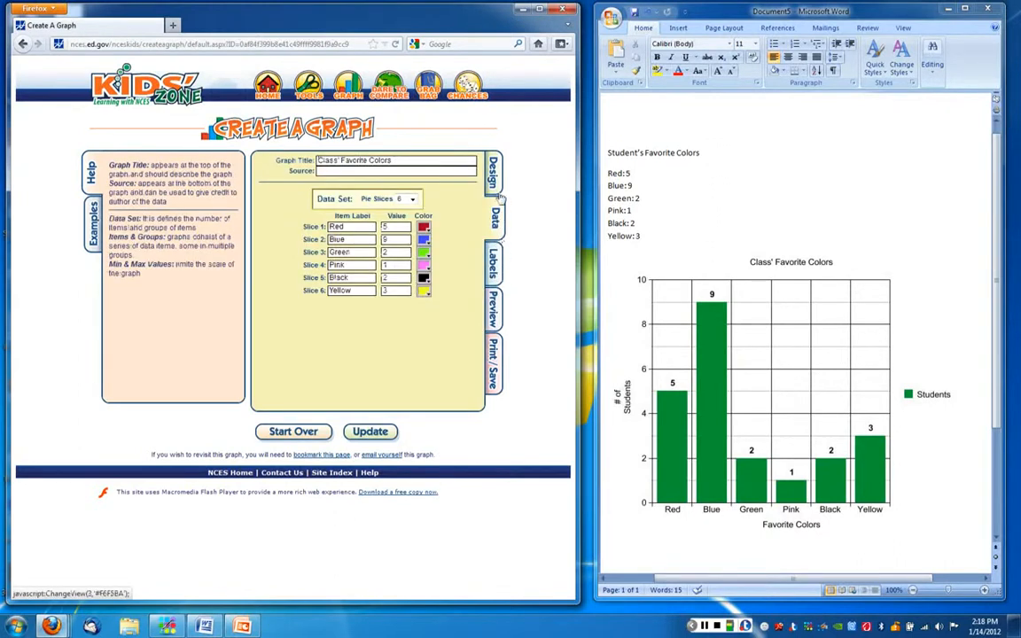
click(494, 175)
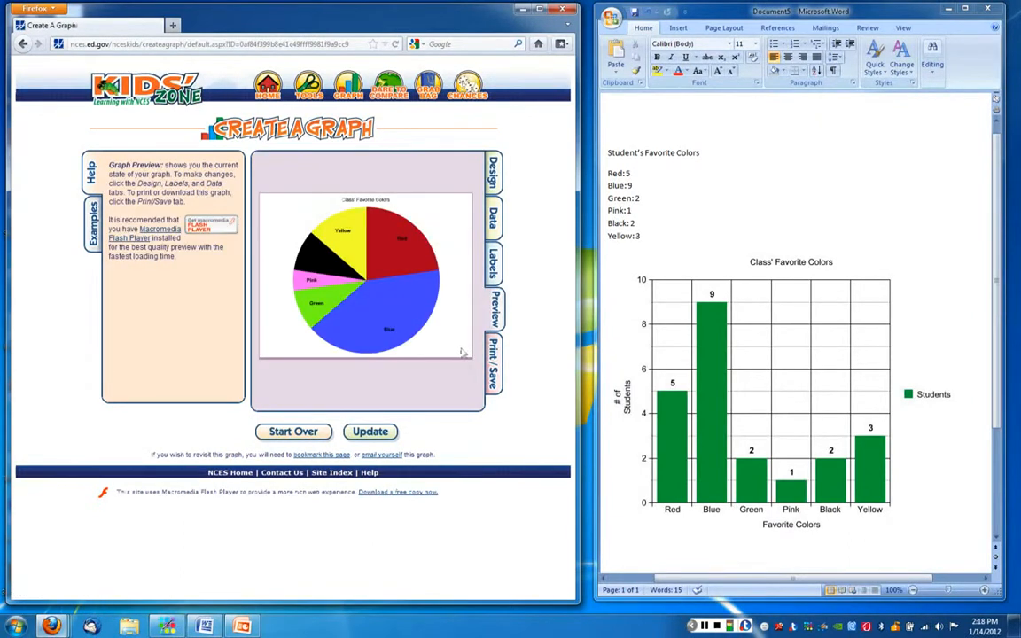
mouse_move(440, 313)
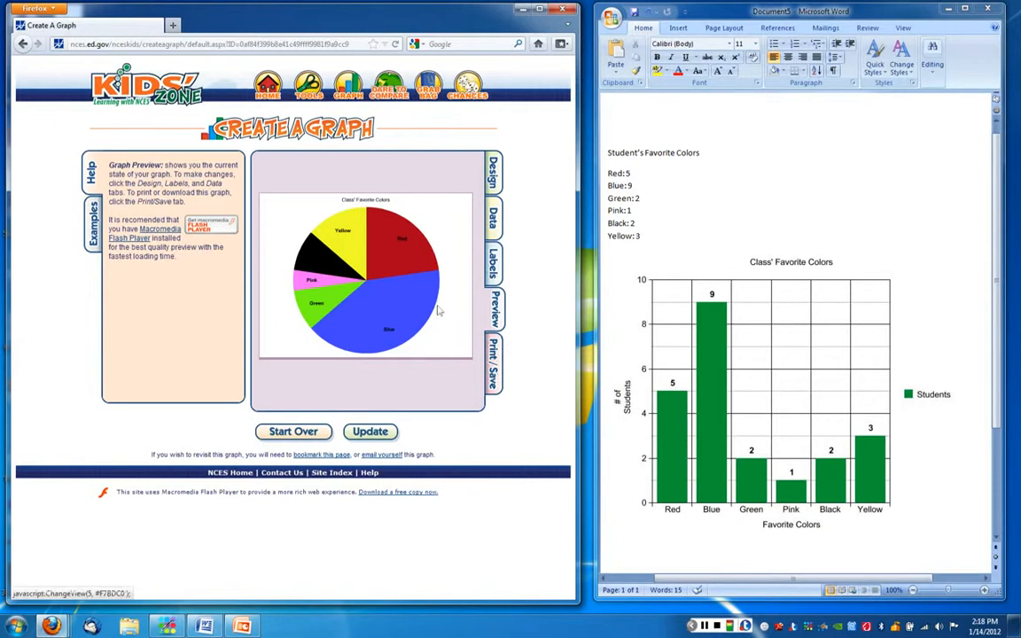
mouse_move(516, 390)
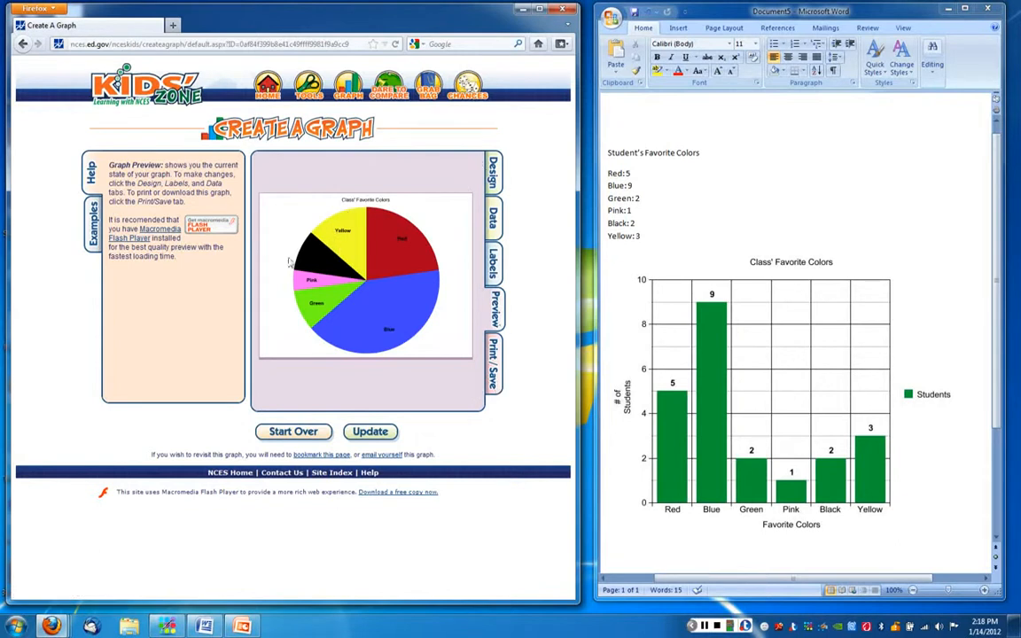
click(493, 173)
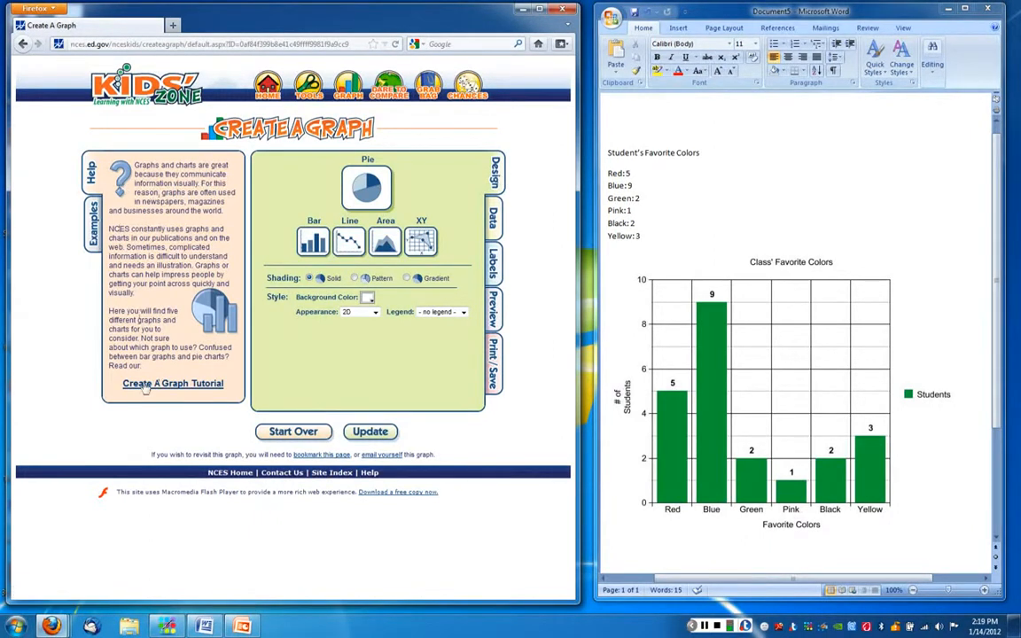
mouse_move(160, 377)
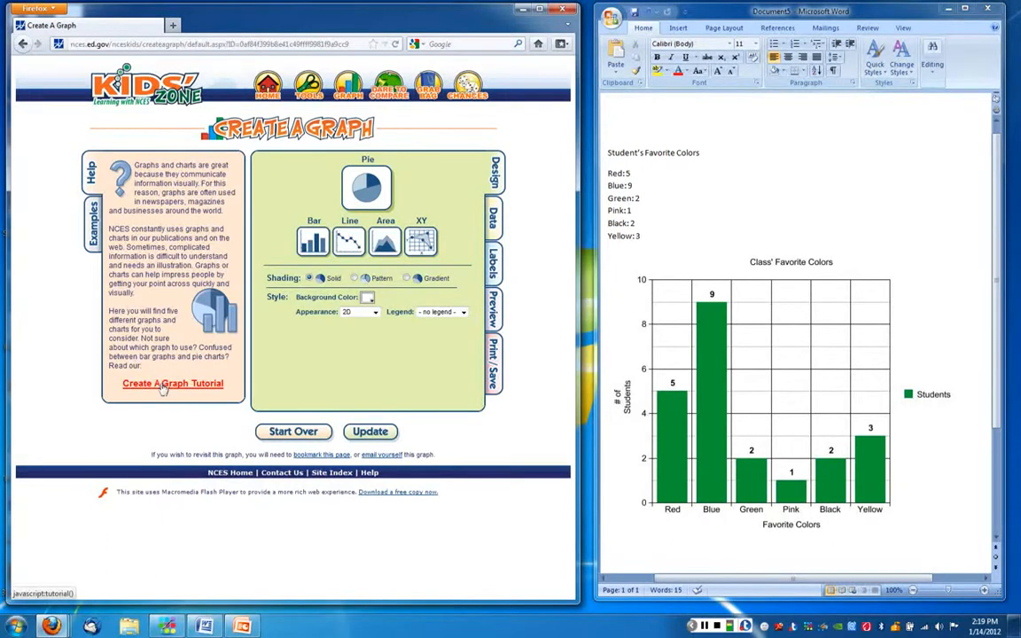
mouse_move(186, 390)
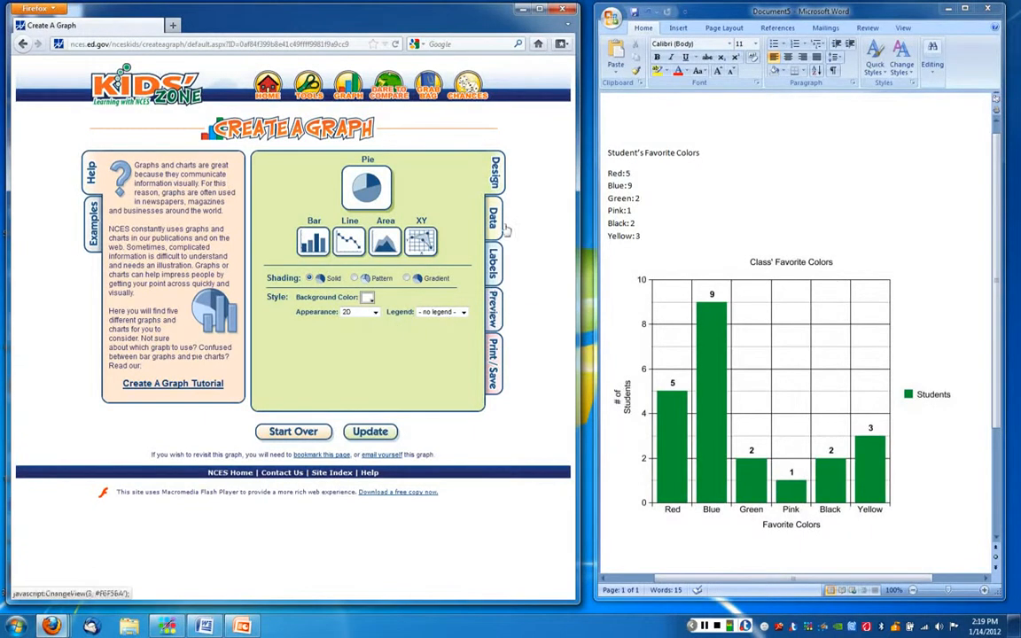
mouse_move(508, 388)
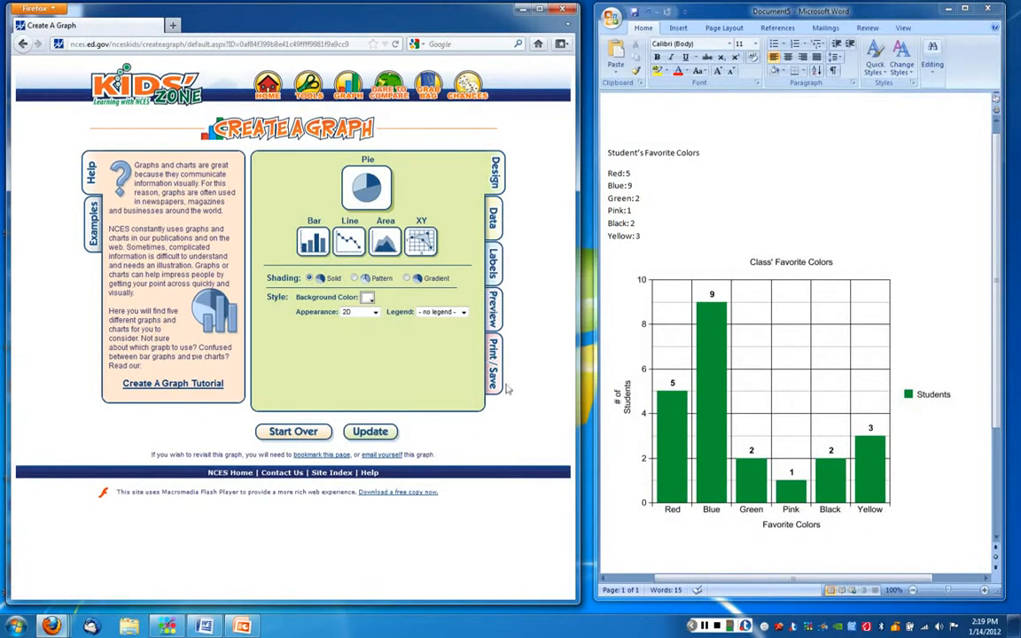
mouse_move(494, 370)
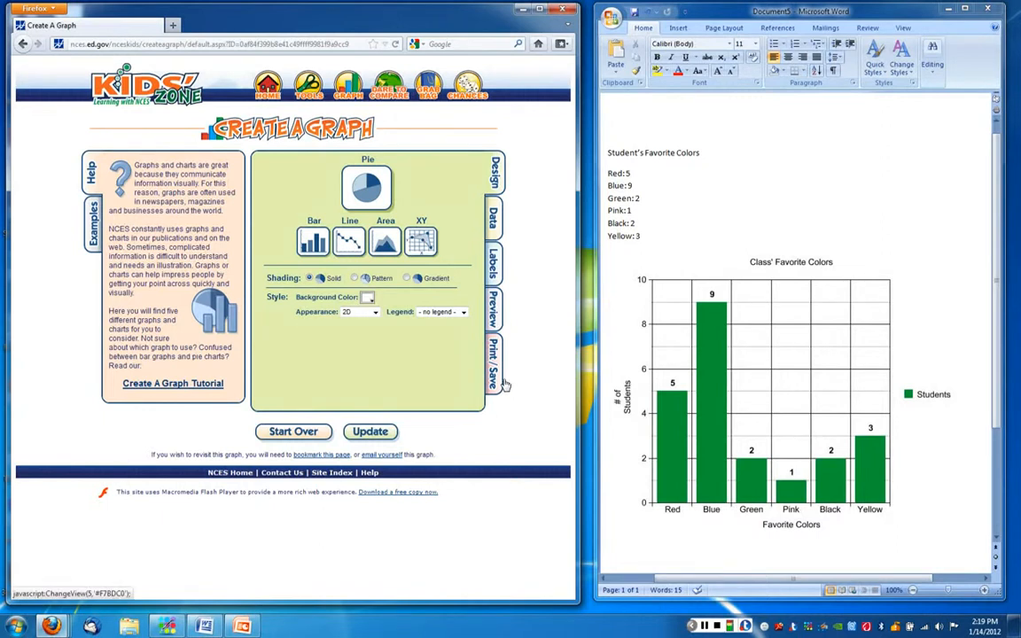
mouse_move(463, 506)
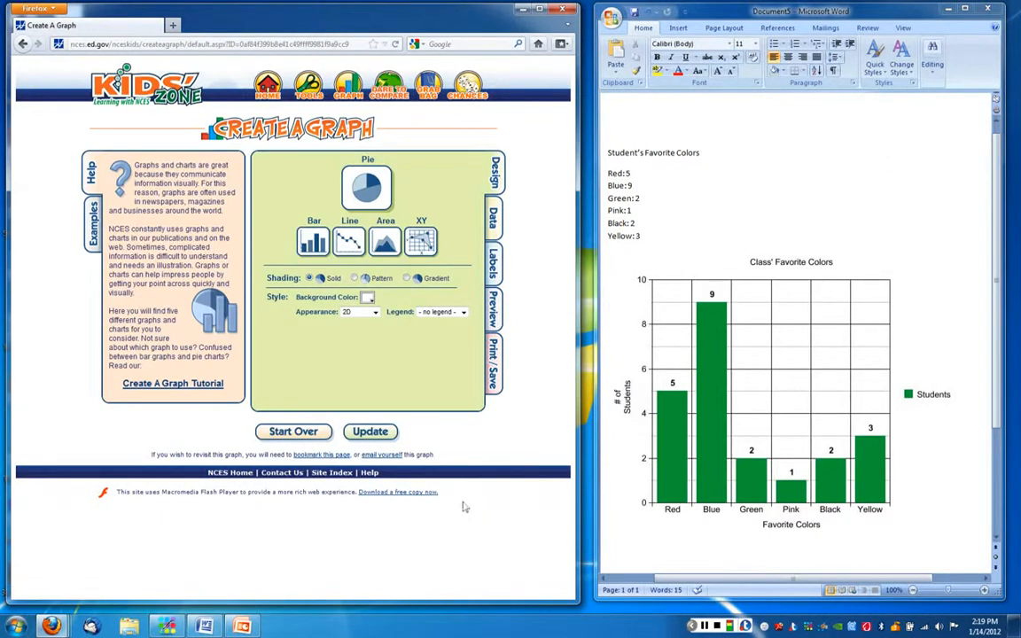
mouse_move(516, 513)
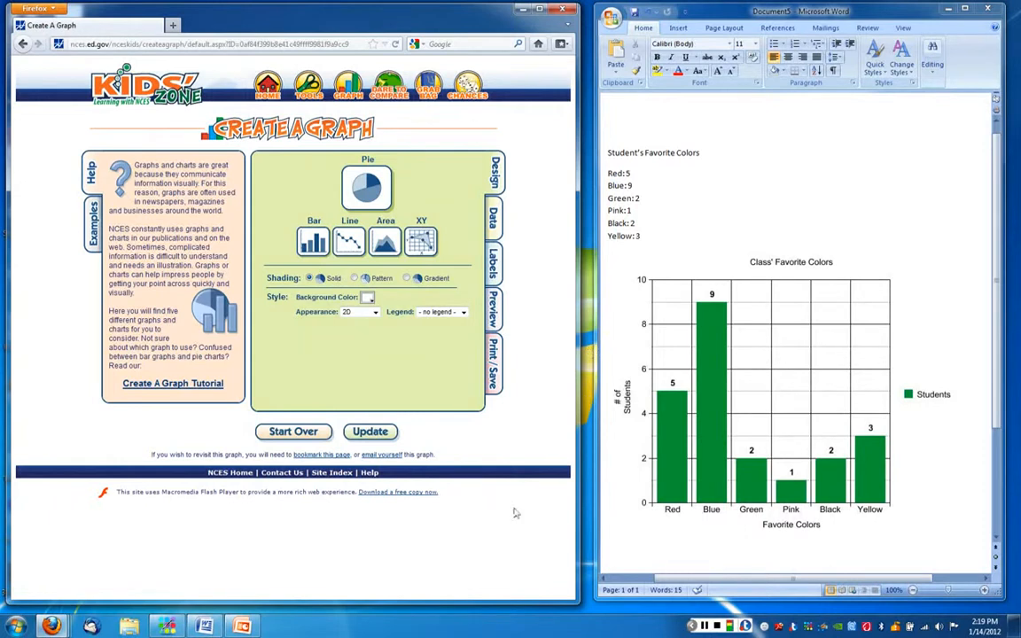